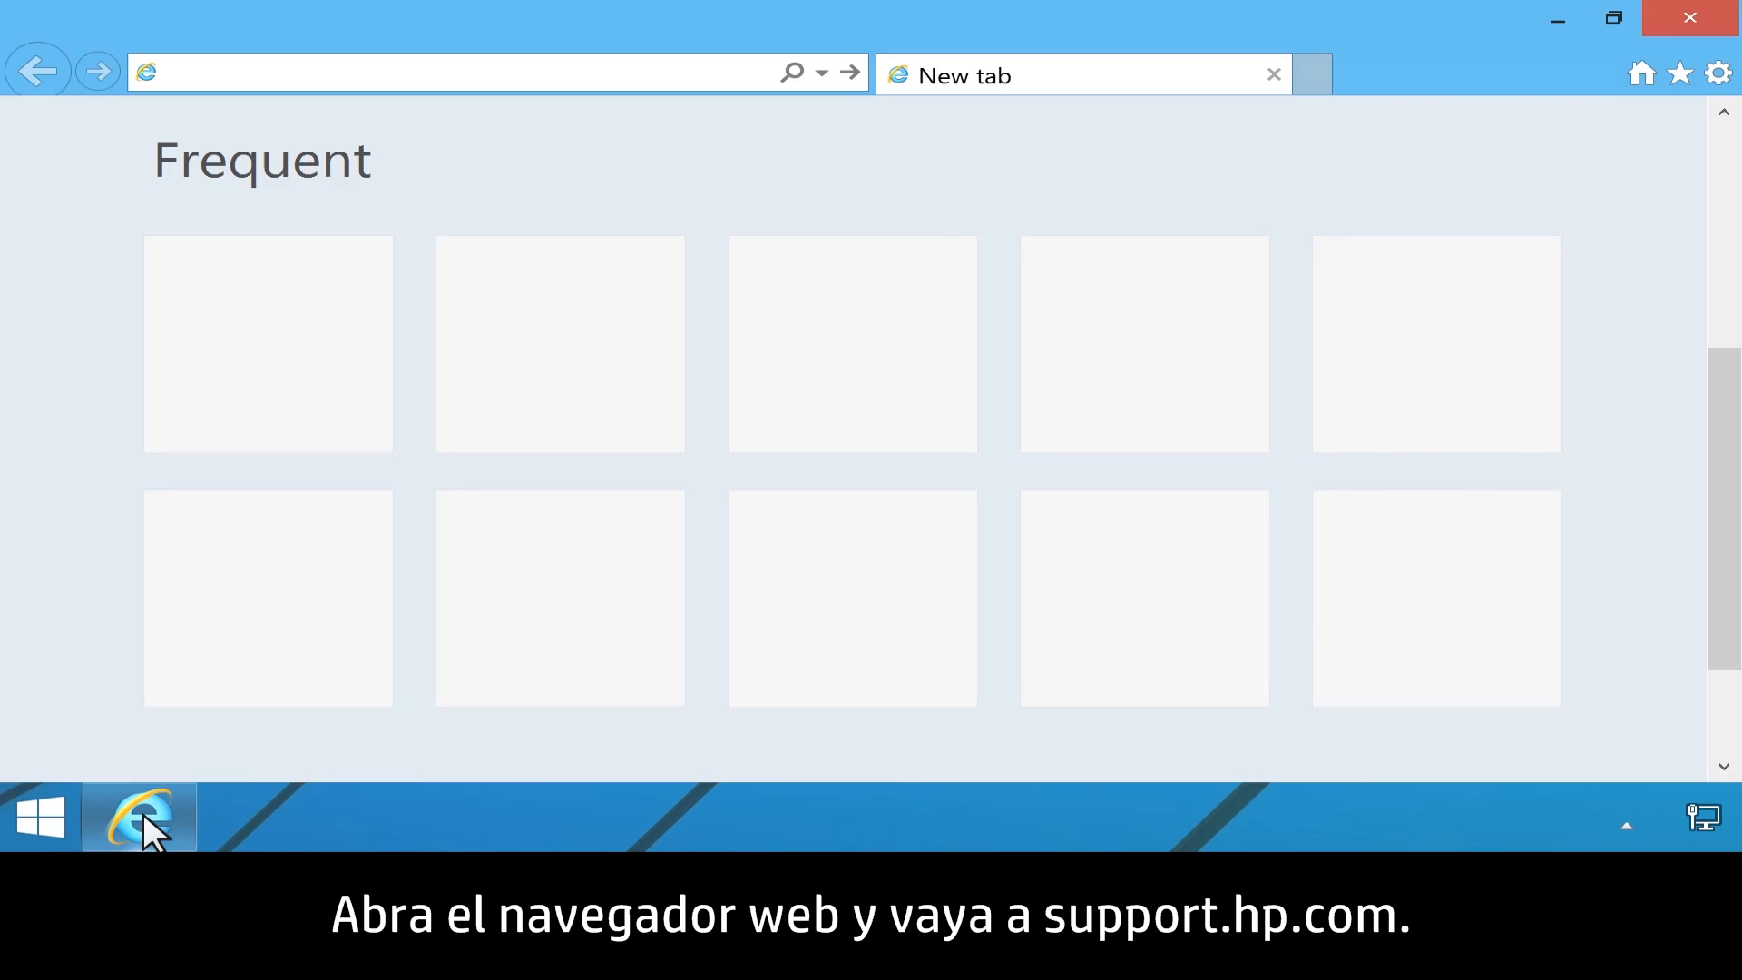
- On support.hp.com Software and Drivers, enter the model 'hp envy 17t-k000' as the product
{"action": "type", "text": "support.hp.com/us-en"}
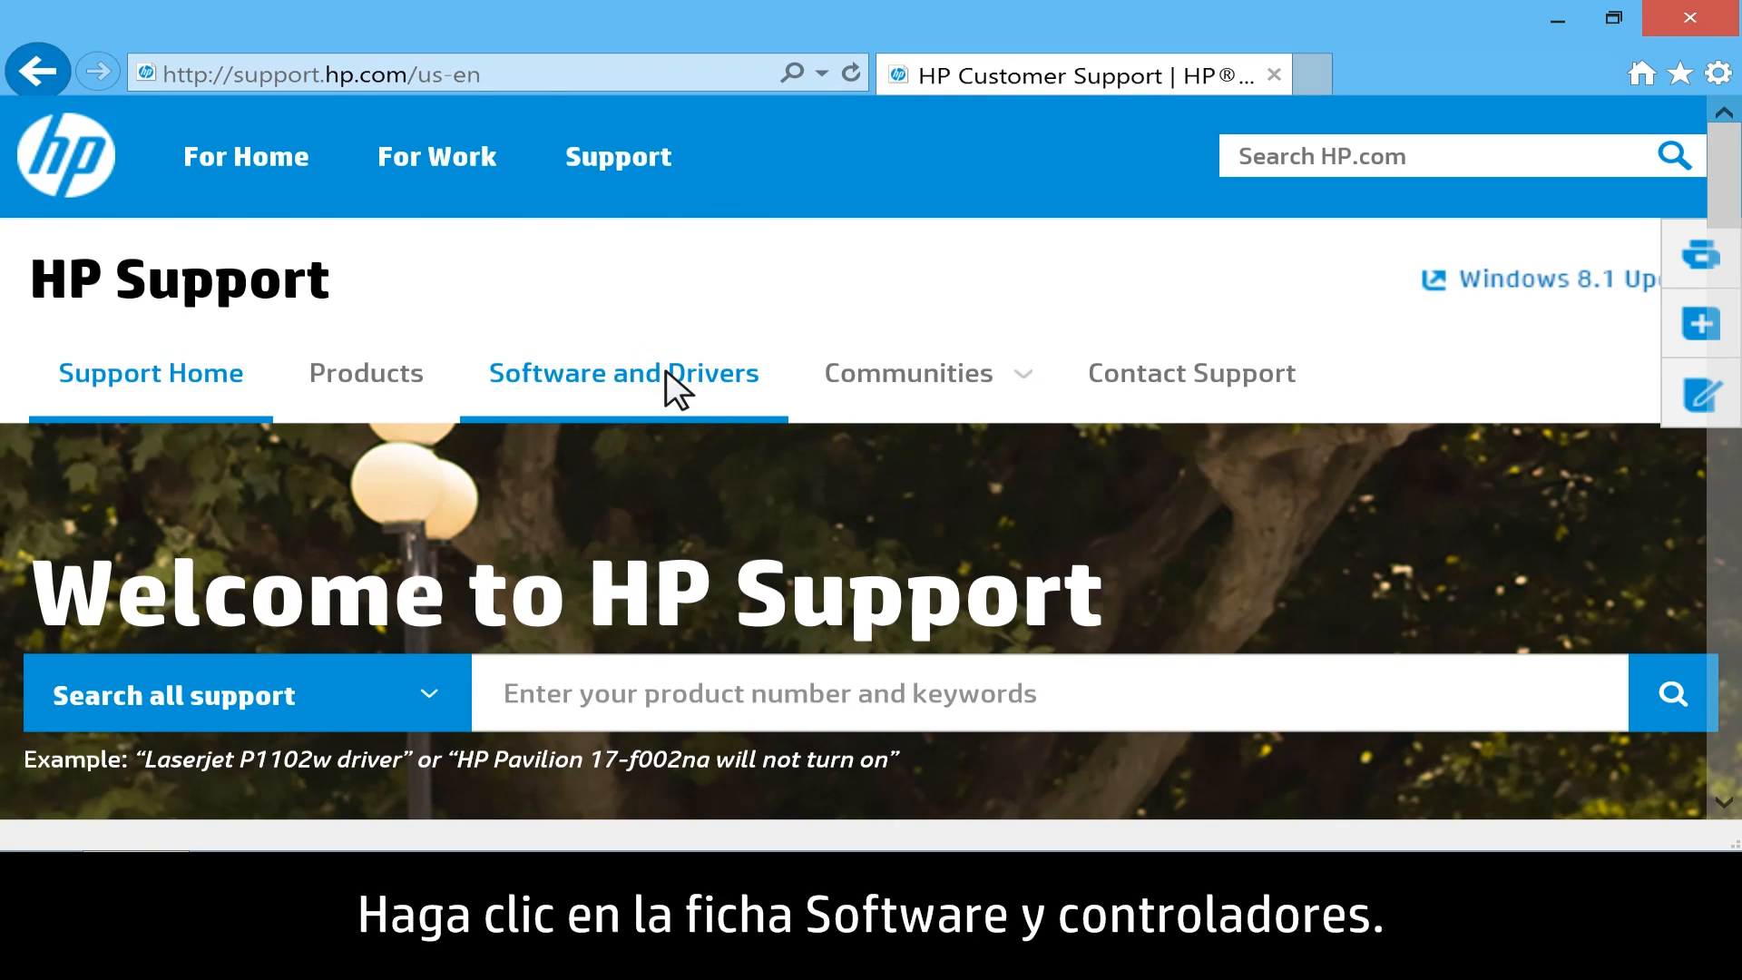
{"action": "left_click", "coordinate": [623, 372]}
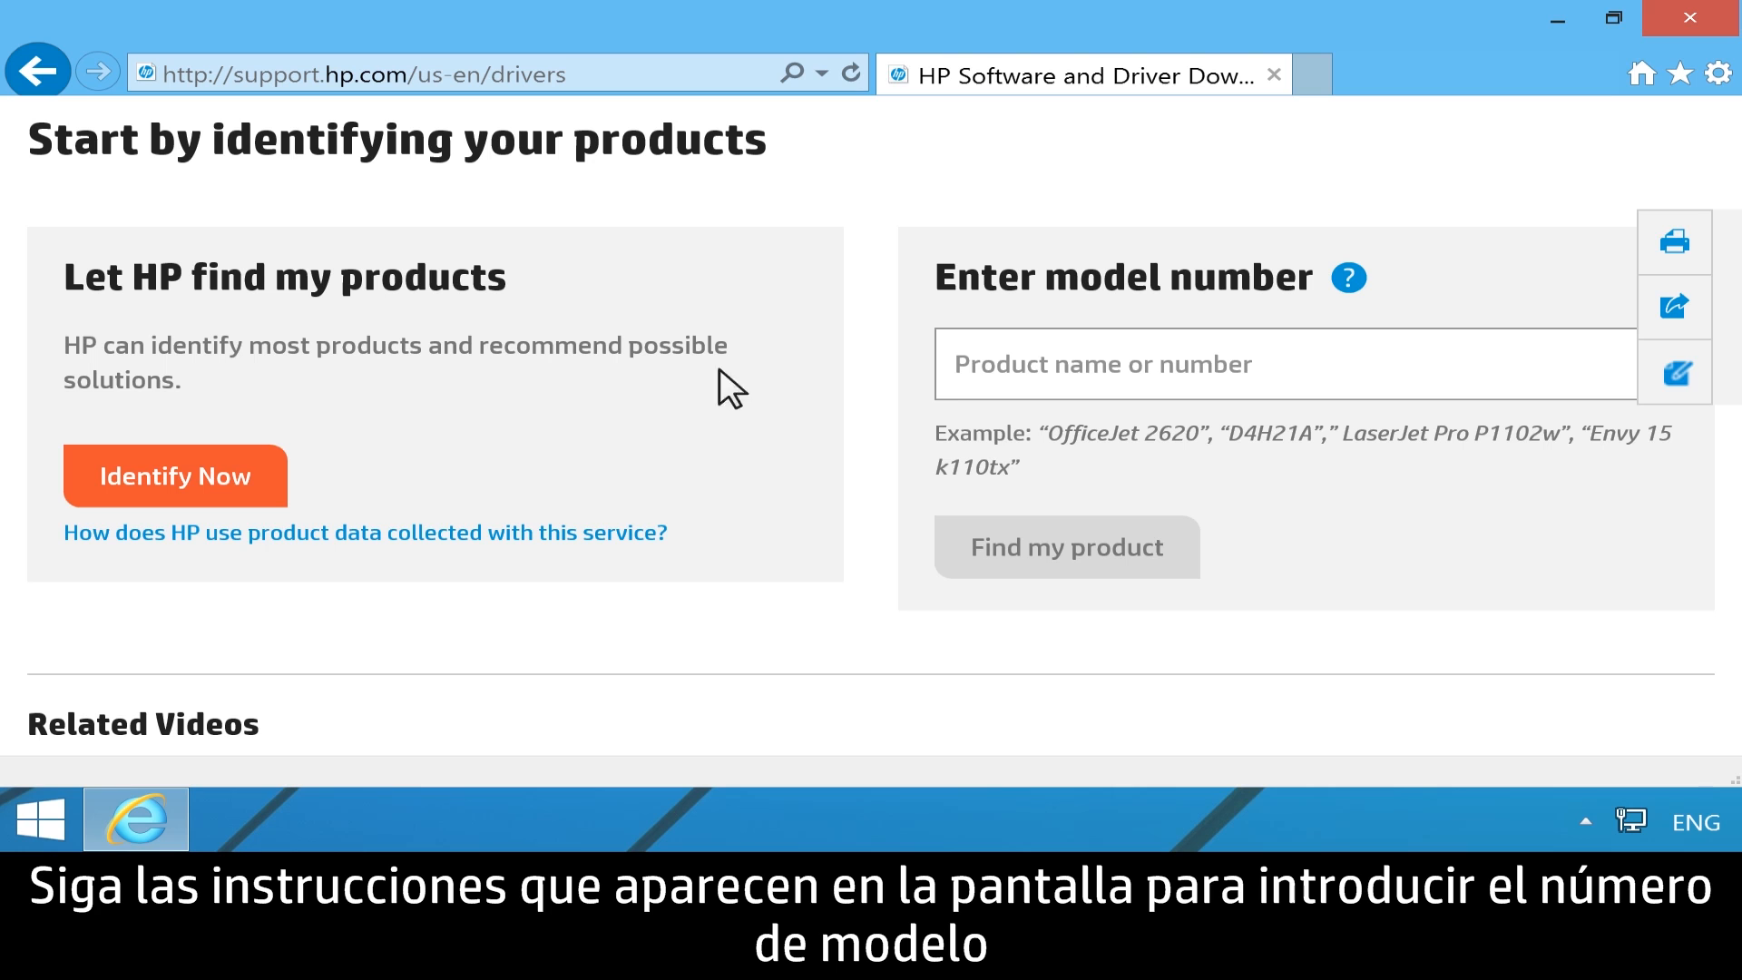
{"action": "type", "text": "hp envy 17t-k000"}
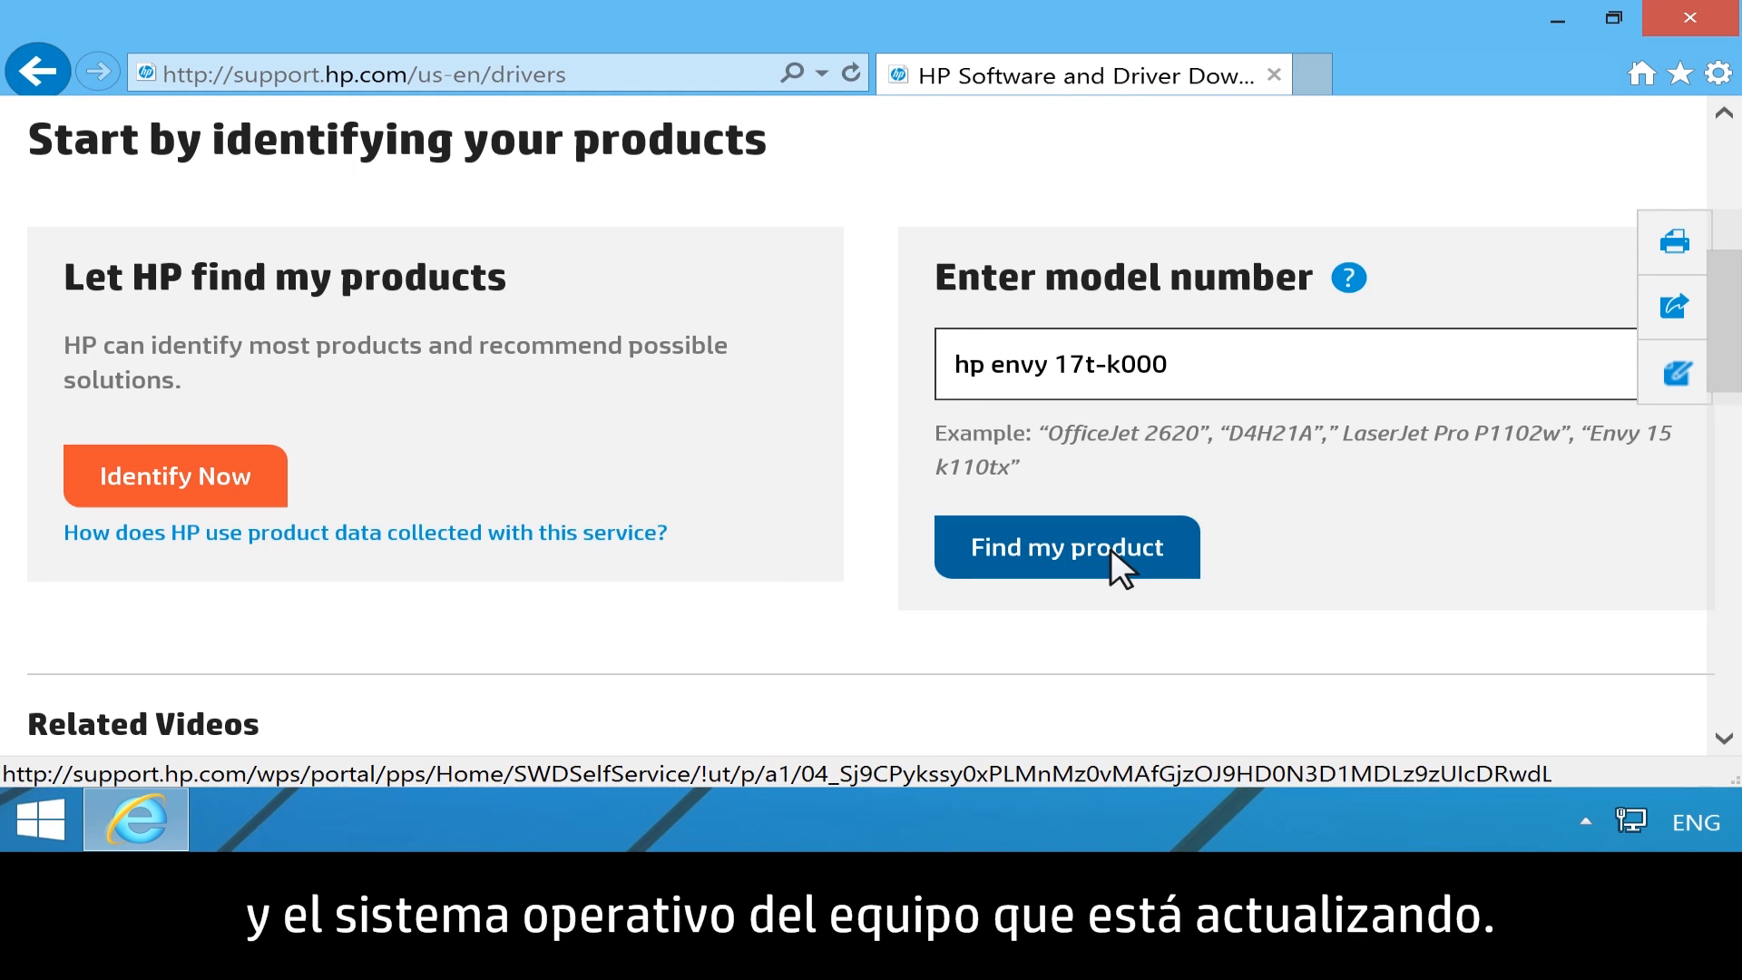
- List HP ENVY 17t-k000 updates for Windows 8.1 and expand the BIOS category
{"action": "left_click", "coordinate": [1065, 546]}
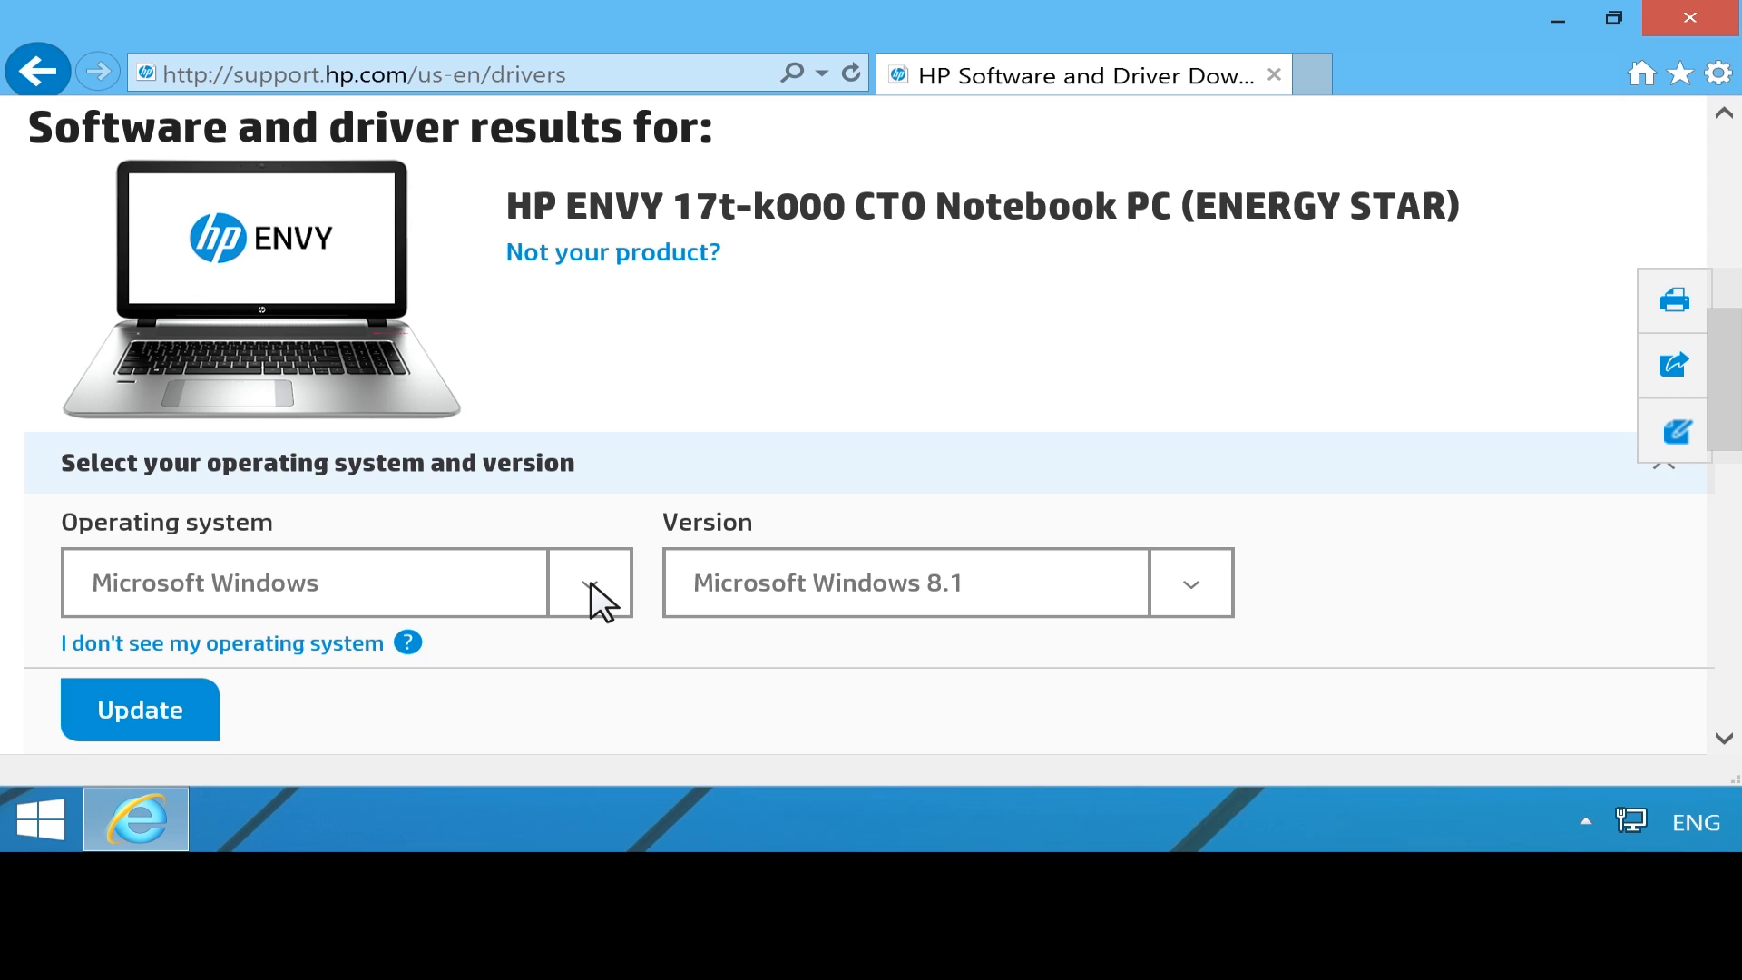
{"action": "left_click", "coordinate": [590, 582]}
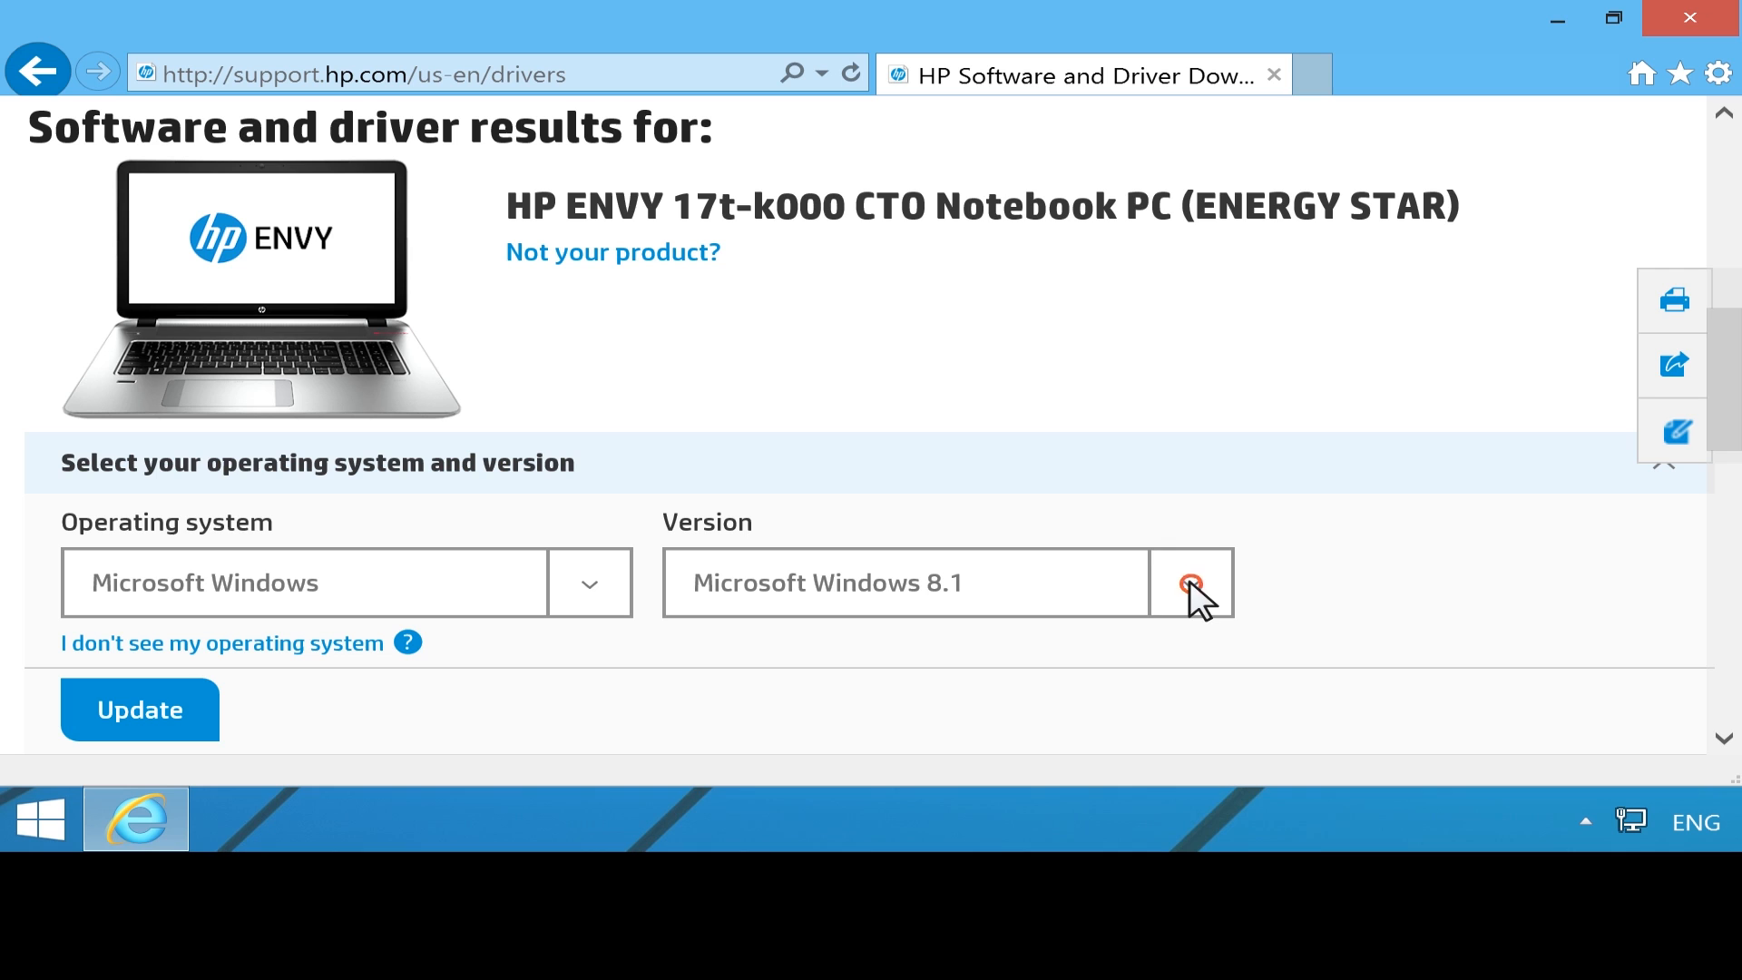
{"action": "left_click", "coordinate": [1189, 583]}
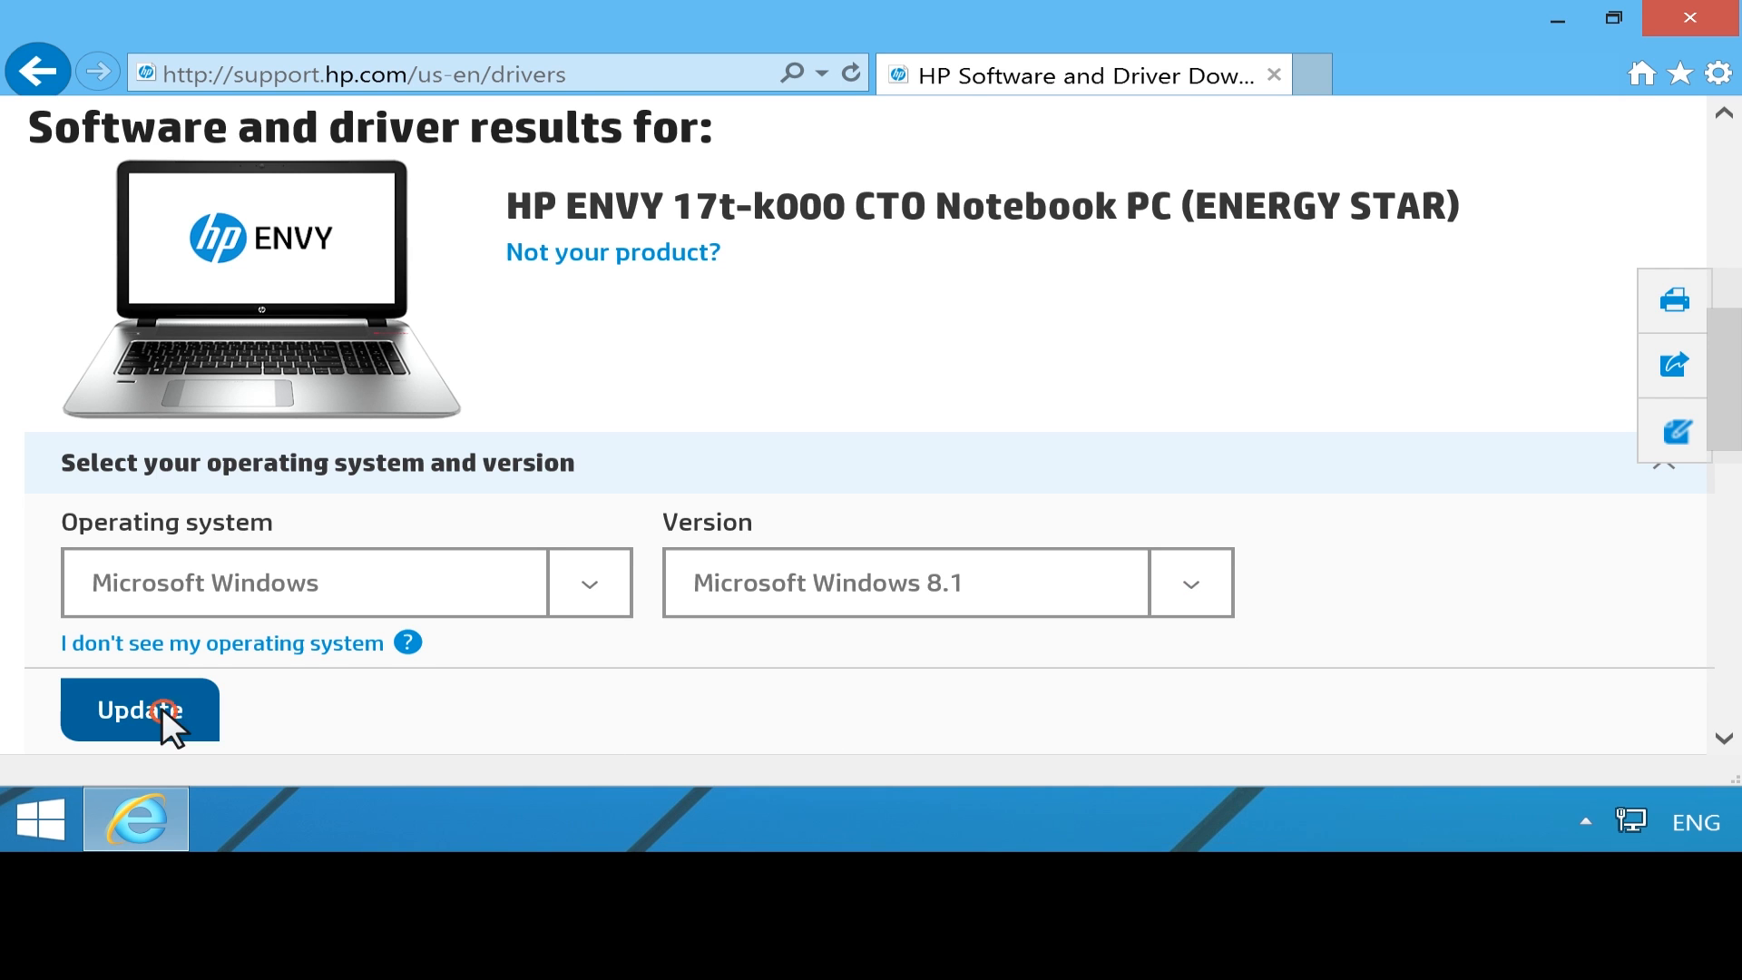
{"action": "left_click", "coordinate": [139, 710]}
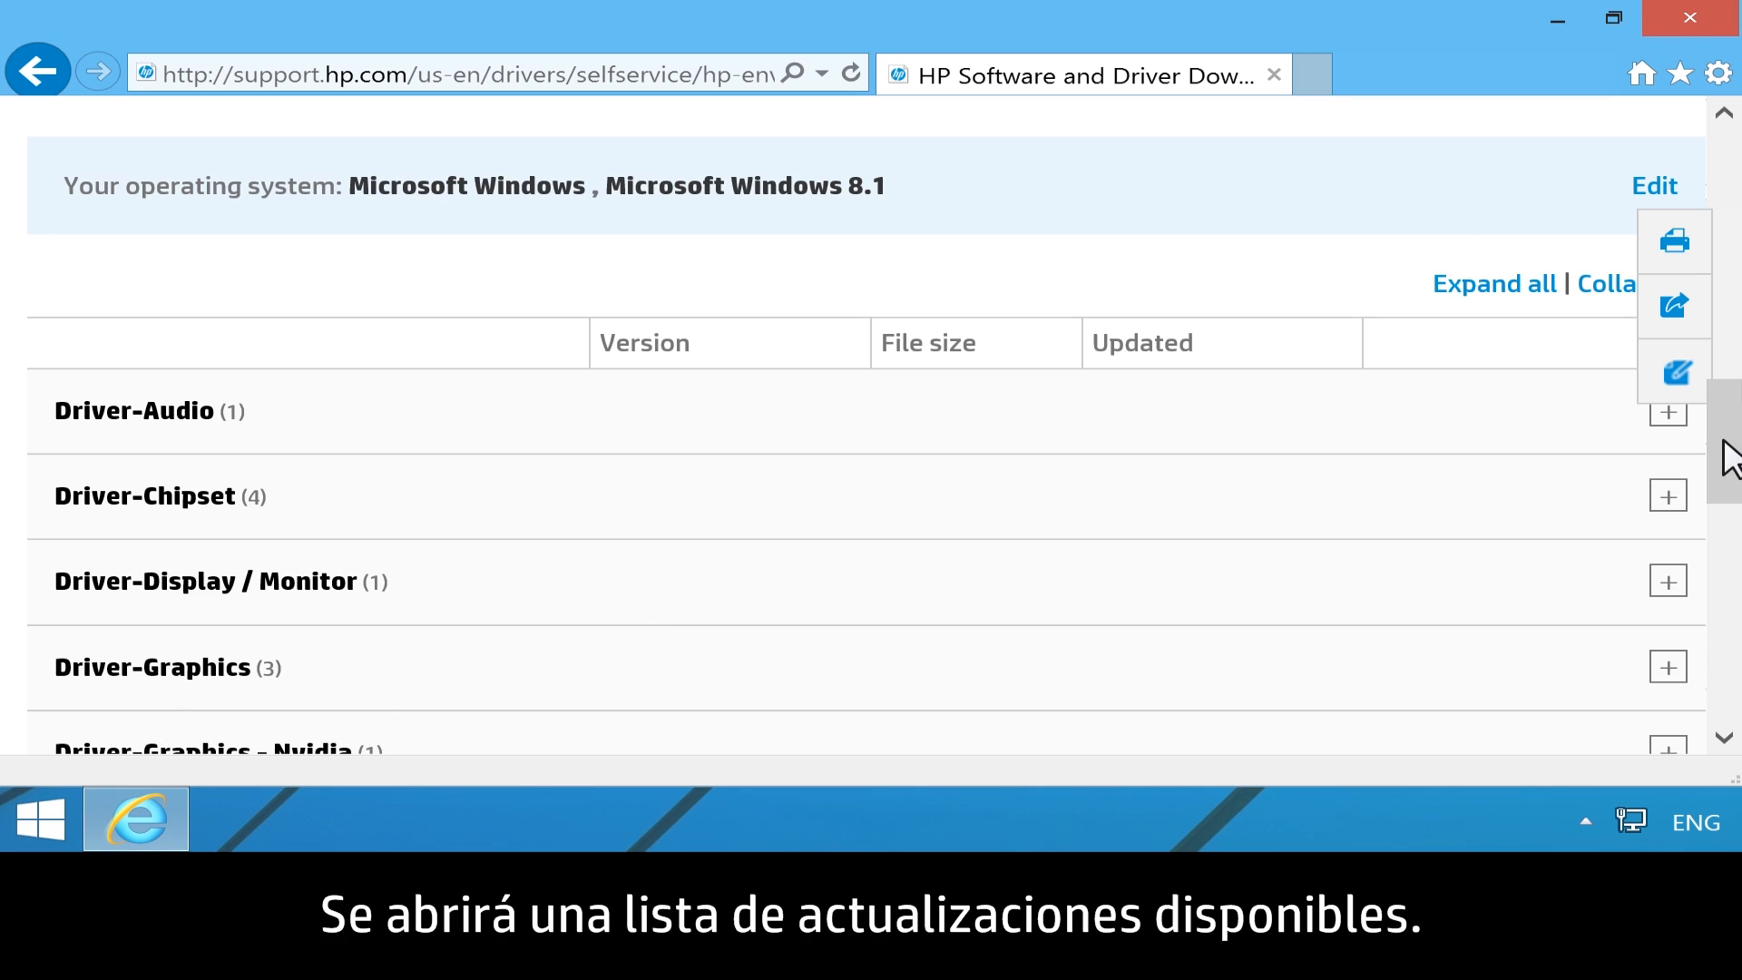
{"action": "scroll", "scroll_direction": "down", "scroll_amount": 3}
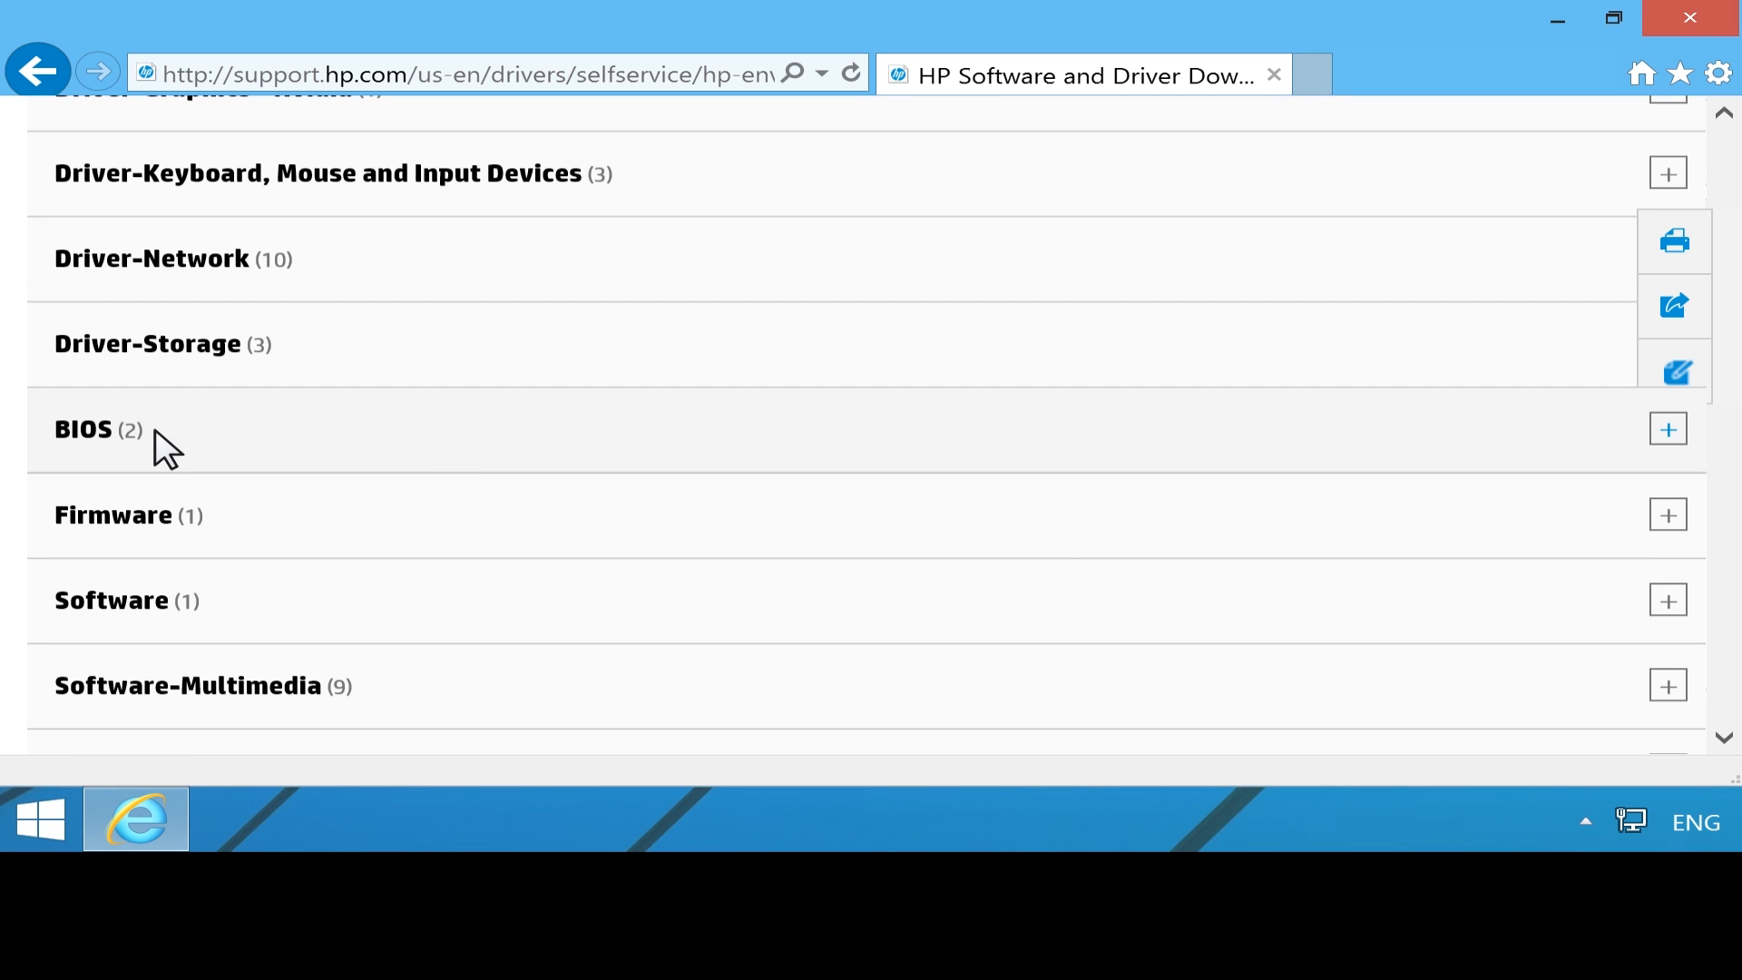
{"action": "left_click", "coordinate": [1667, 429]}
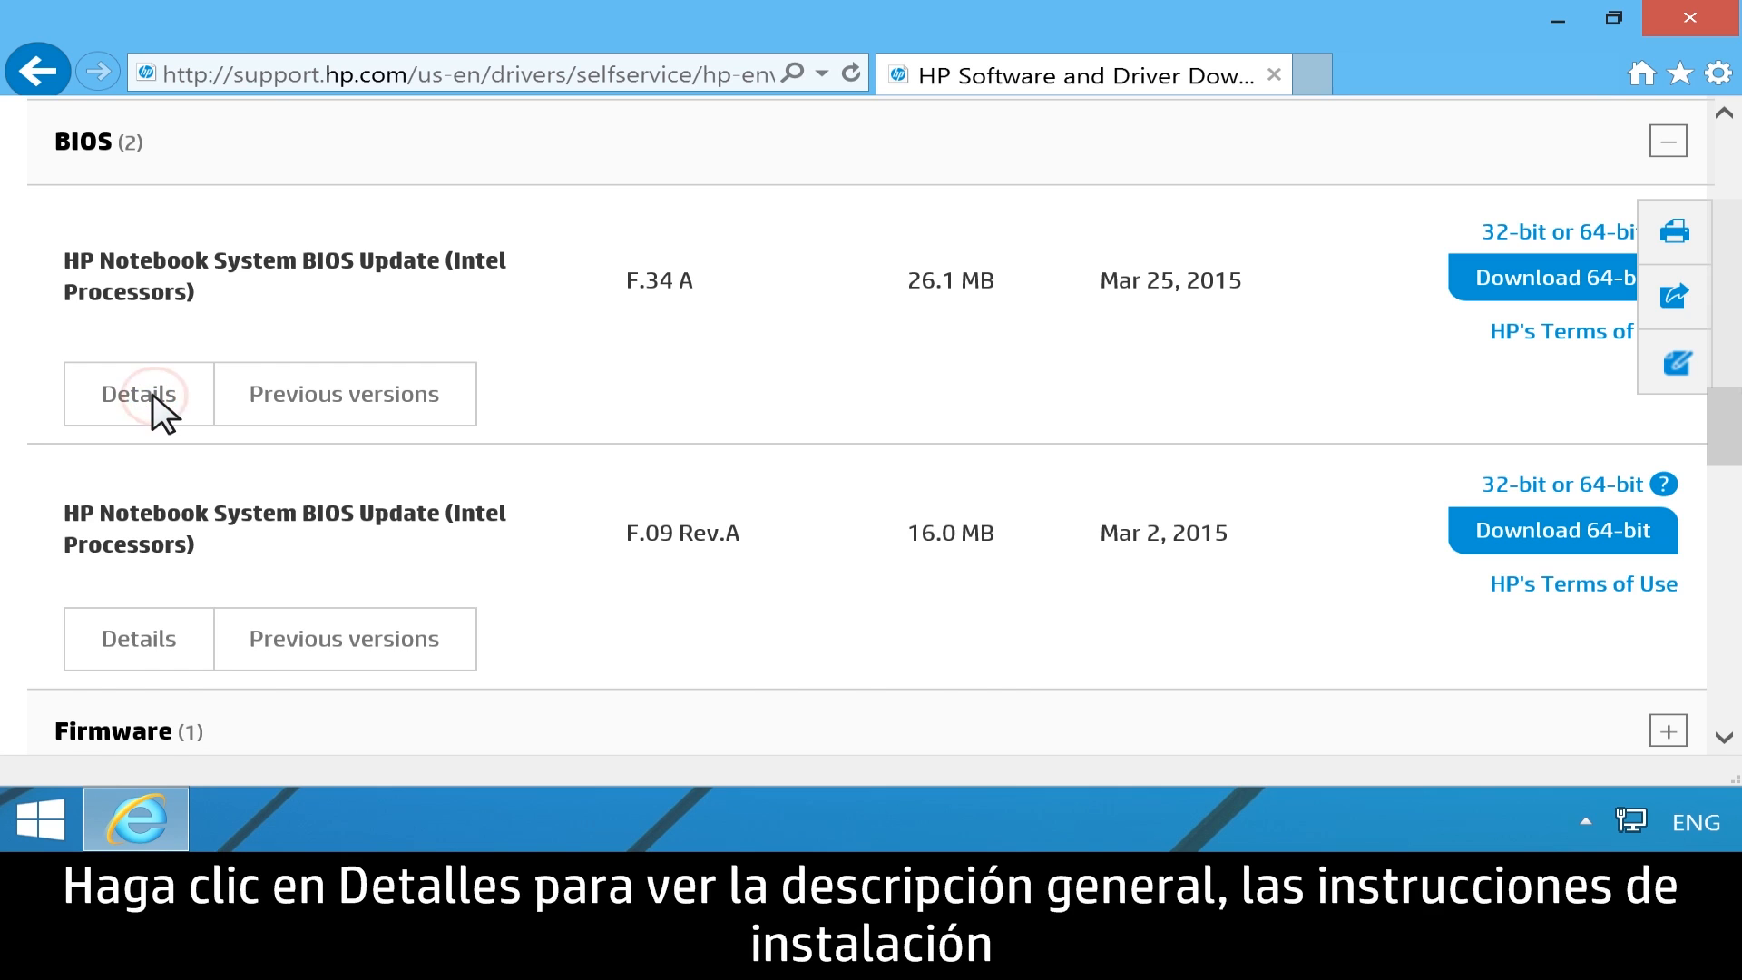
- Download the F.34 A BIOS update sp70271.exe (64-bit, download only) and run it
{"action": "left_click", "coordinate": [138, 393]}
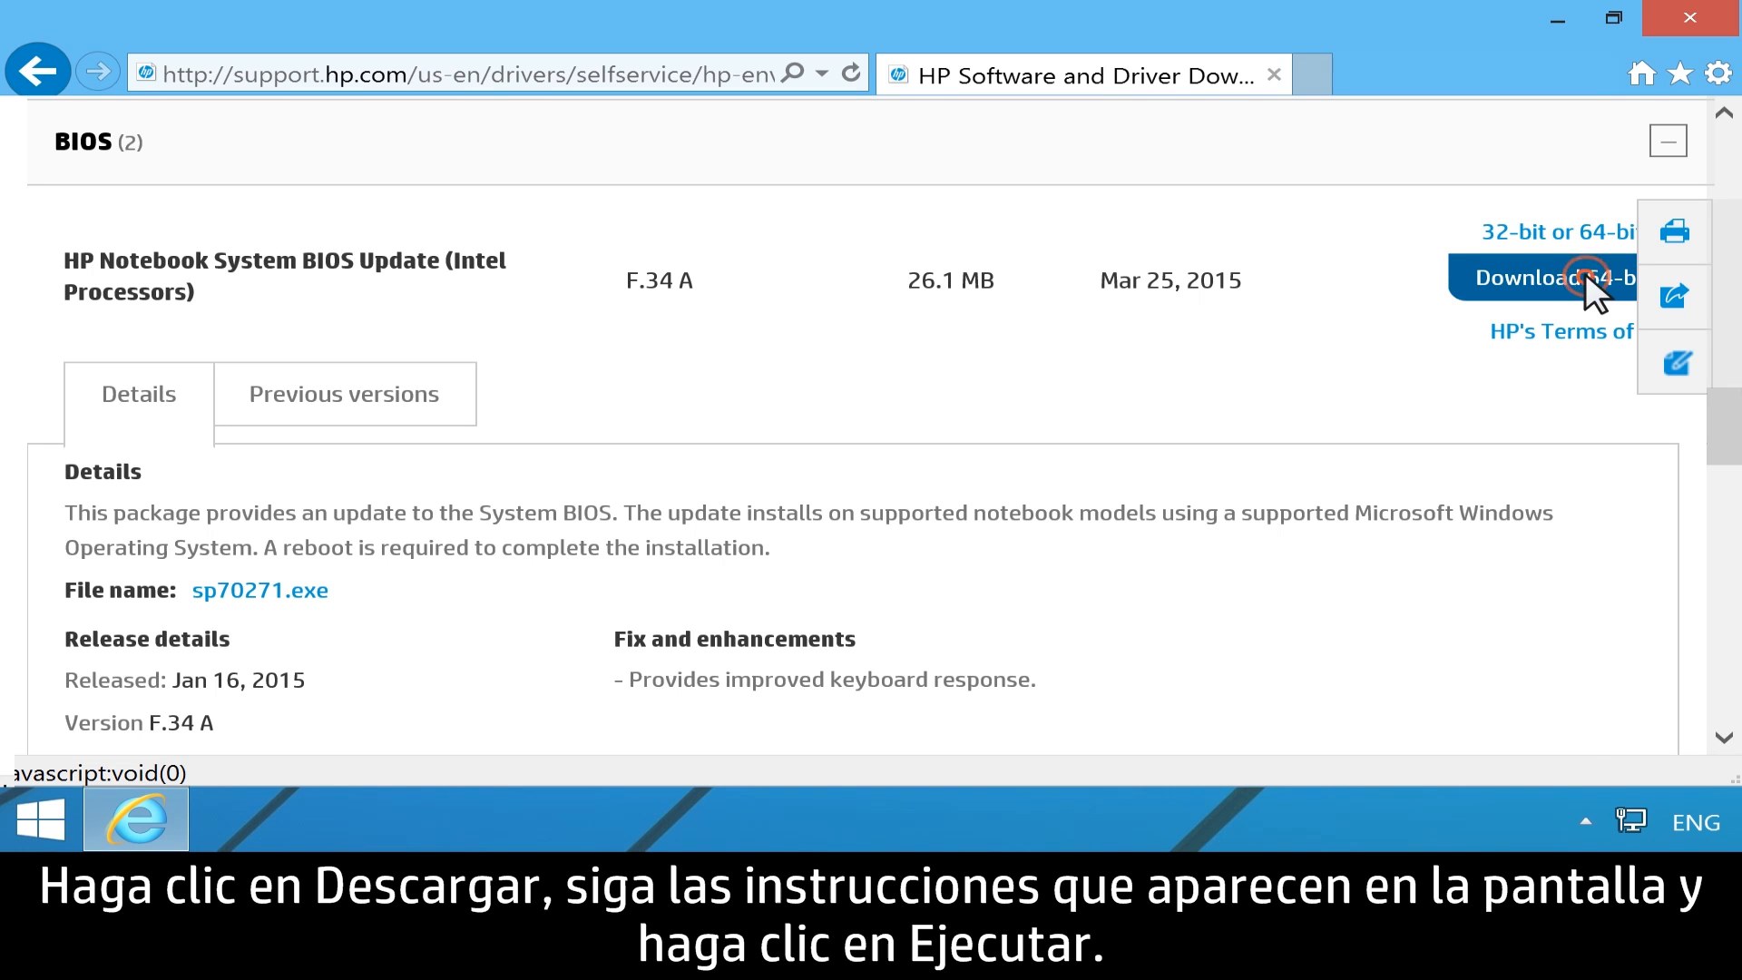
{"action": "left_click", "coordinate": [1544, 276]}
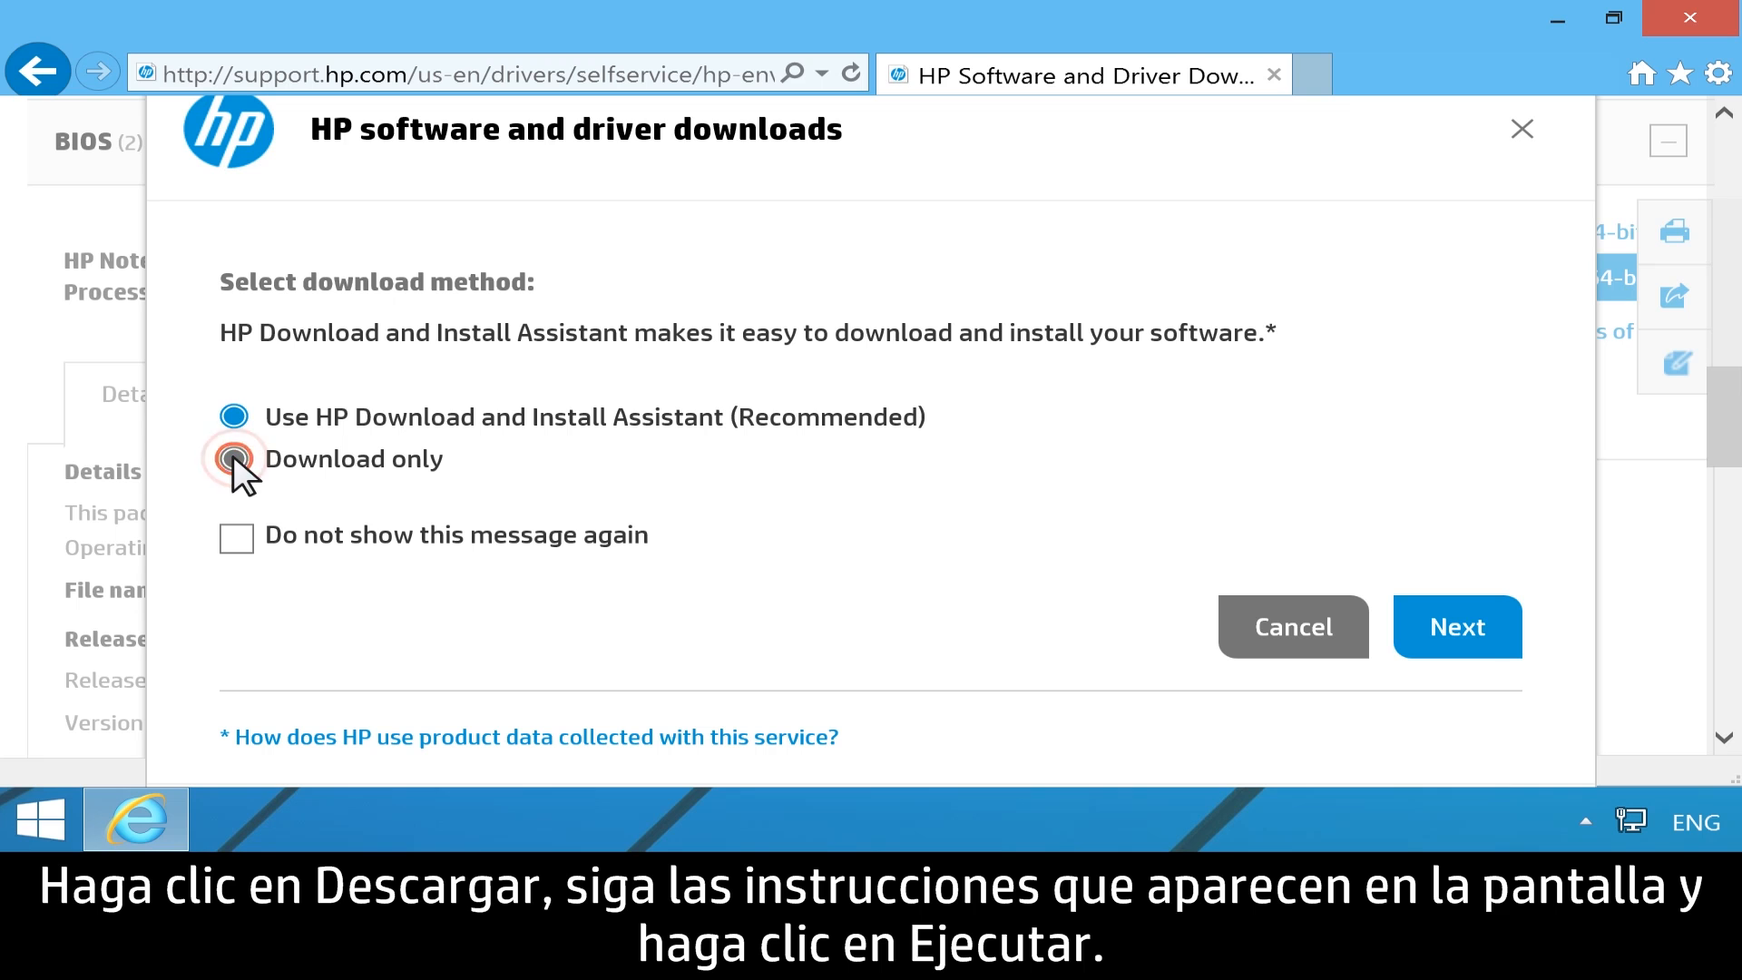
{"action": "left_click", "coordinate": [1456, 627]}
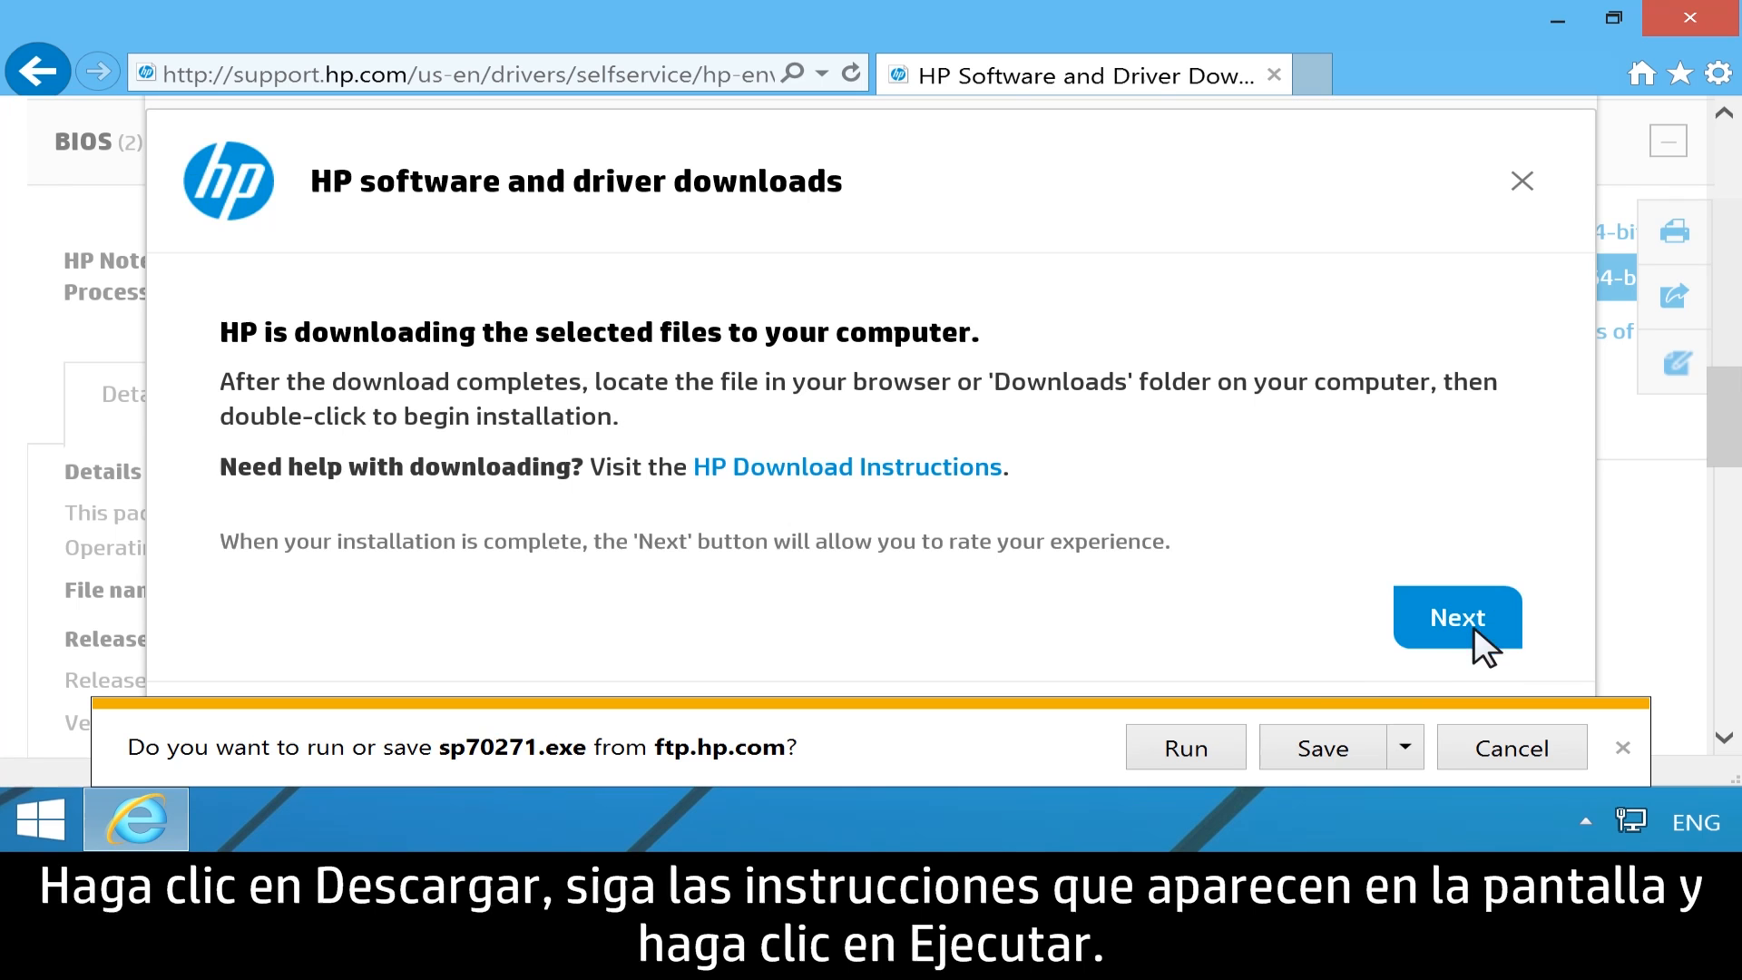
{"action": "left_click", "coordinate": [1184, 746]}
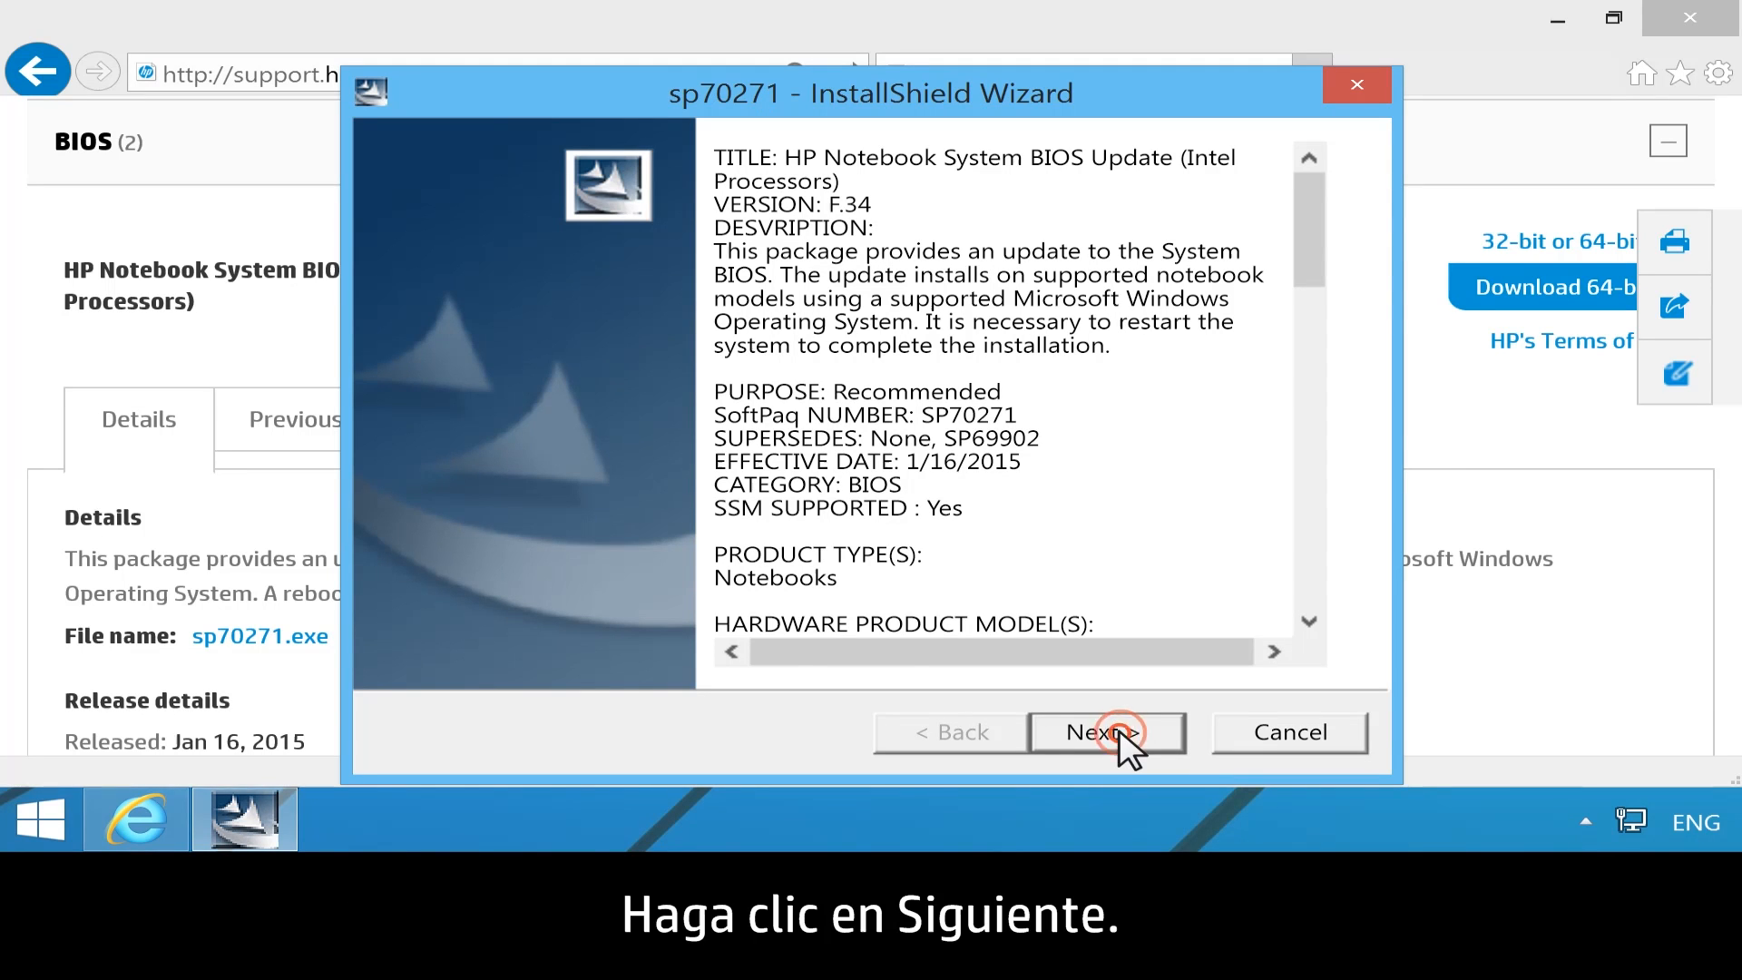
- Accept the InstallShield license agreement for the BIOS package
{"action": "left_click", "coordinate": [1104, 732]}
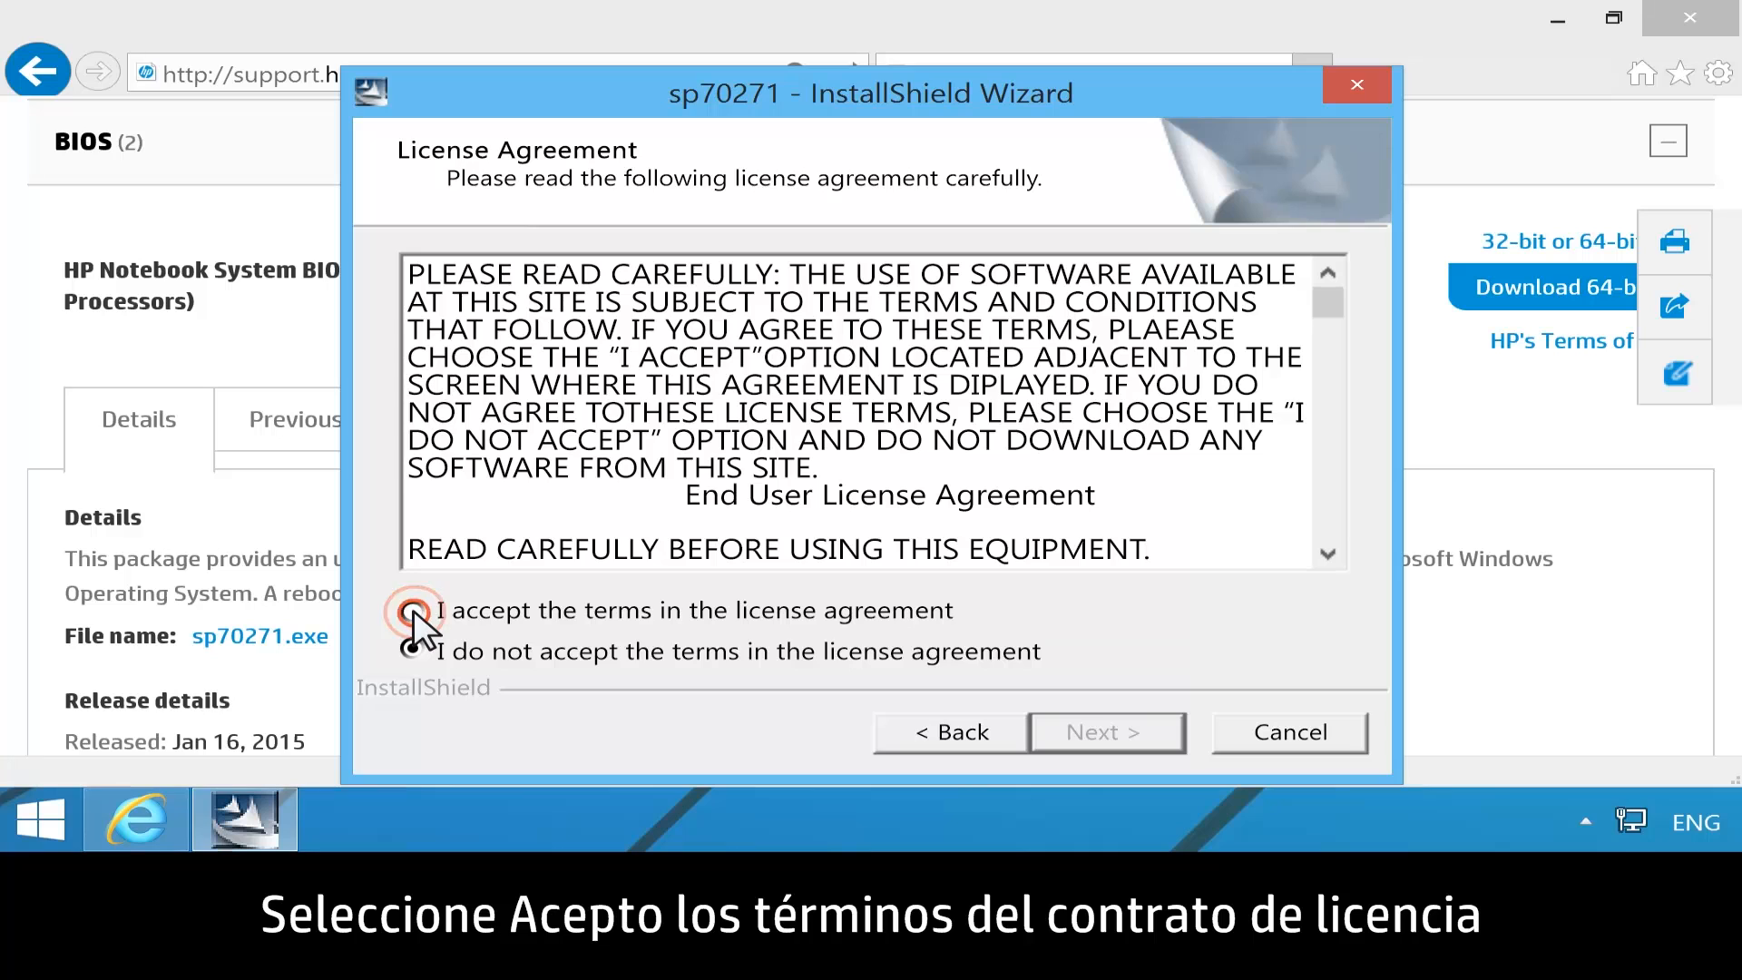
{"action": "left_click", "coordinate": [414, 610]}
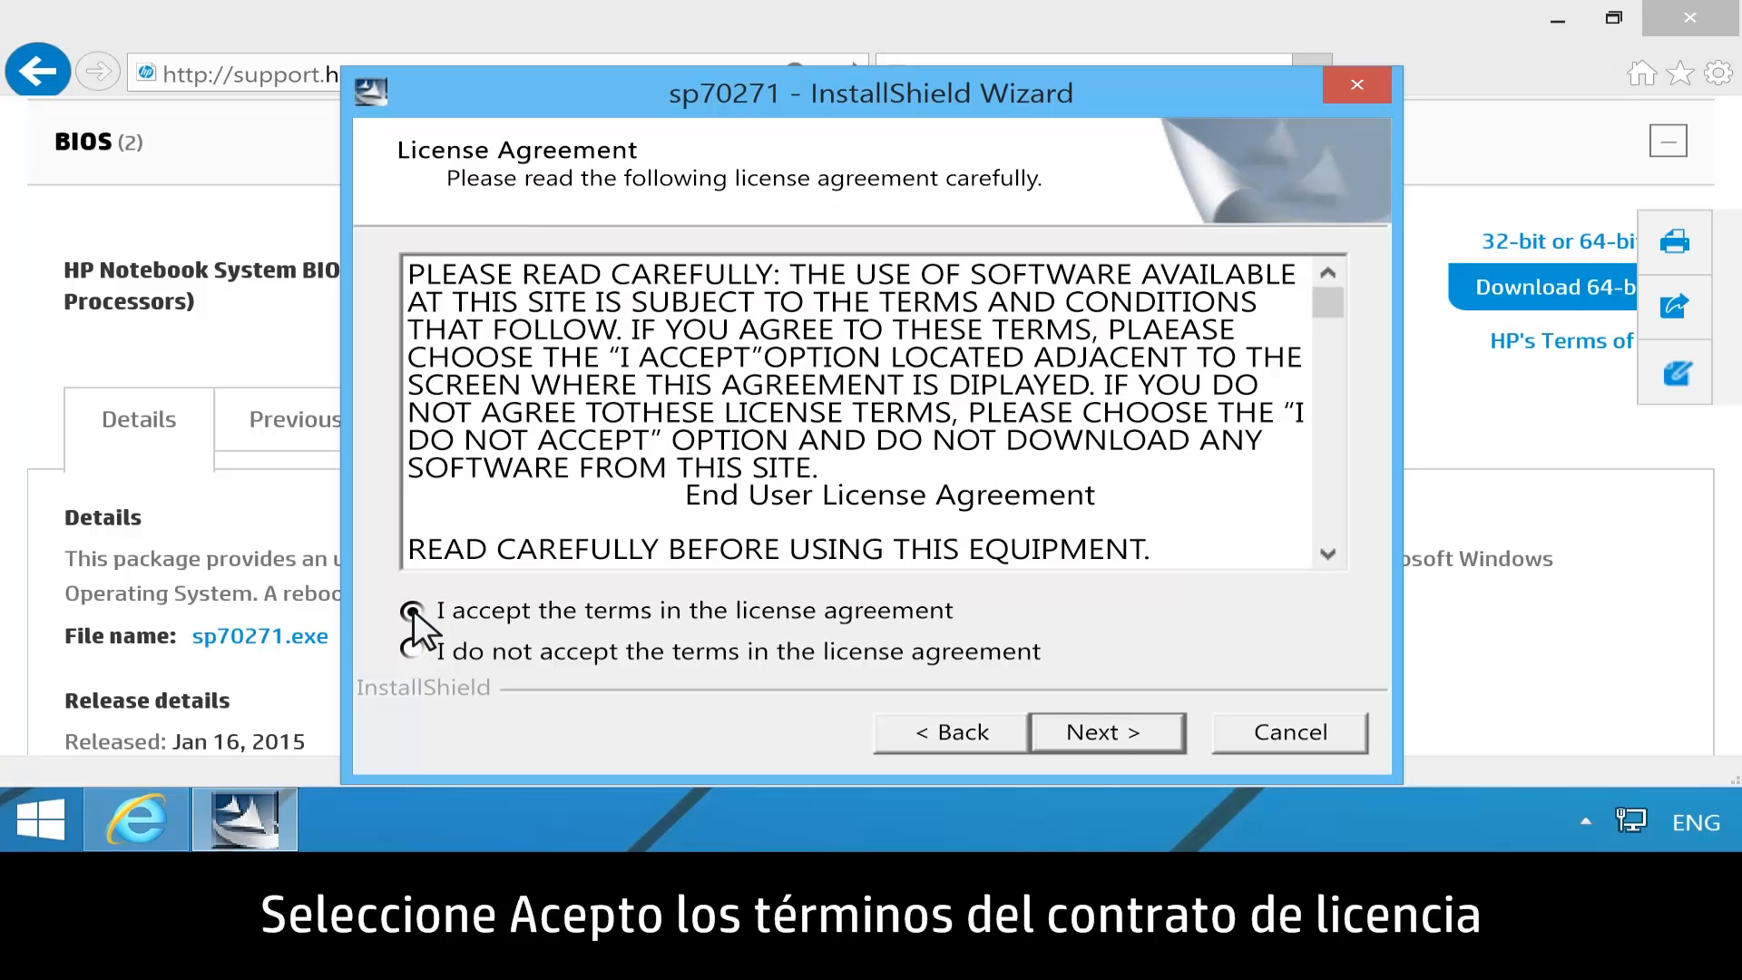
{"action": "left_click", "coordinate": [414, 610]}
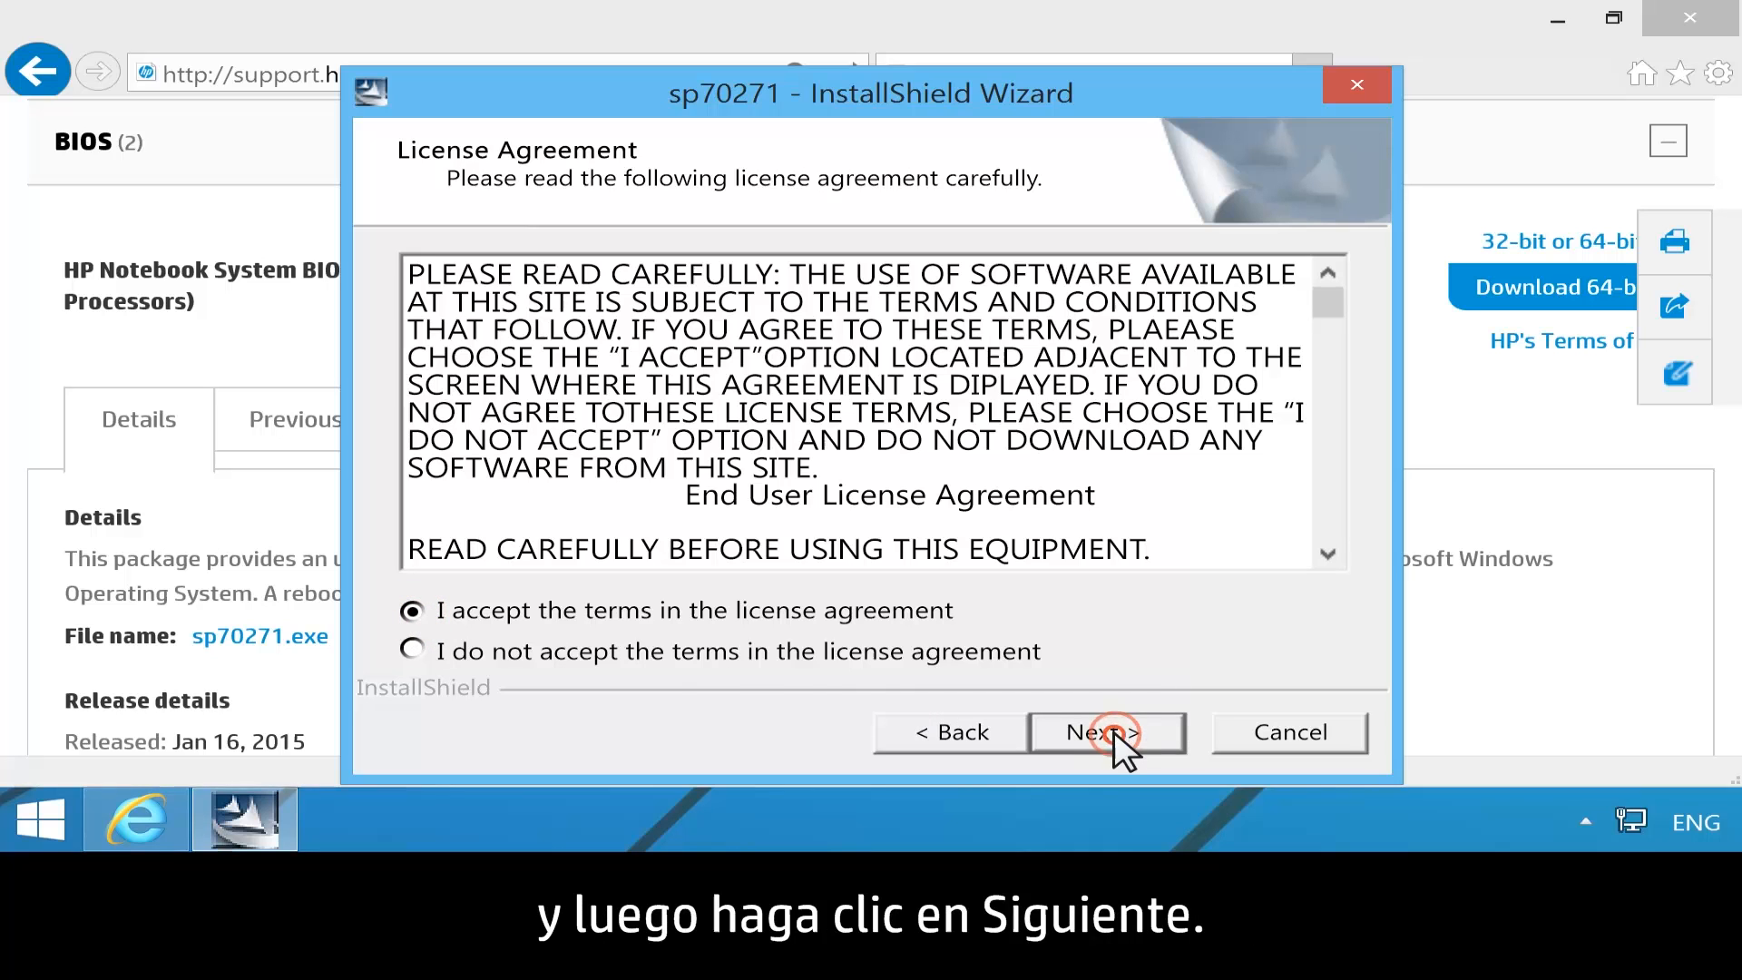
{"action": "left_click", "coordinate": [1104, 732]}
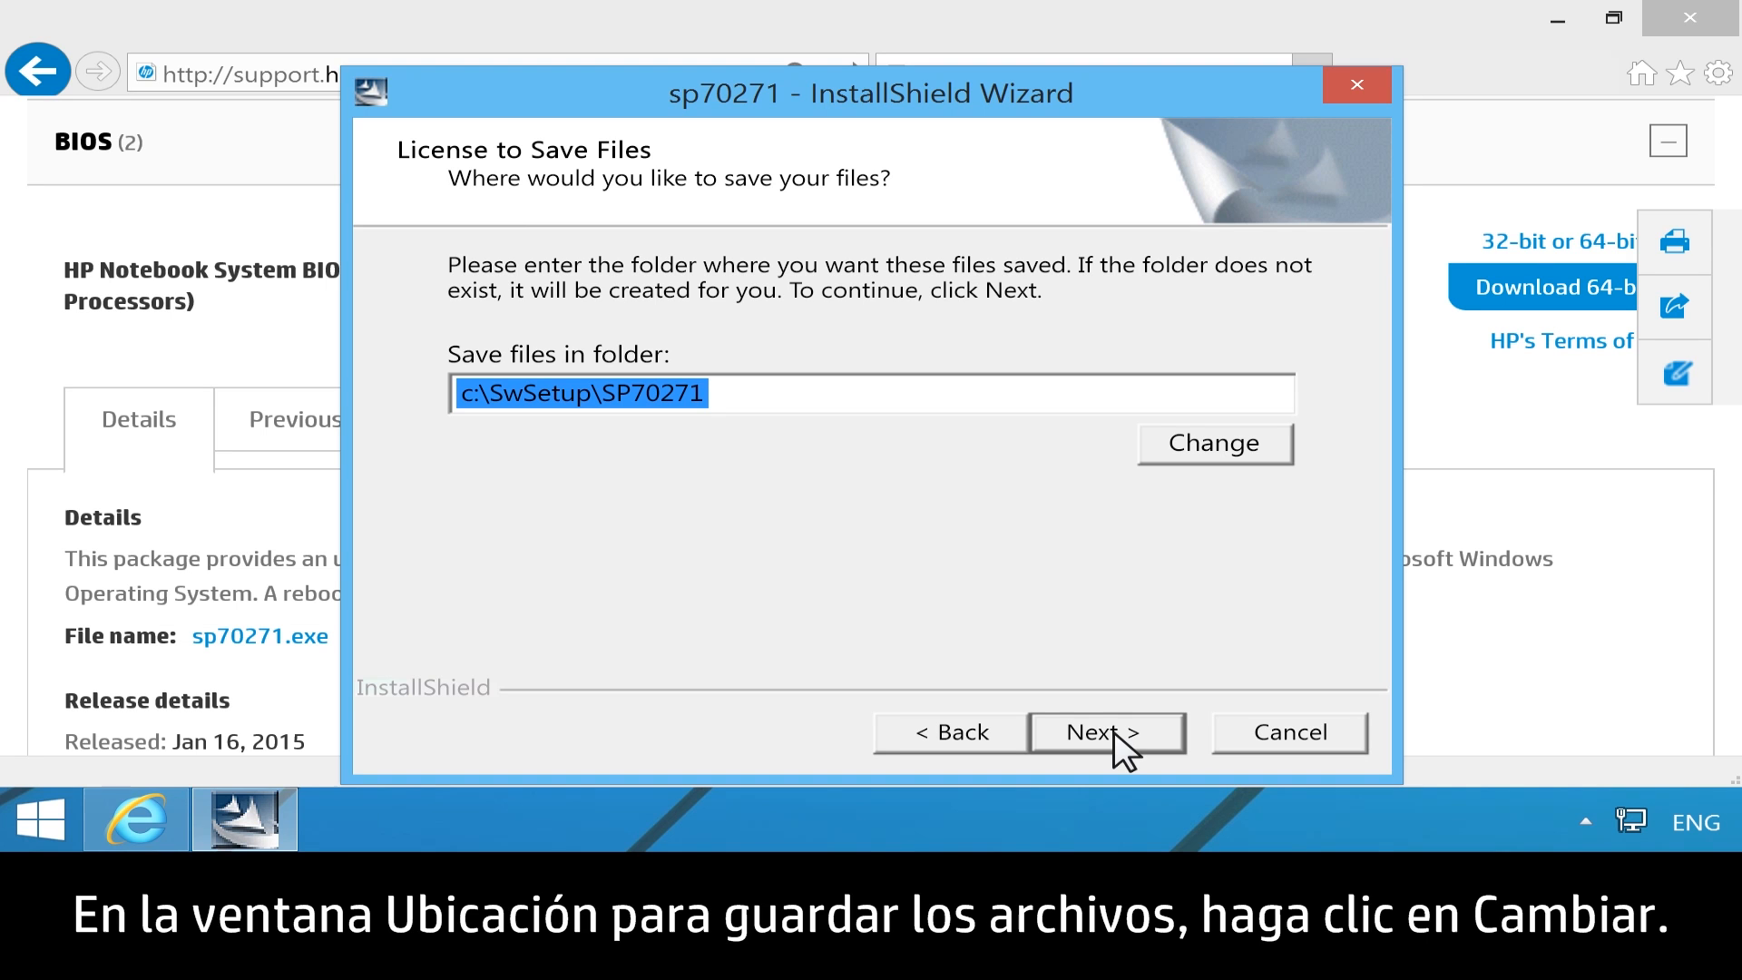
{"action": "mouse_move", "coordinate": [1237, 489]}
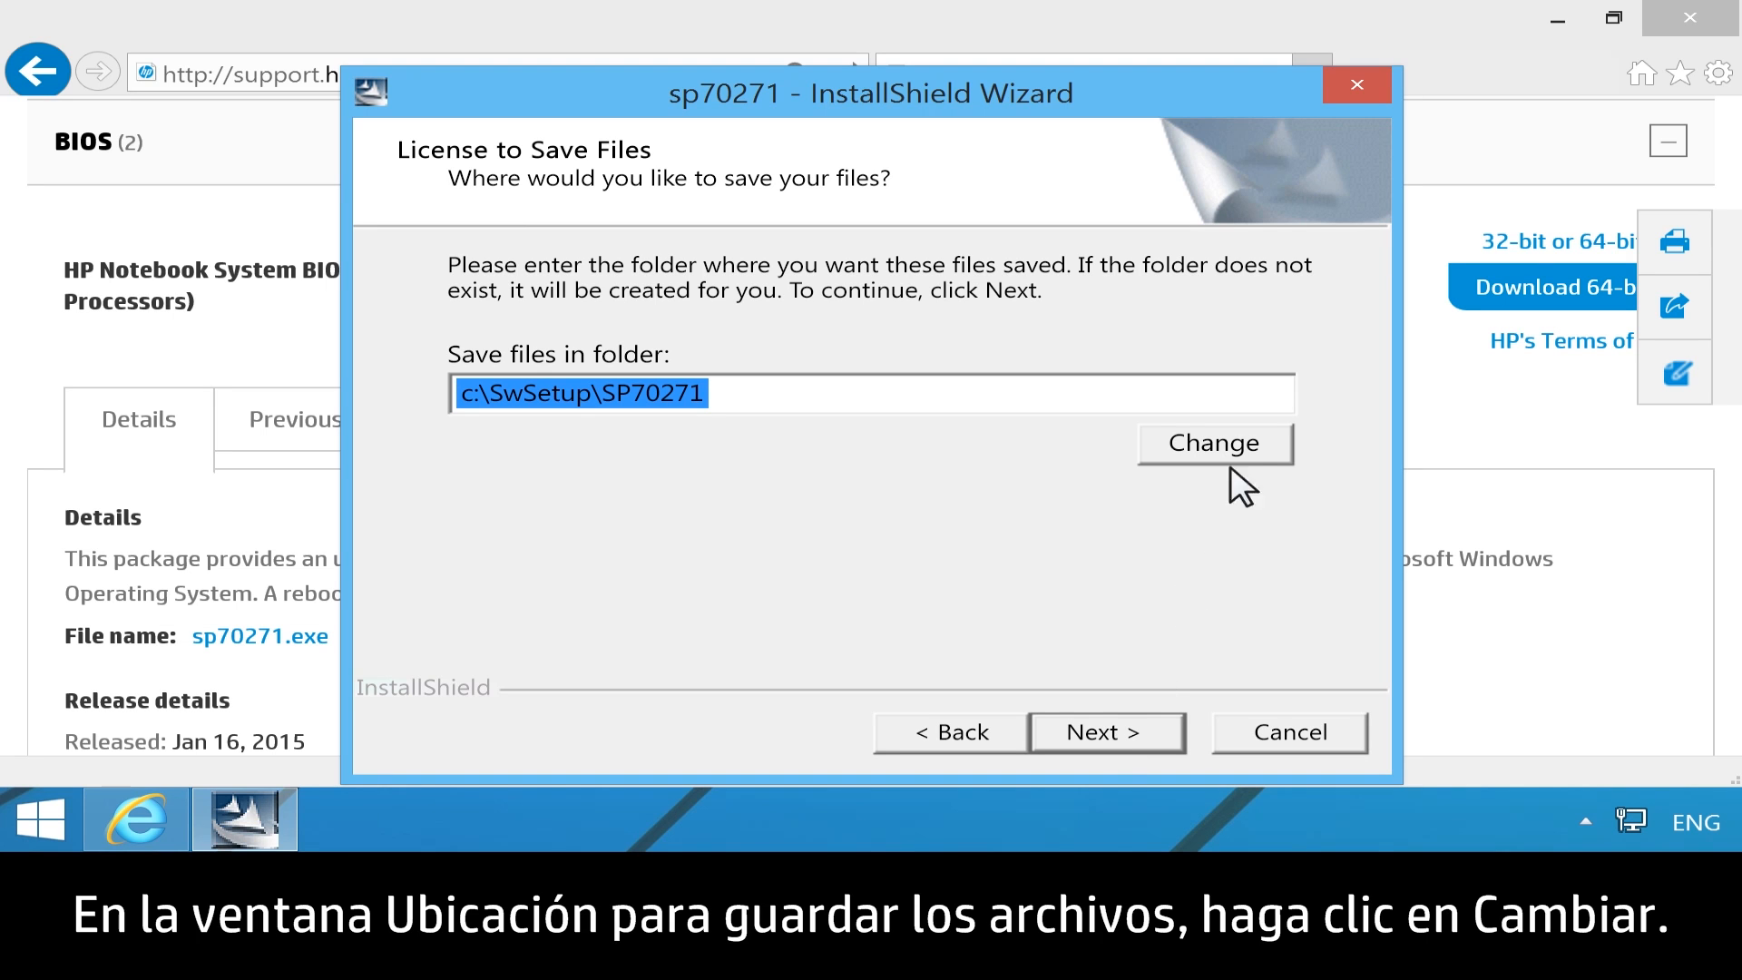
- Set the save location to the HP_TOOLS (G:) USB drive
{"action": "left_click", "coordinate": [1213, 441]}
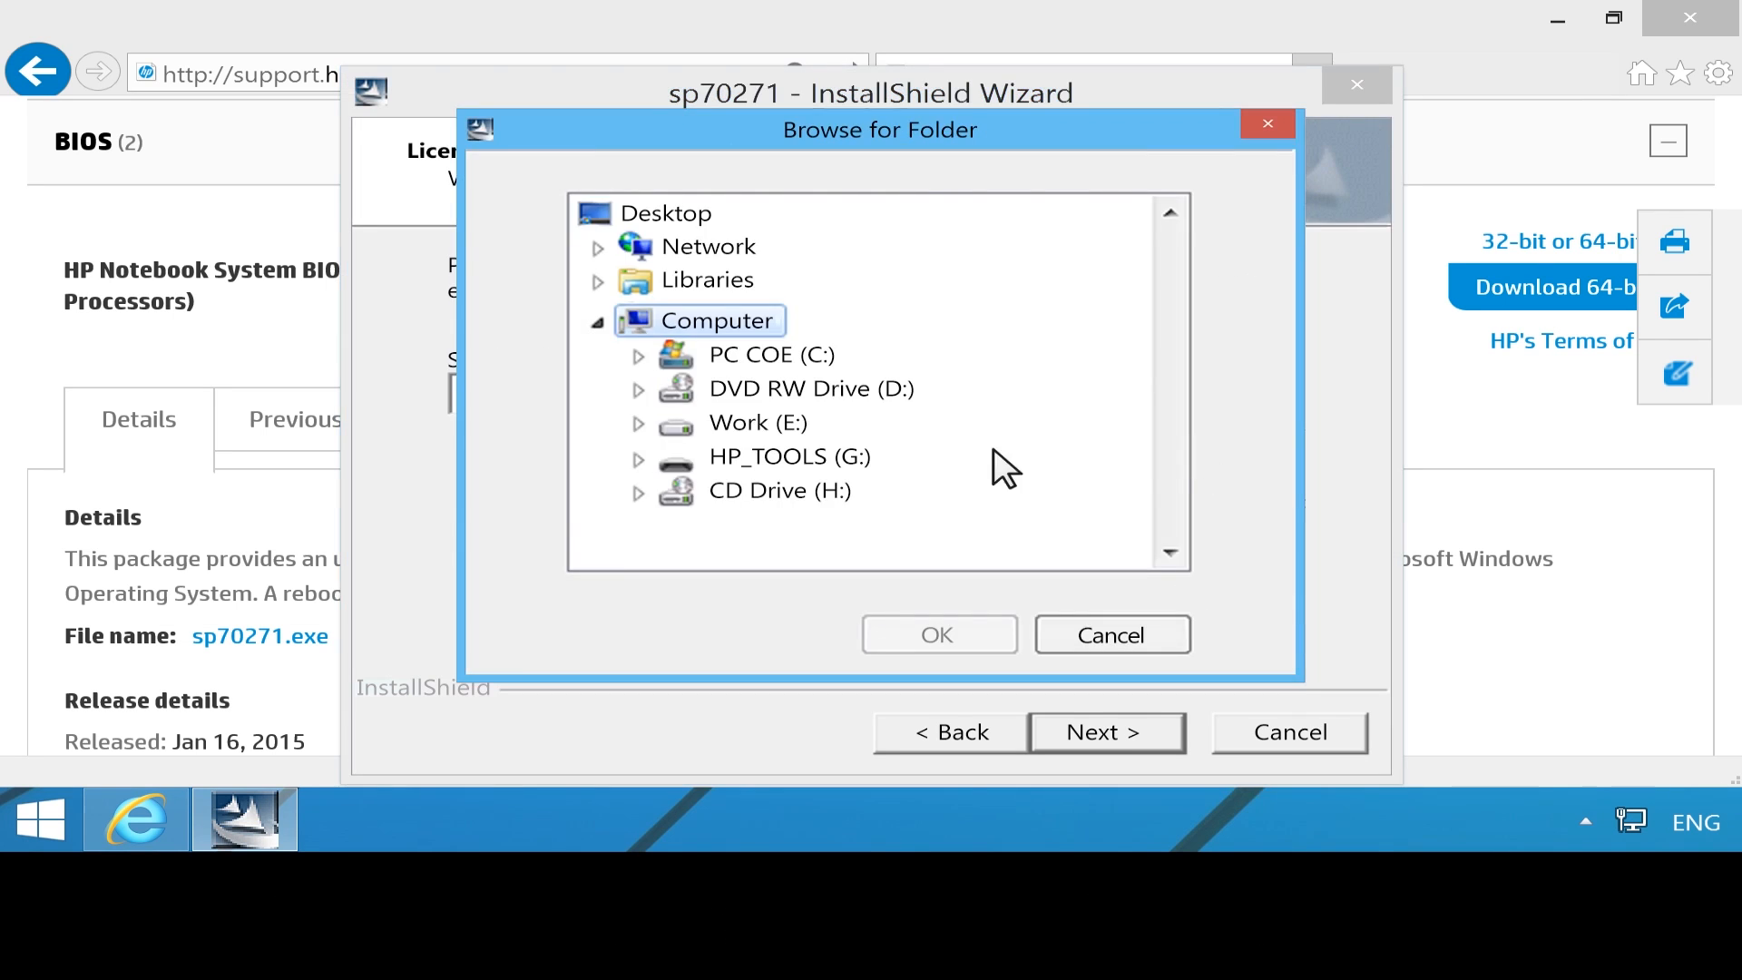
{"action": "left_click", "coordinate": [786, 457]}
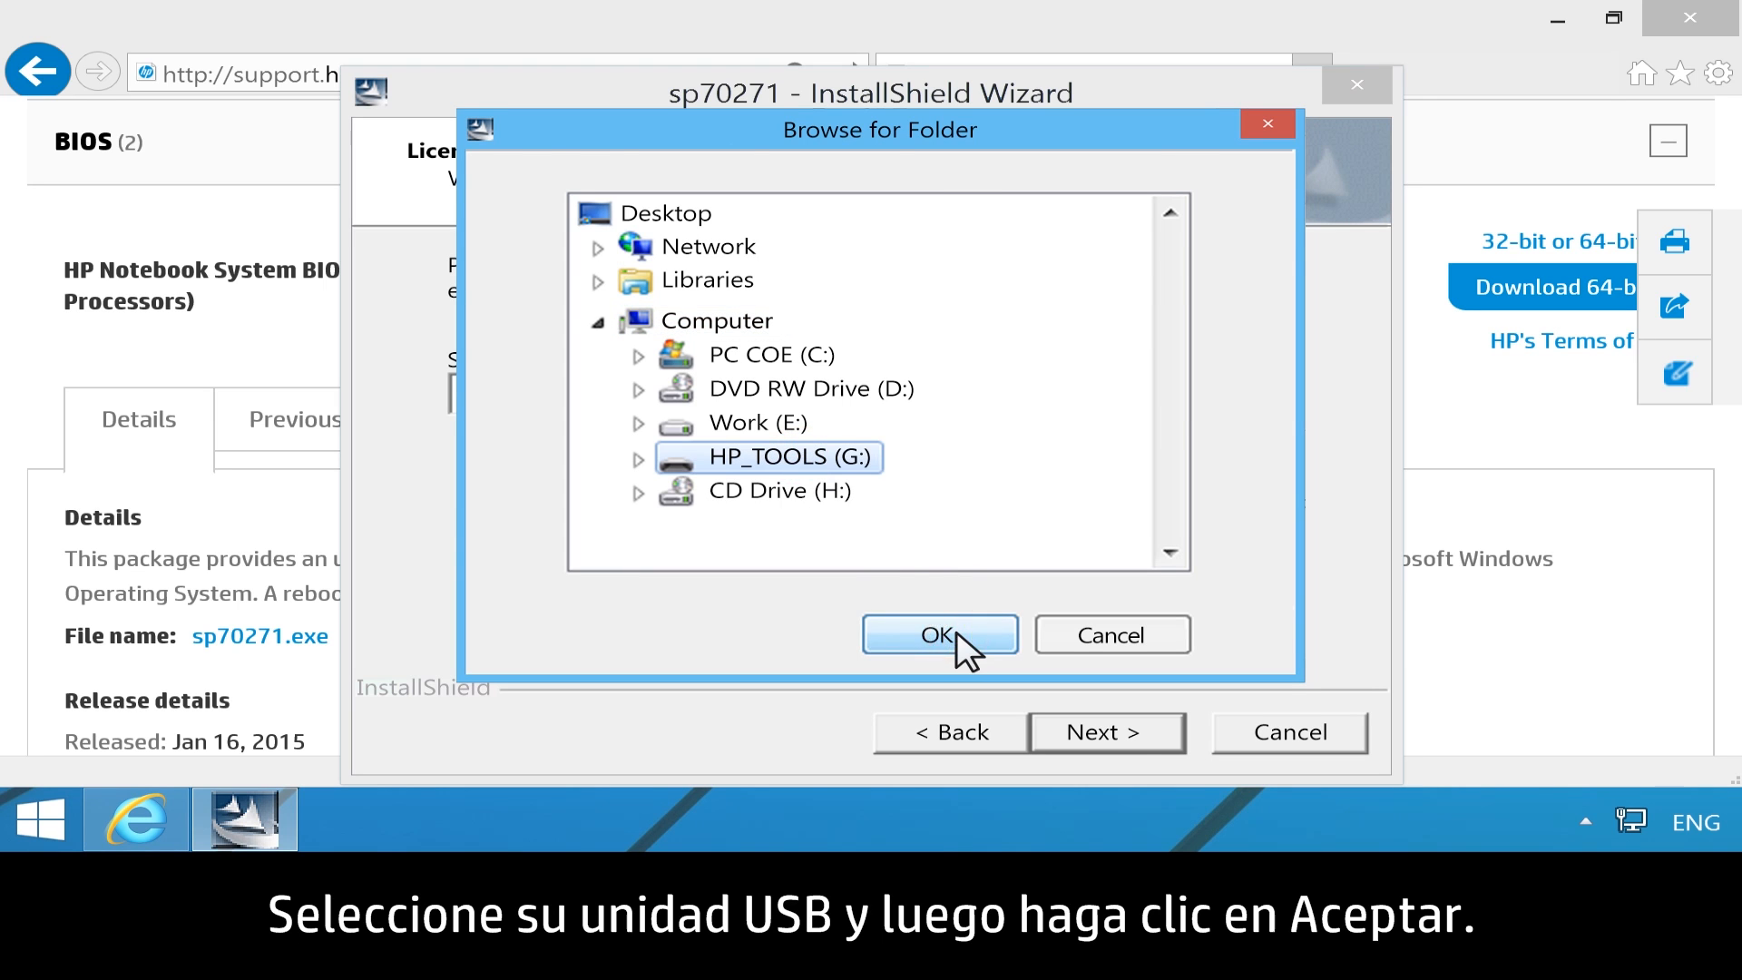
{"action": "left_click", "coordinate": [939, 634]}
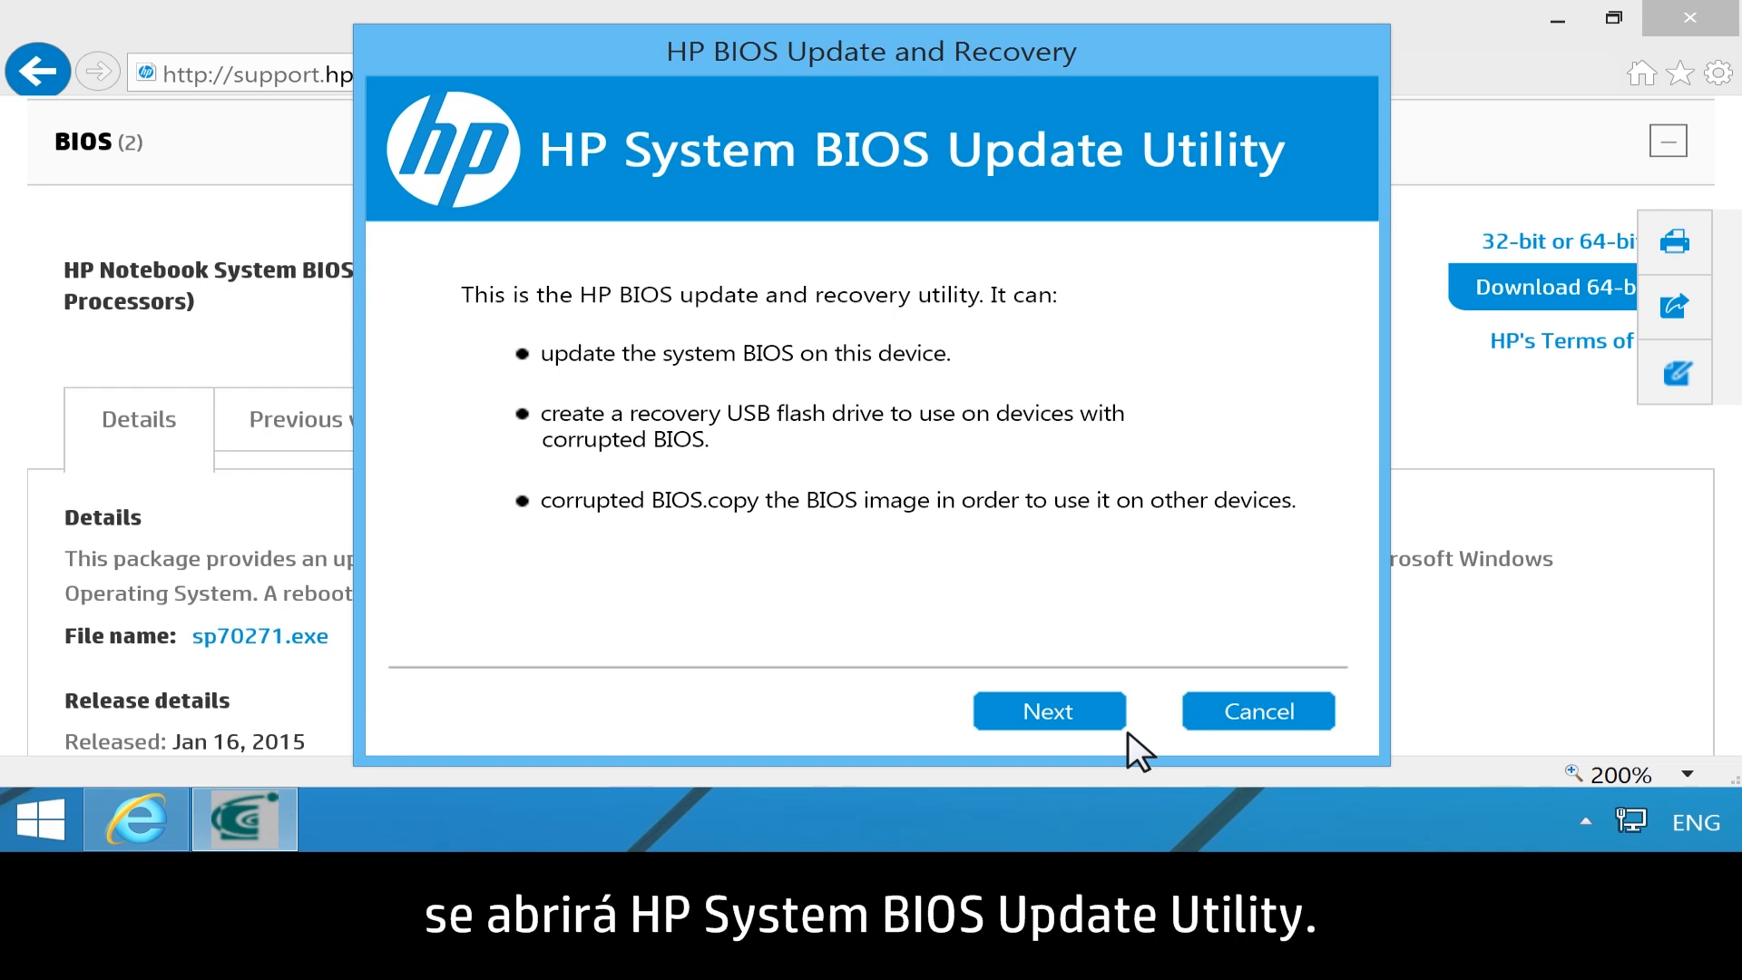
{"action": "mouse_move", "coordinate": [1083, 727]}
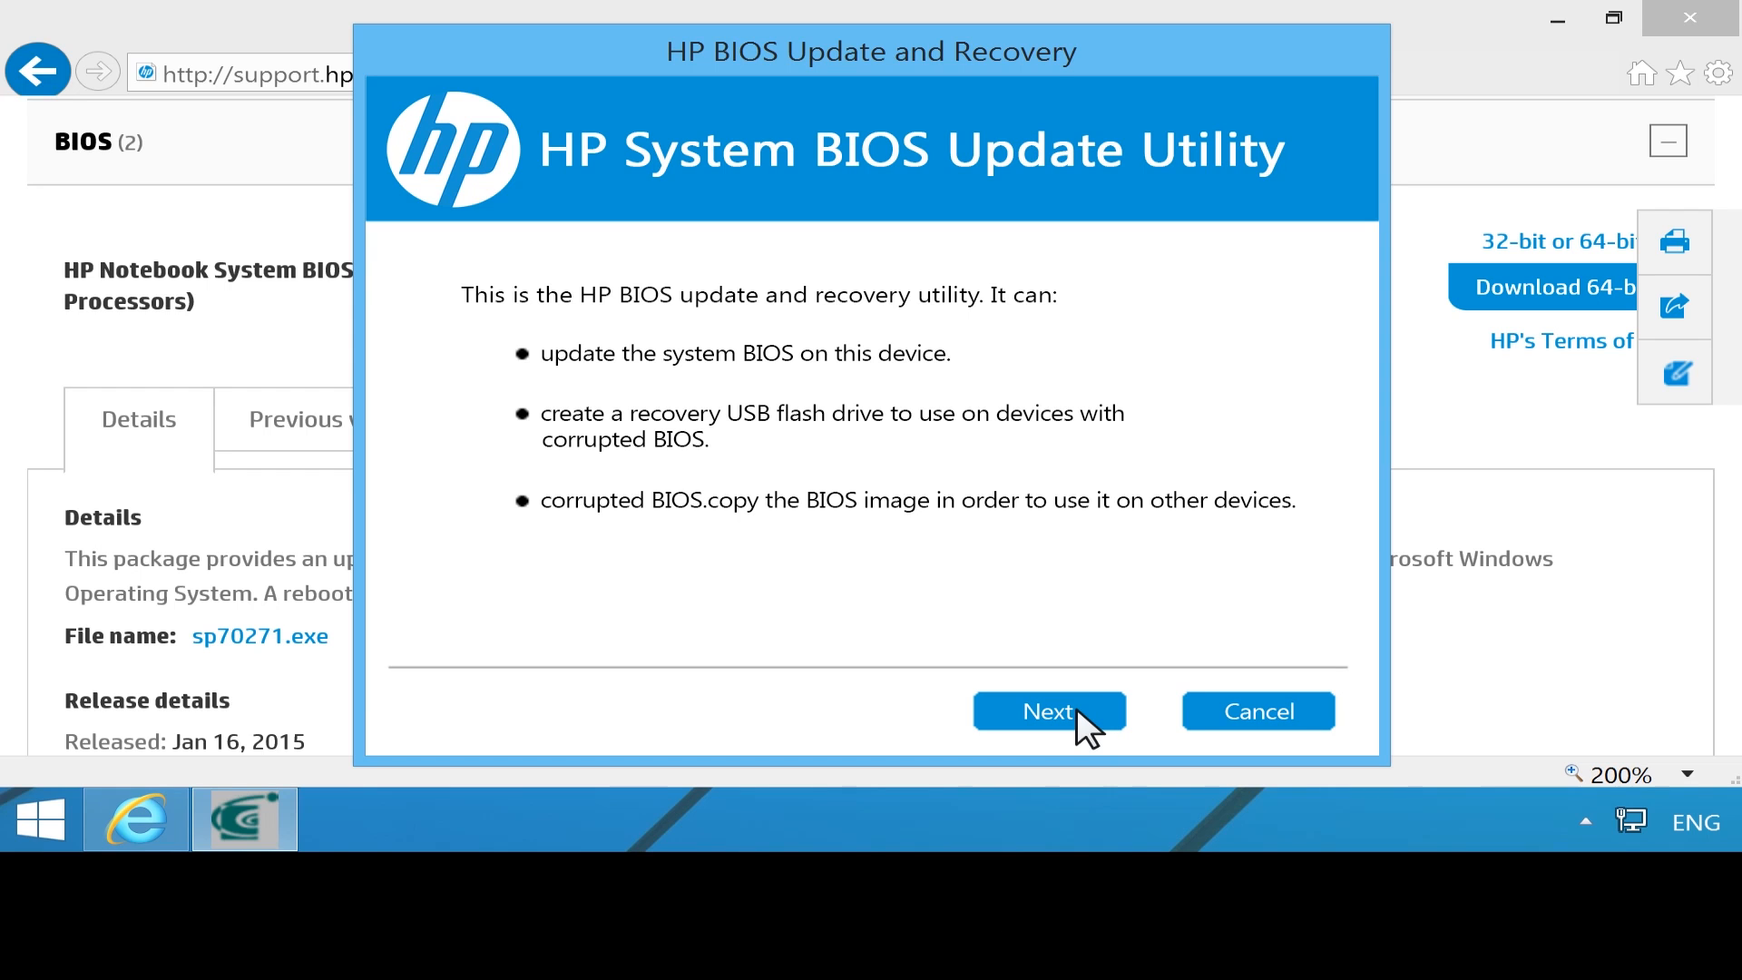
- Create a recovery USB flash drive on HP_TOOLS (G:), then close the BIOS update utility
{"action": "left_click", "coordinate": [1048, 711]}
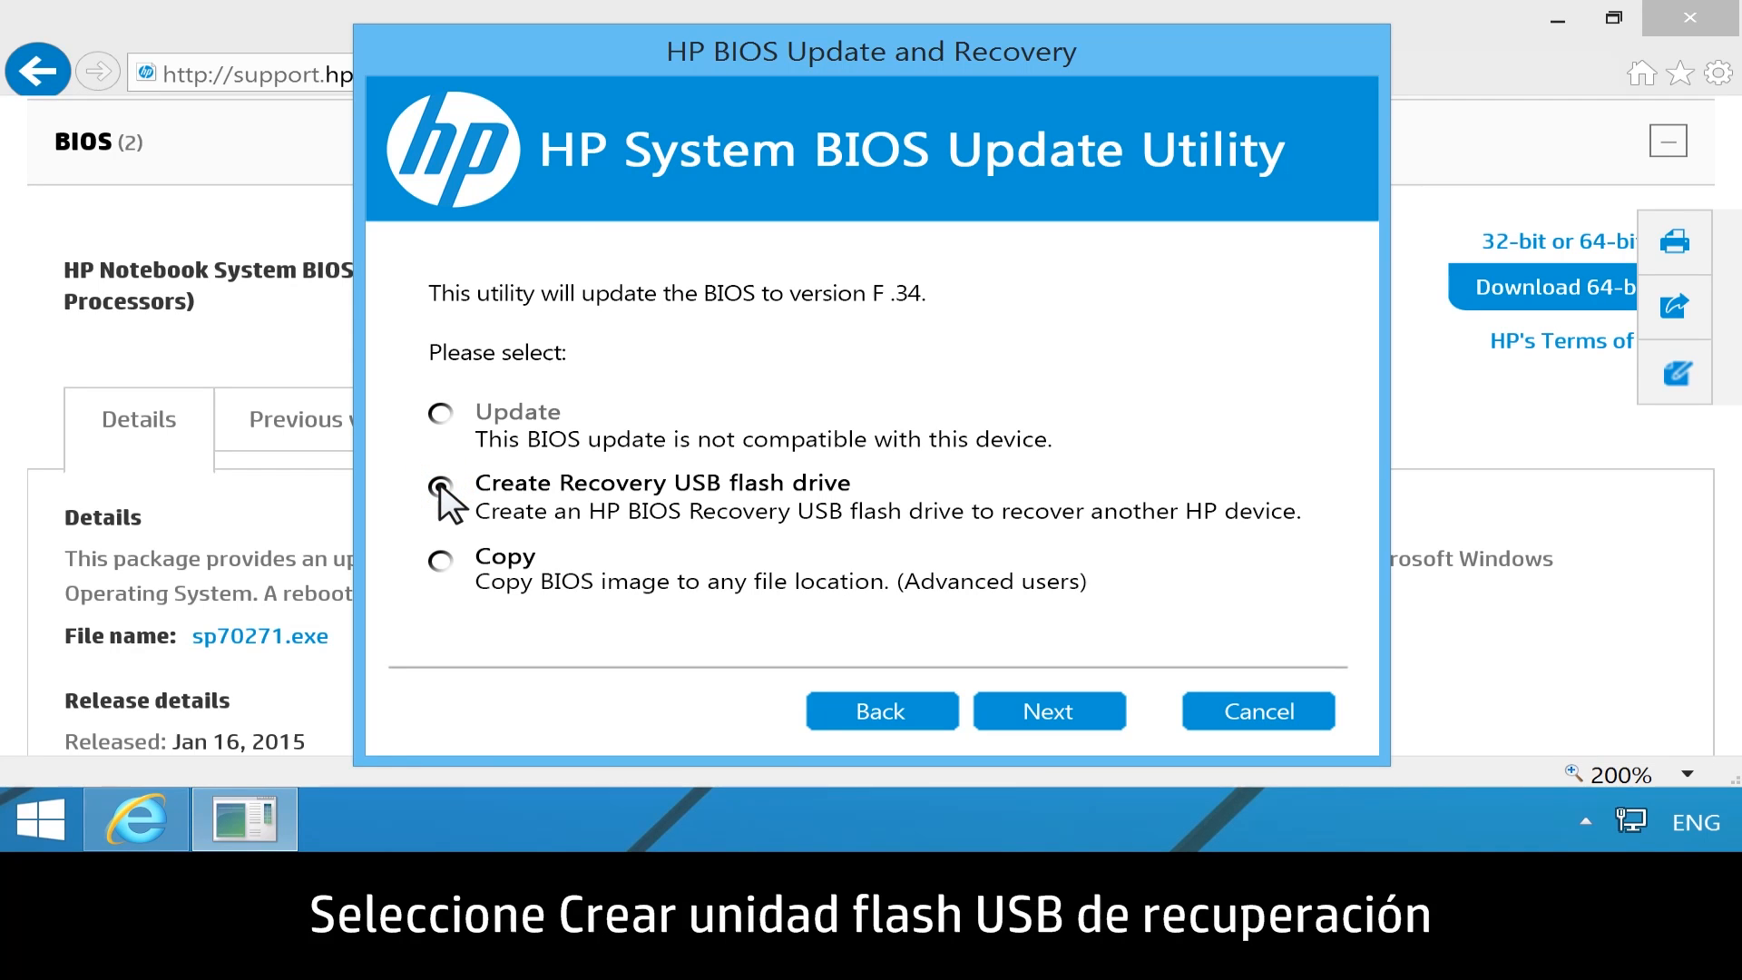
{"action": "left_click", "coordinate": [440, 484]}
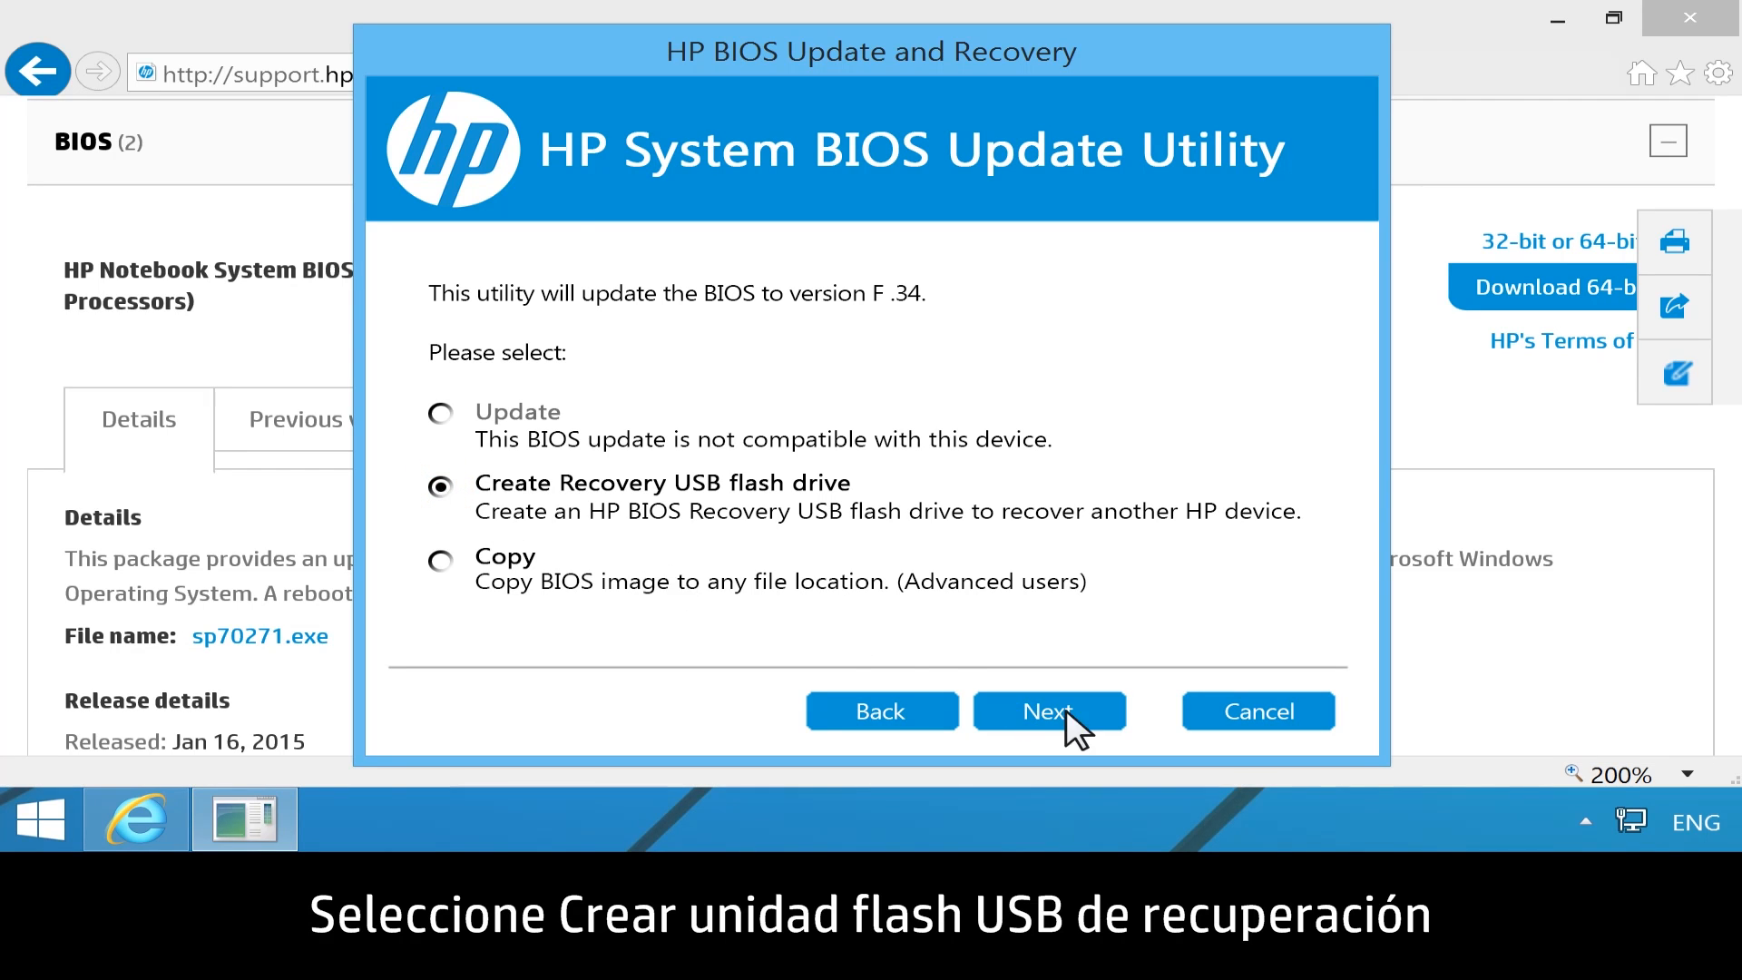
{"action": "left_click", "coordinate": [1048, 712]}
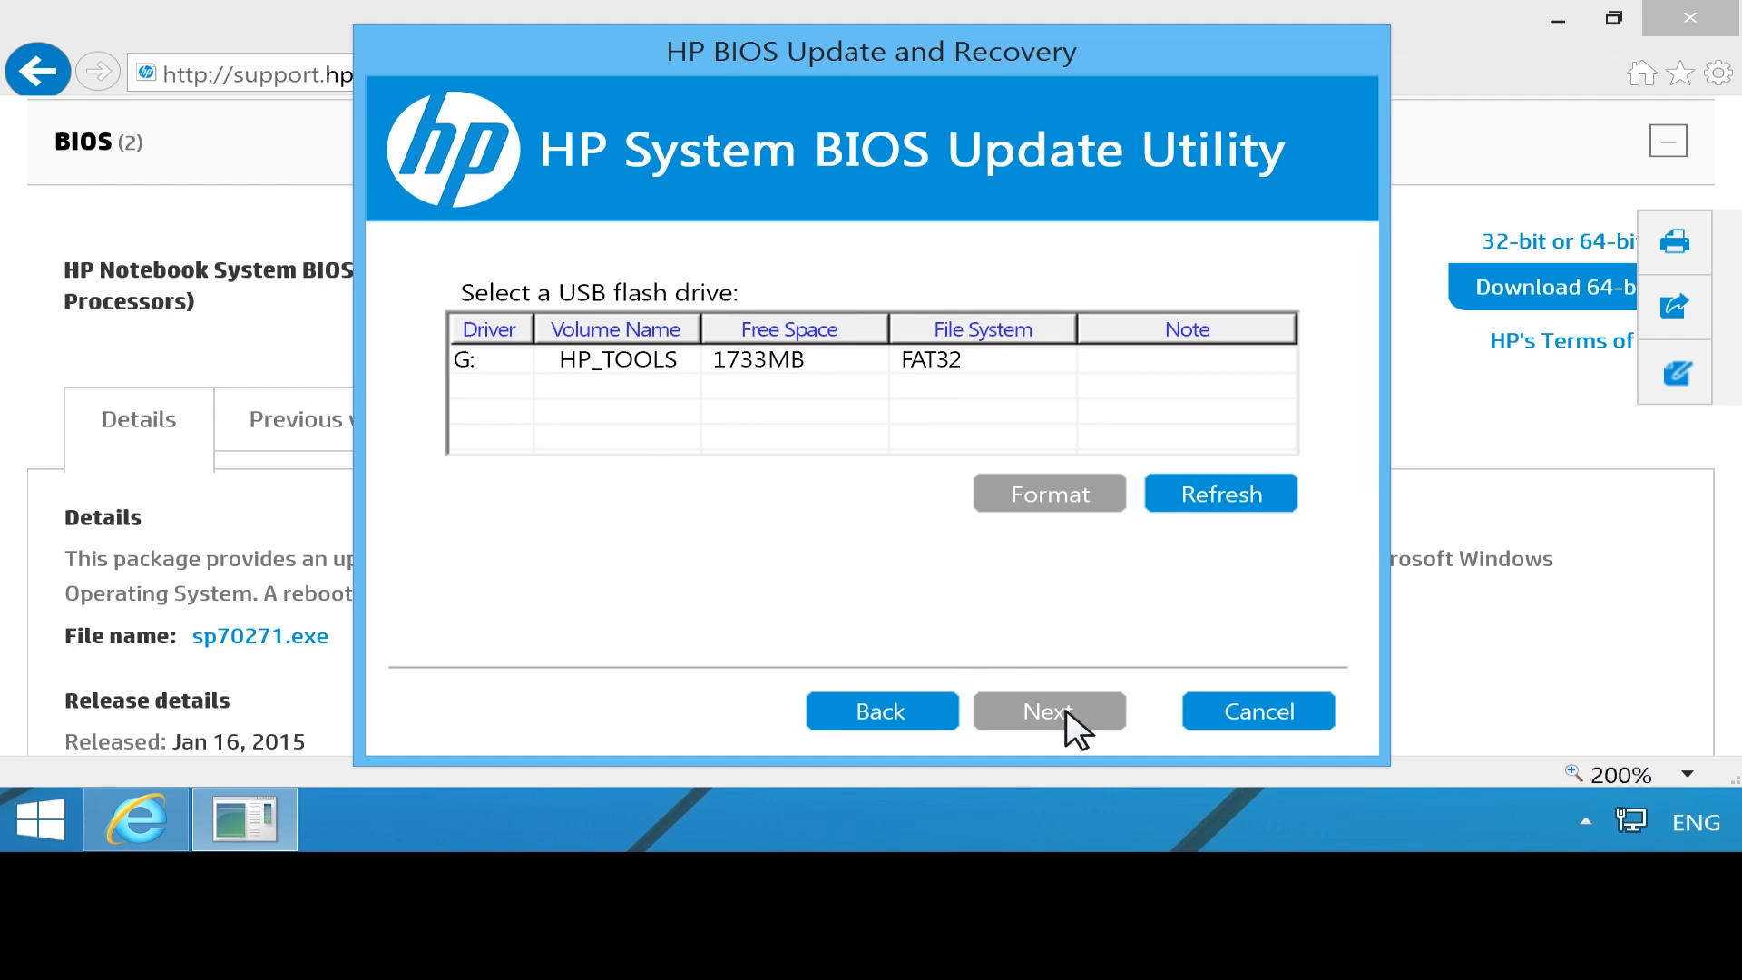
{"action": "left_click", "coordinate": [500, 359]}
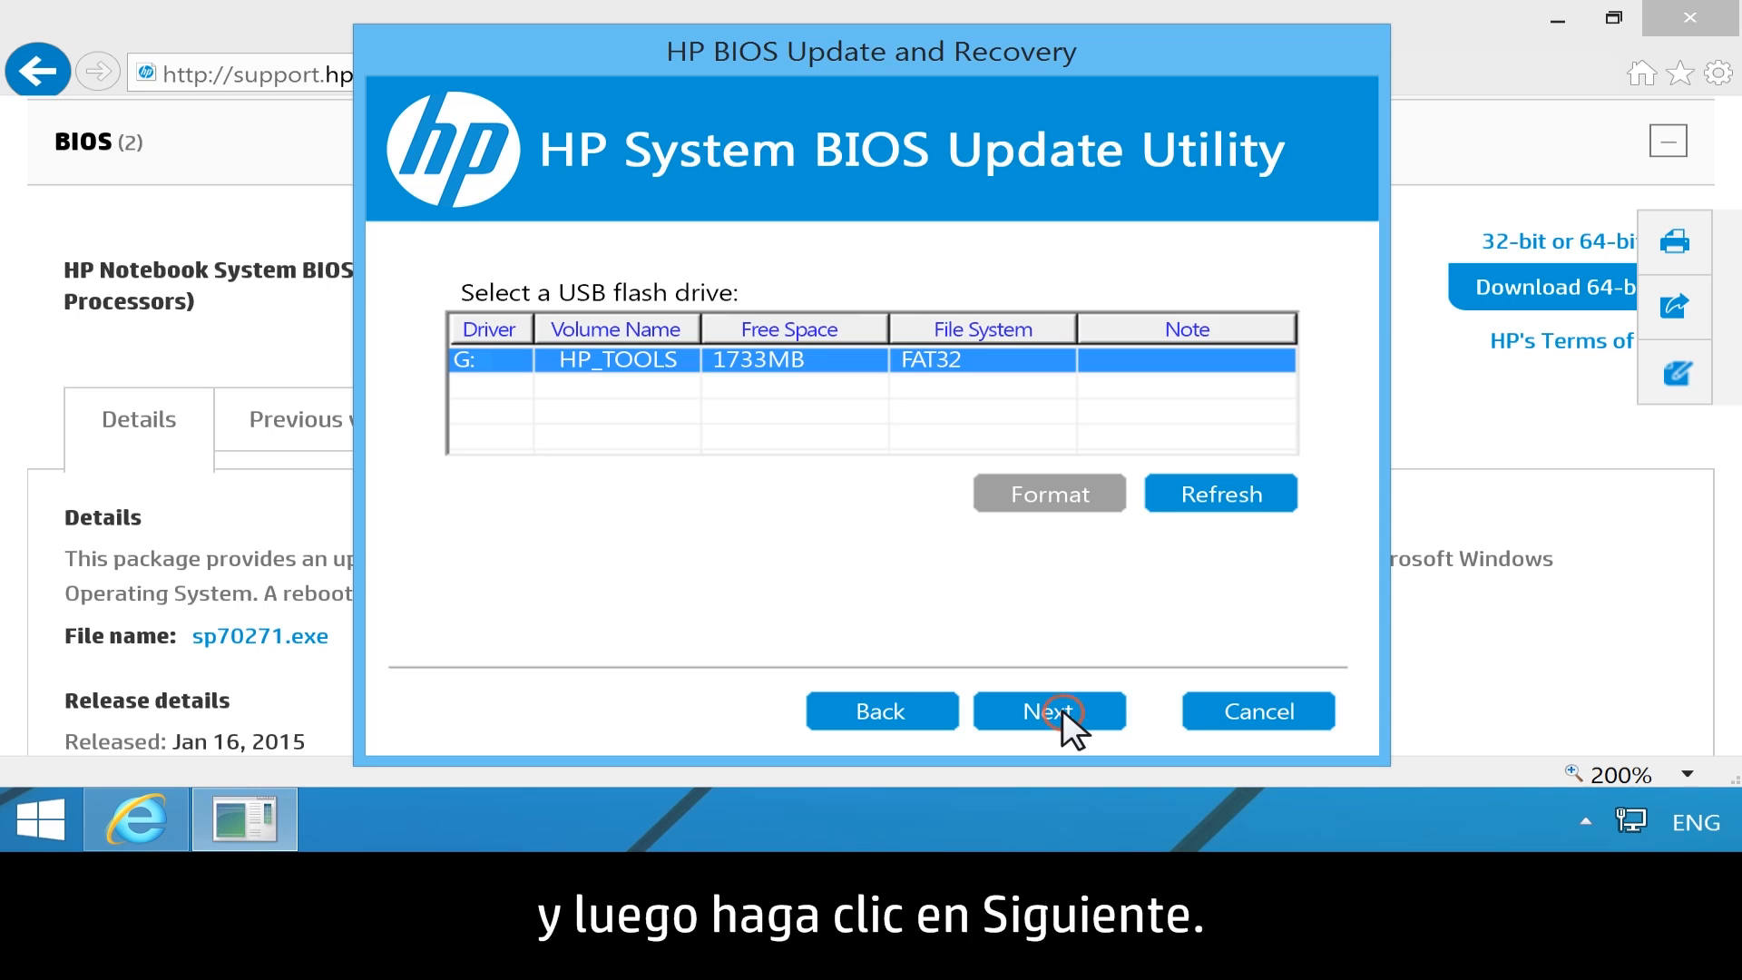
{"action": "left_click", "coordinate": [1048, 711]}
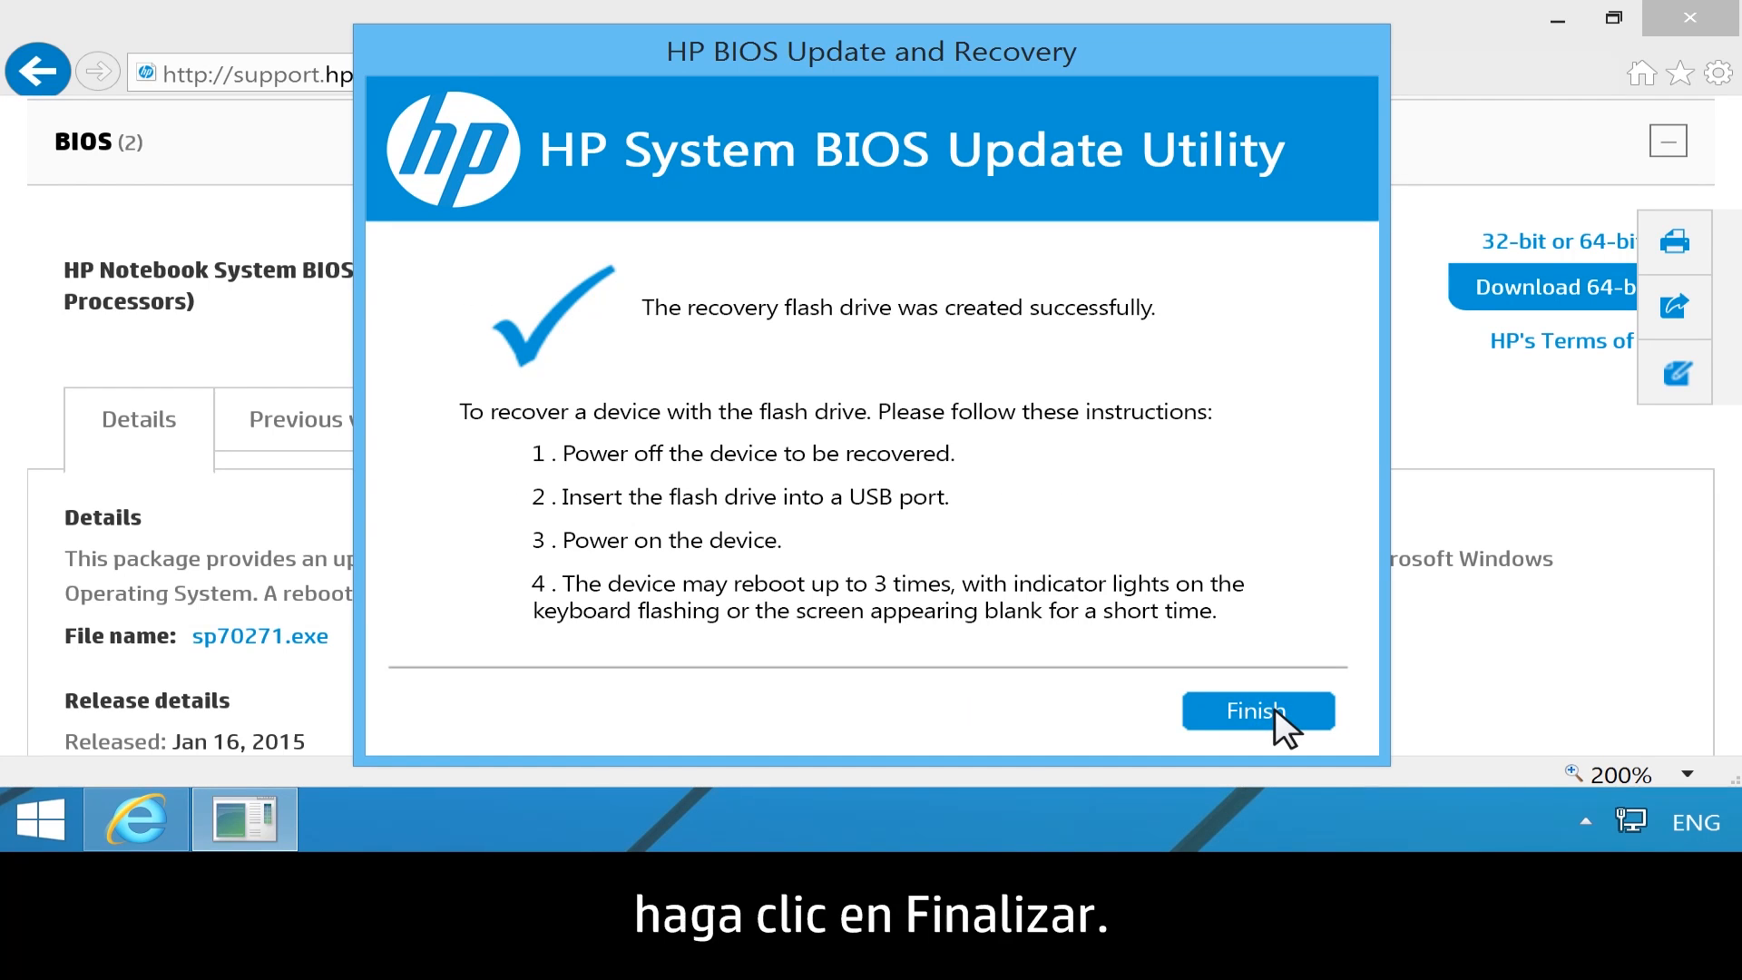
{"action": "left_click", "coordinate": [1257, 712]}
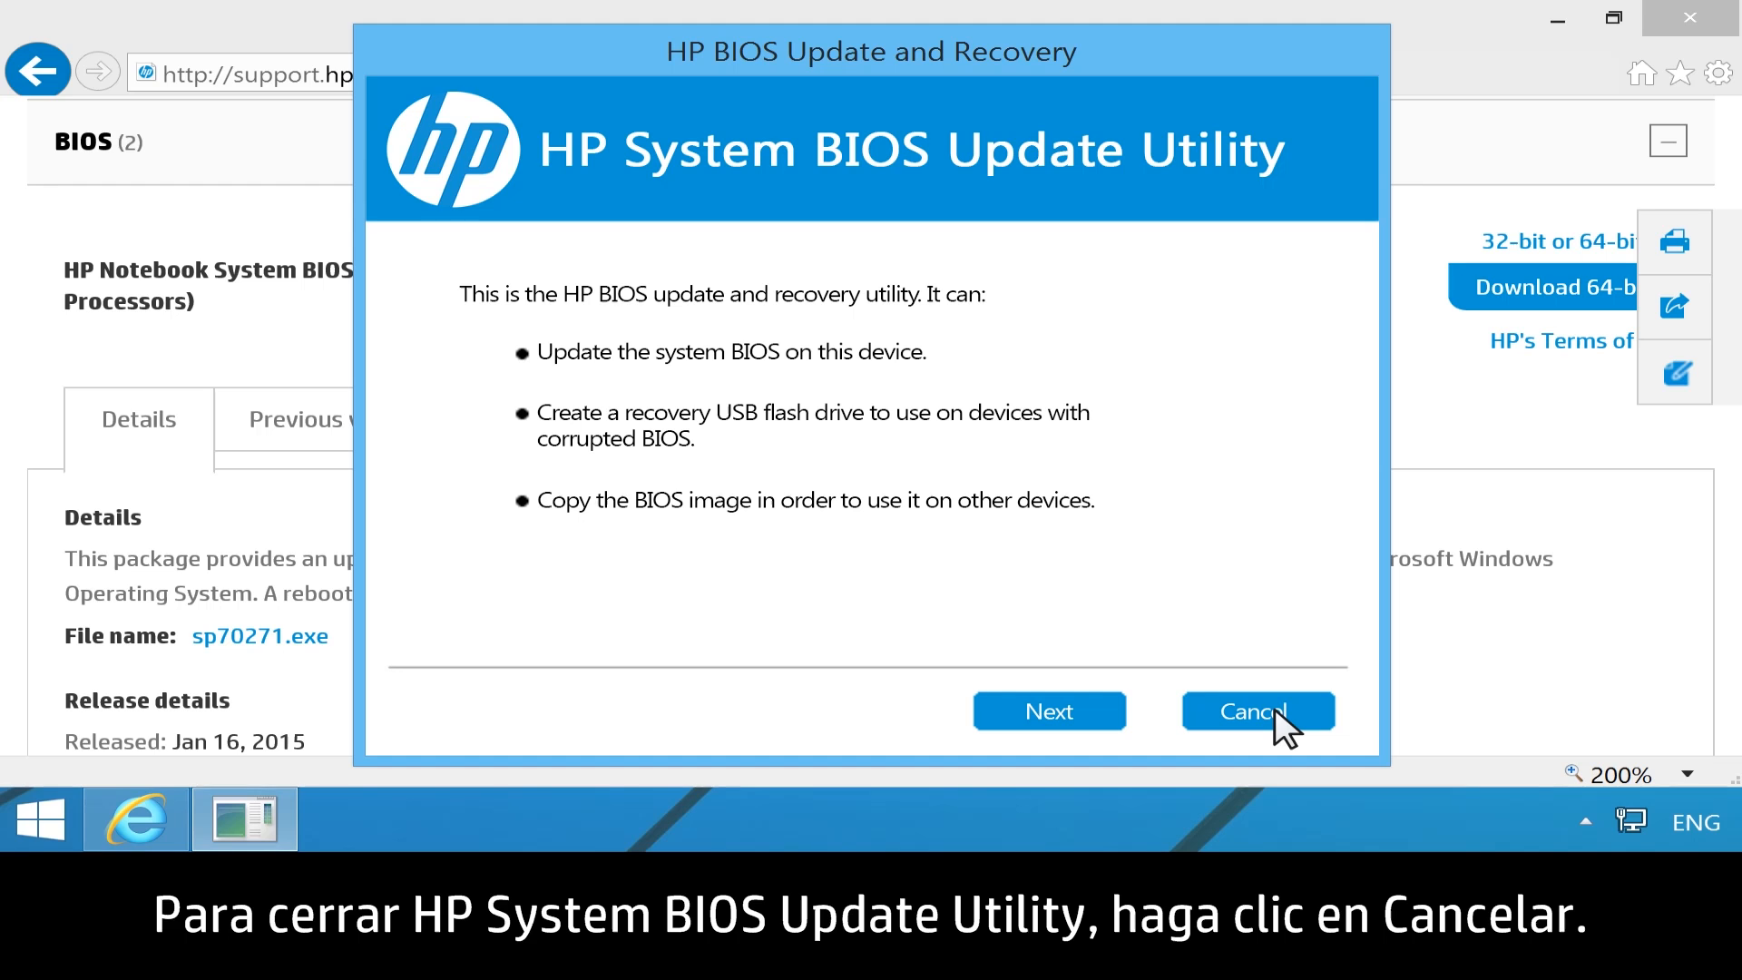
{"action": "left_click", "coordinate": [1257, 712]}
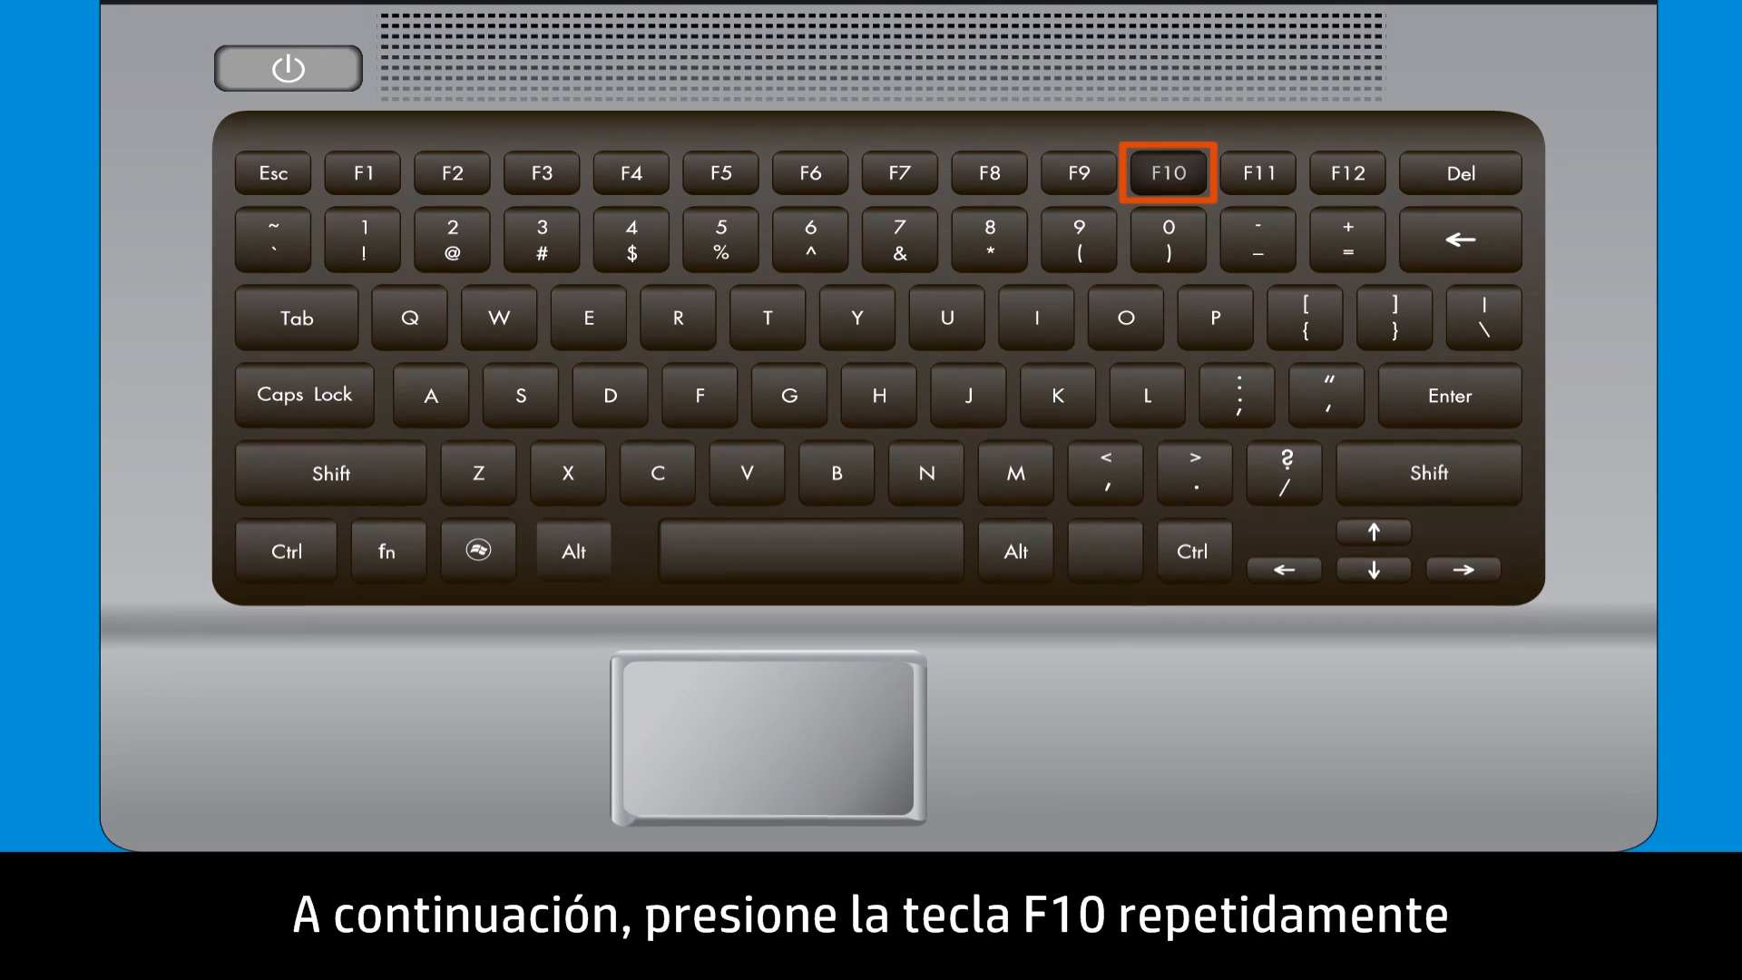
- Restart into BIOS setup with F10, save and exit, then Esc and F2 for diagnostics
{"action": "key", "text": "F10"}
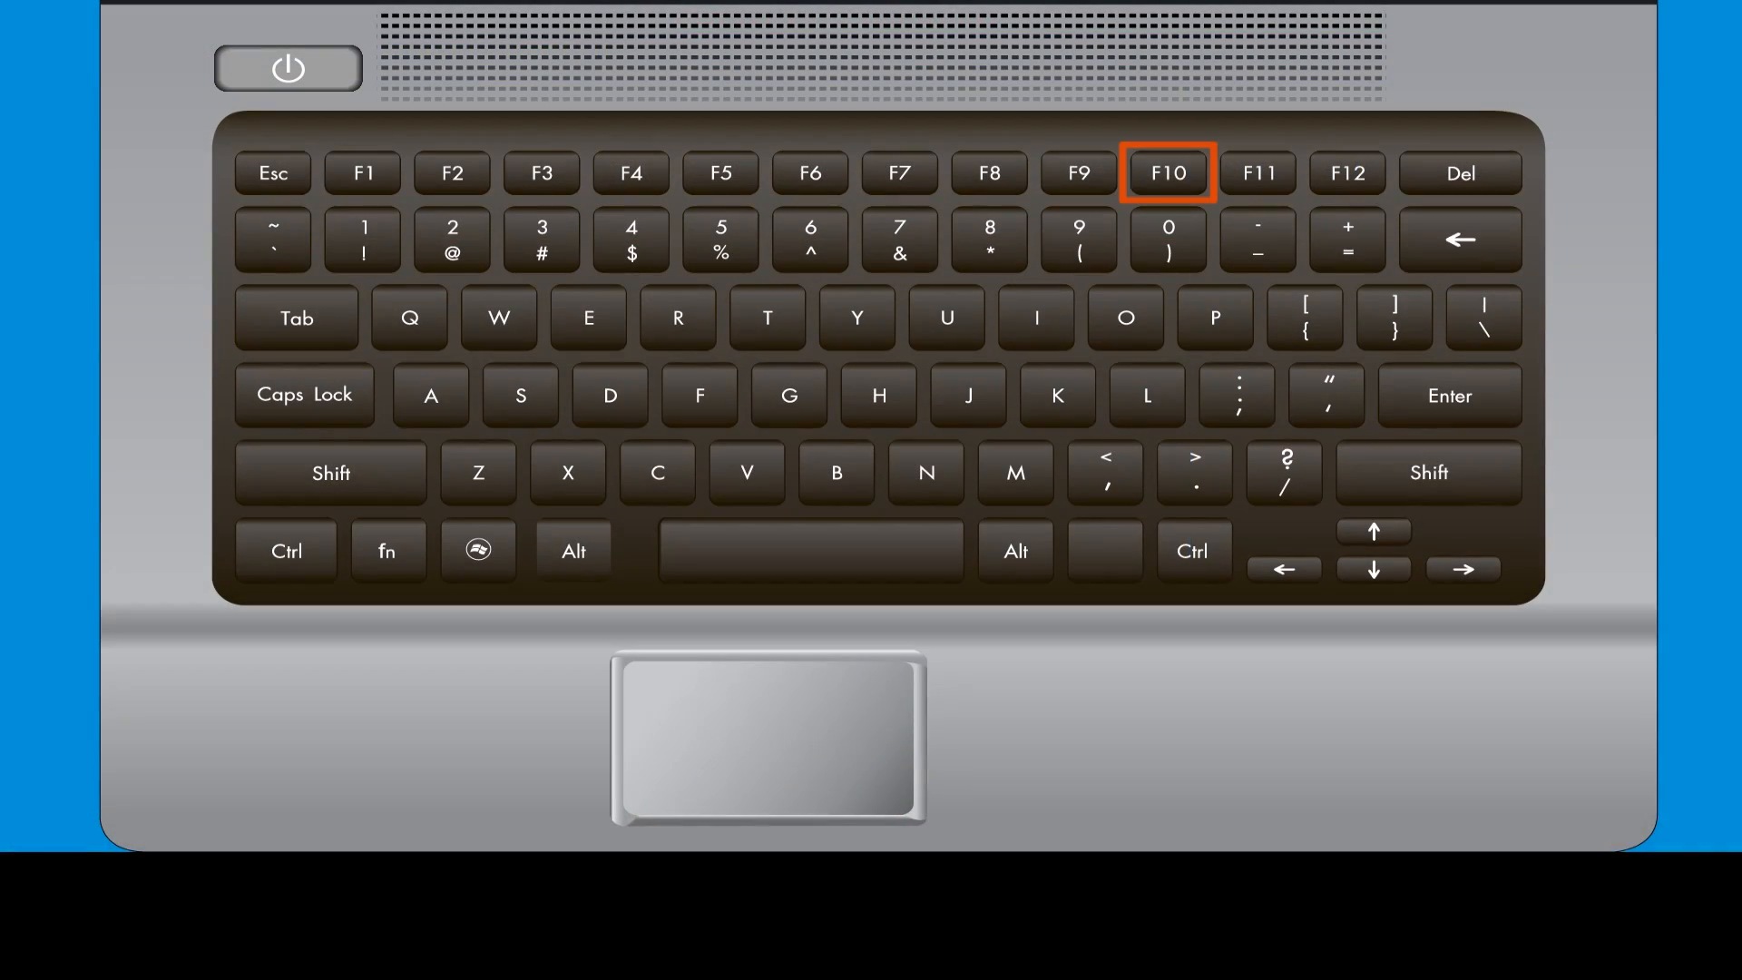
{"action": "key", "text": "f10"}
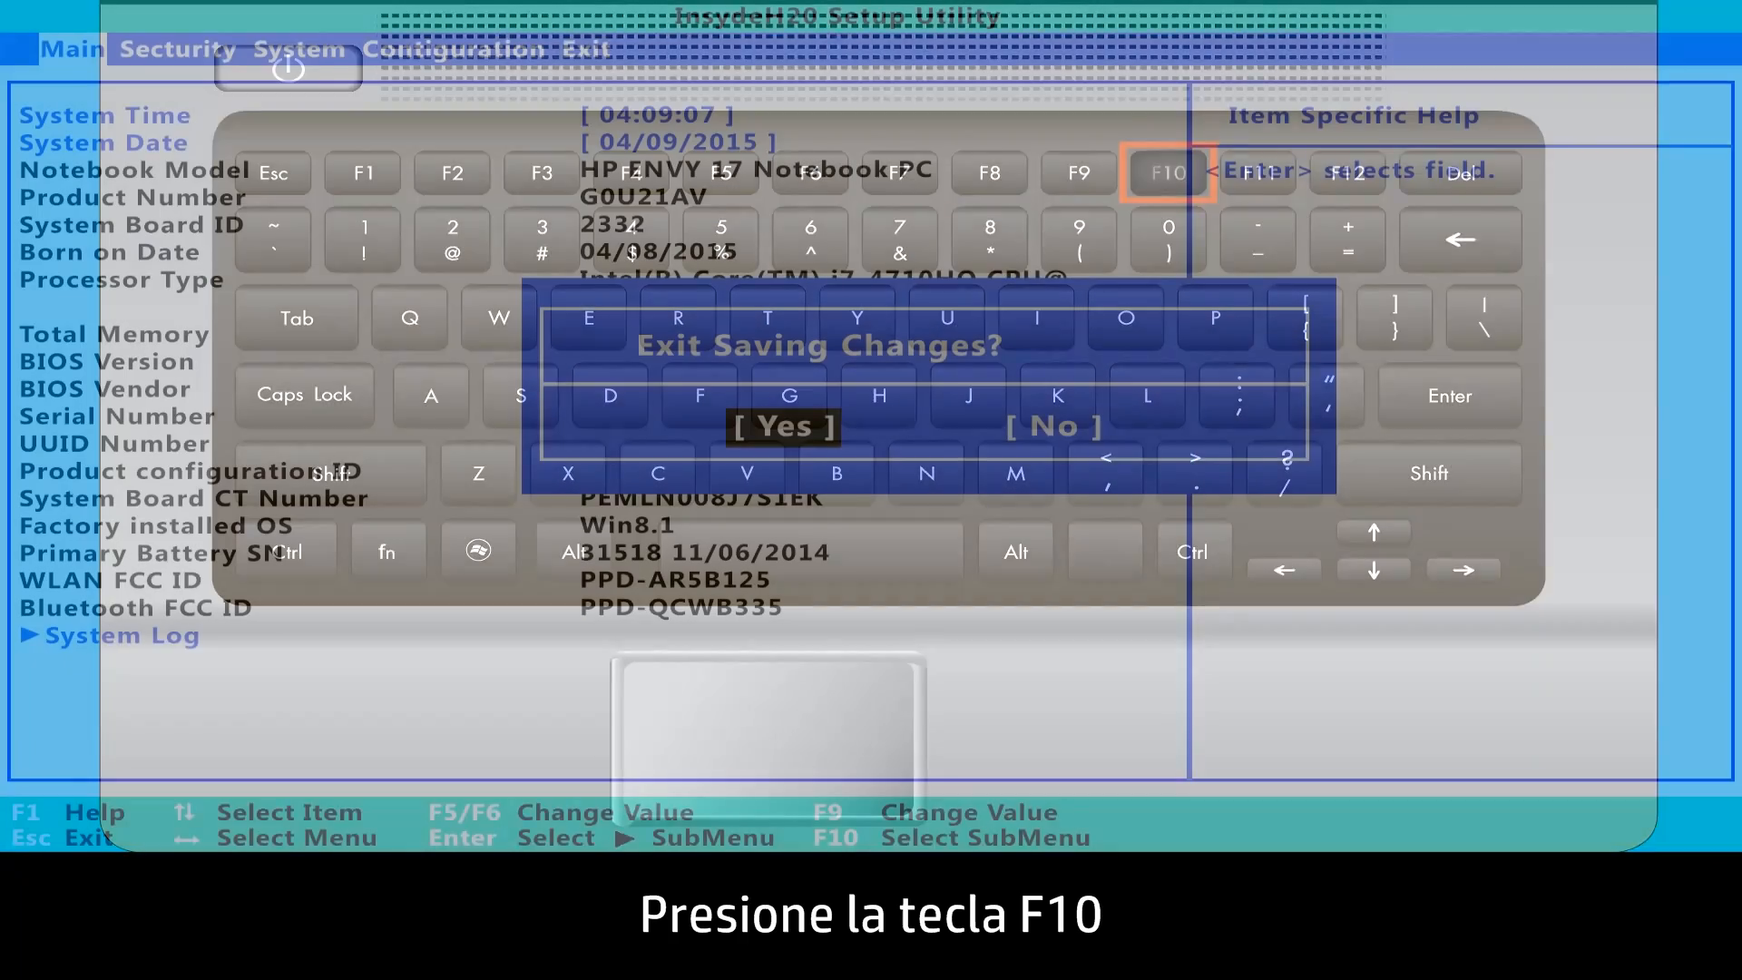
{"action": "key", "text": "F10"}
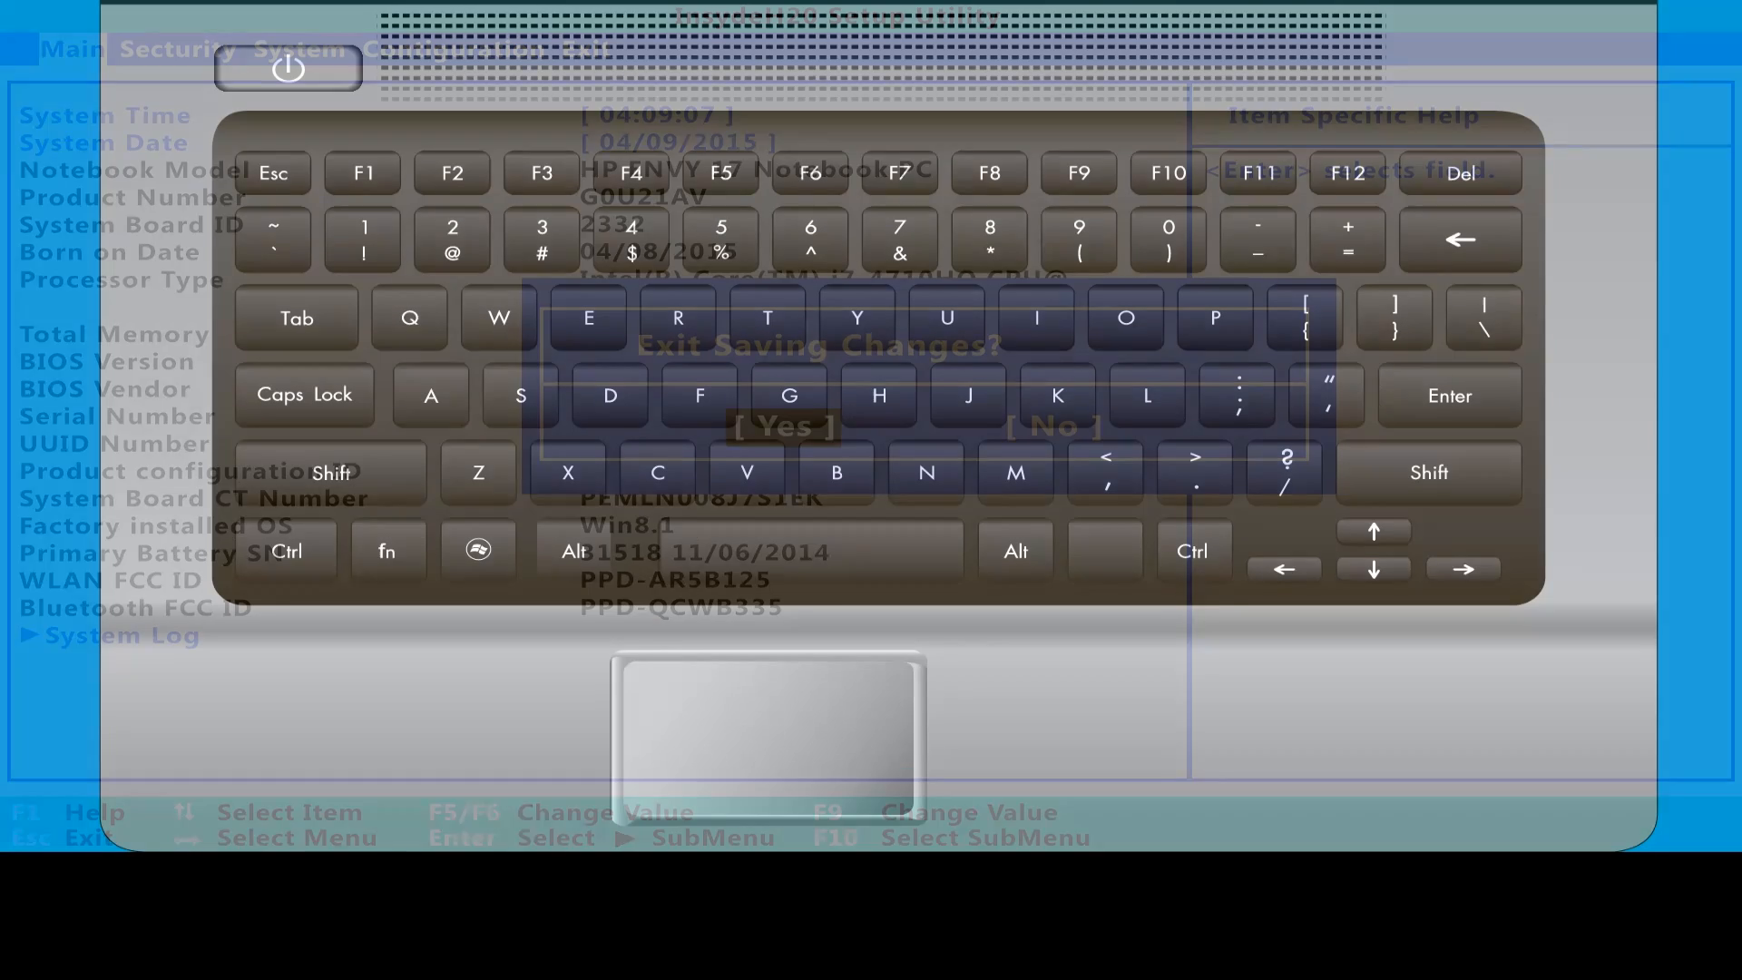
{"action": "key", "text": "Enter"}
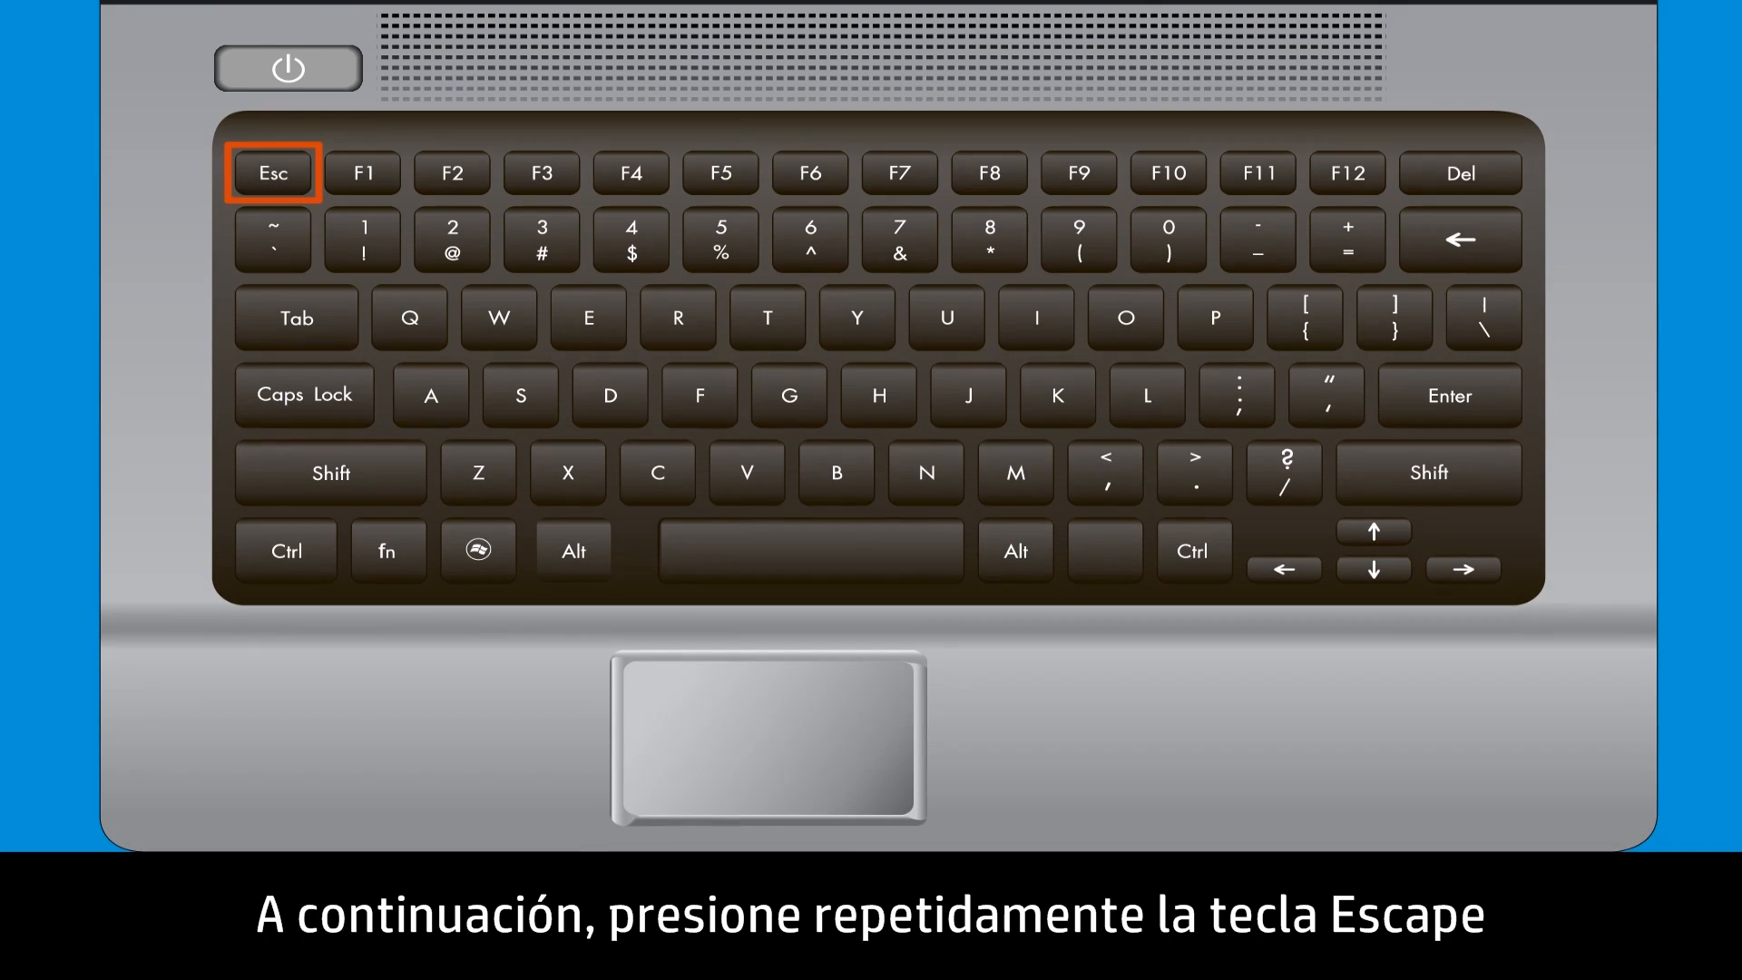
{"action": "key", "text": "Escape"}
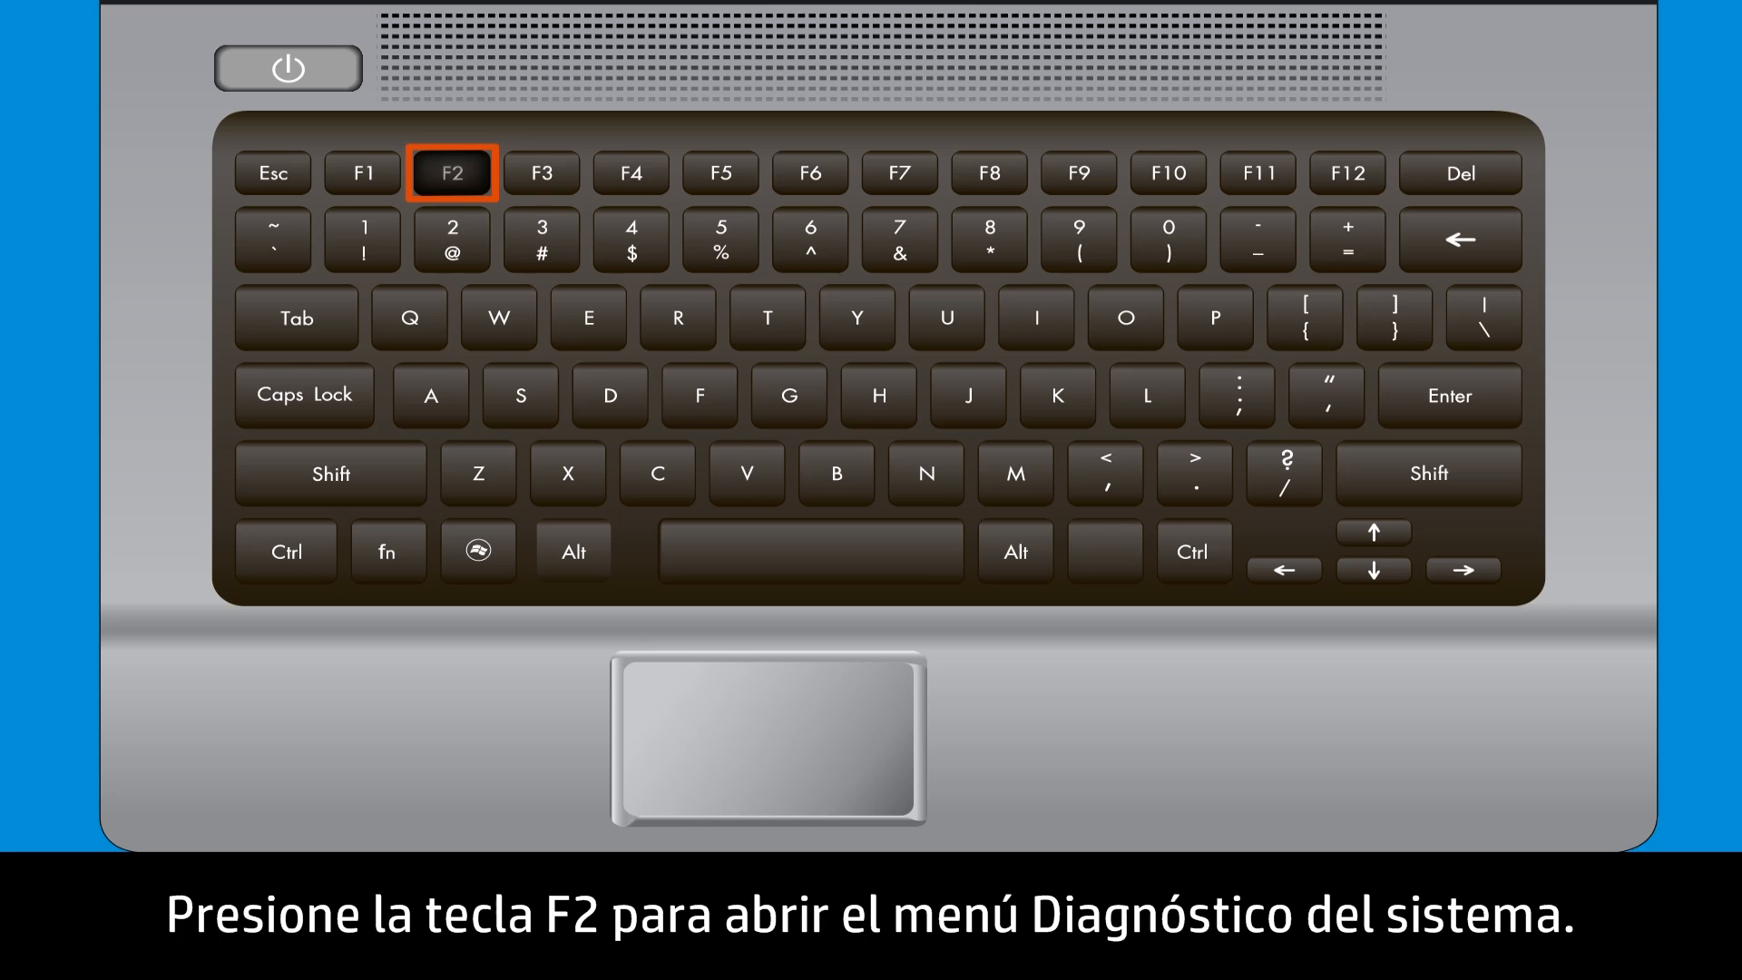
{"action": "key", "text": "f2"}
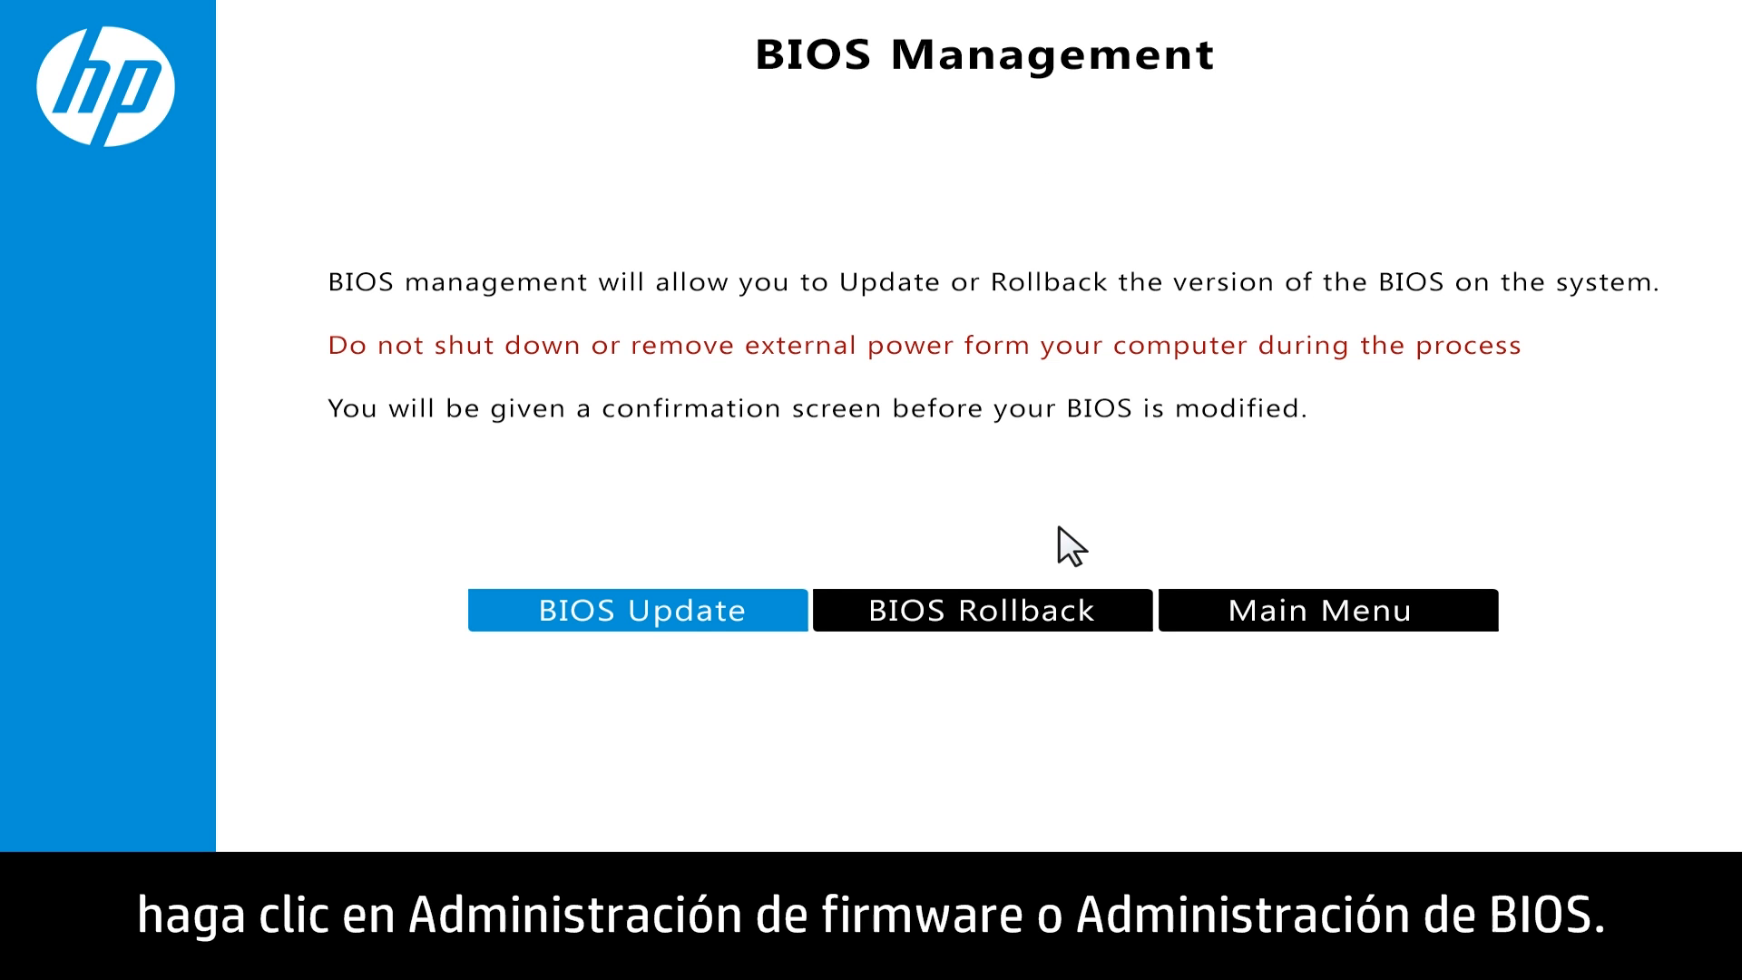
- Start a BIOS update and browse the HP_TOOLS USB drive for the BIOS image
{"action": "left_click", "coordinate": [638, 609]}
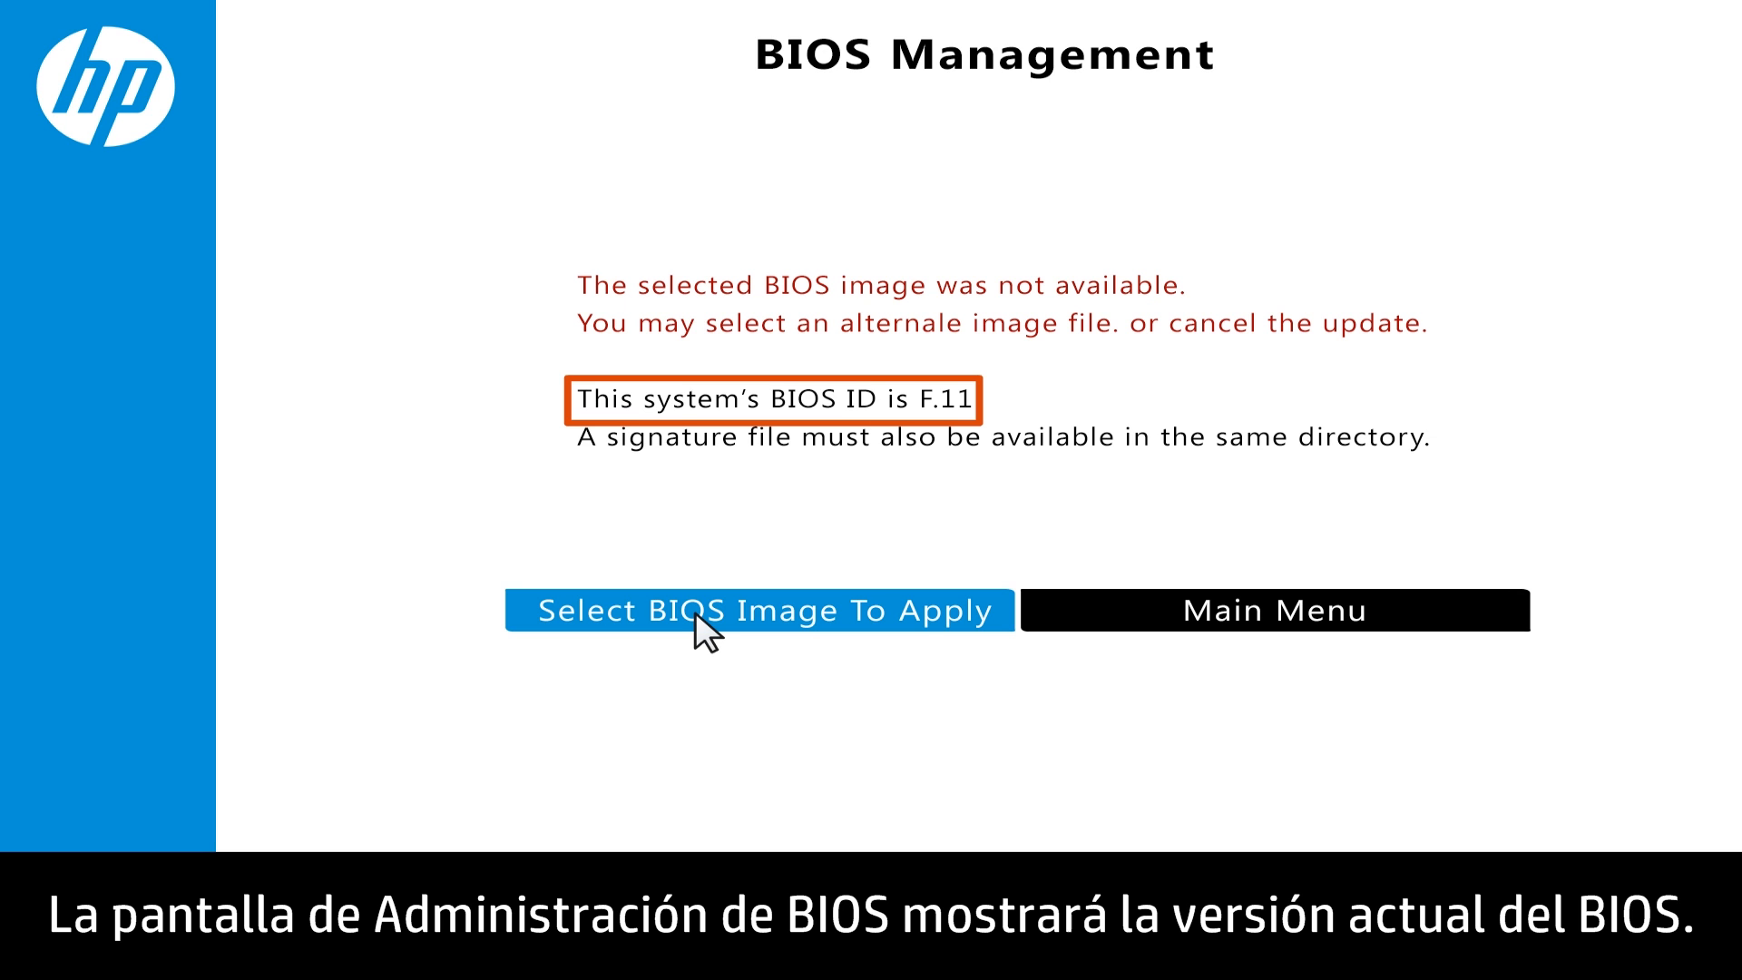
{"action": "left_click", "coordinate": [759, 609]}
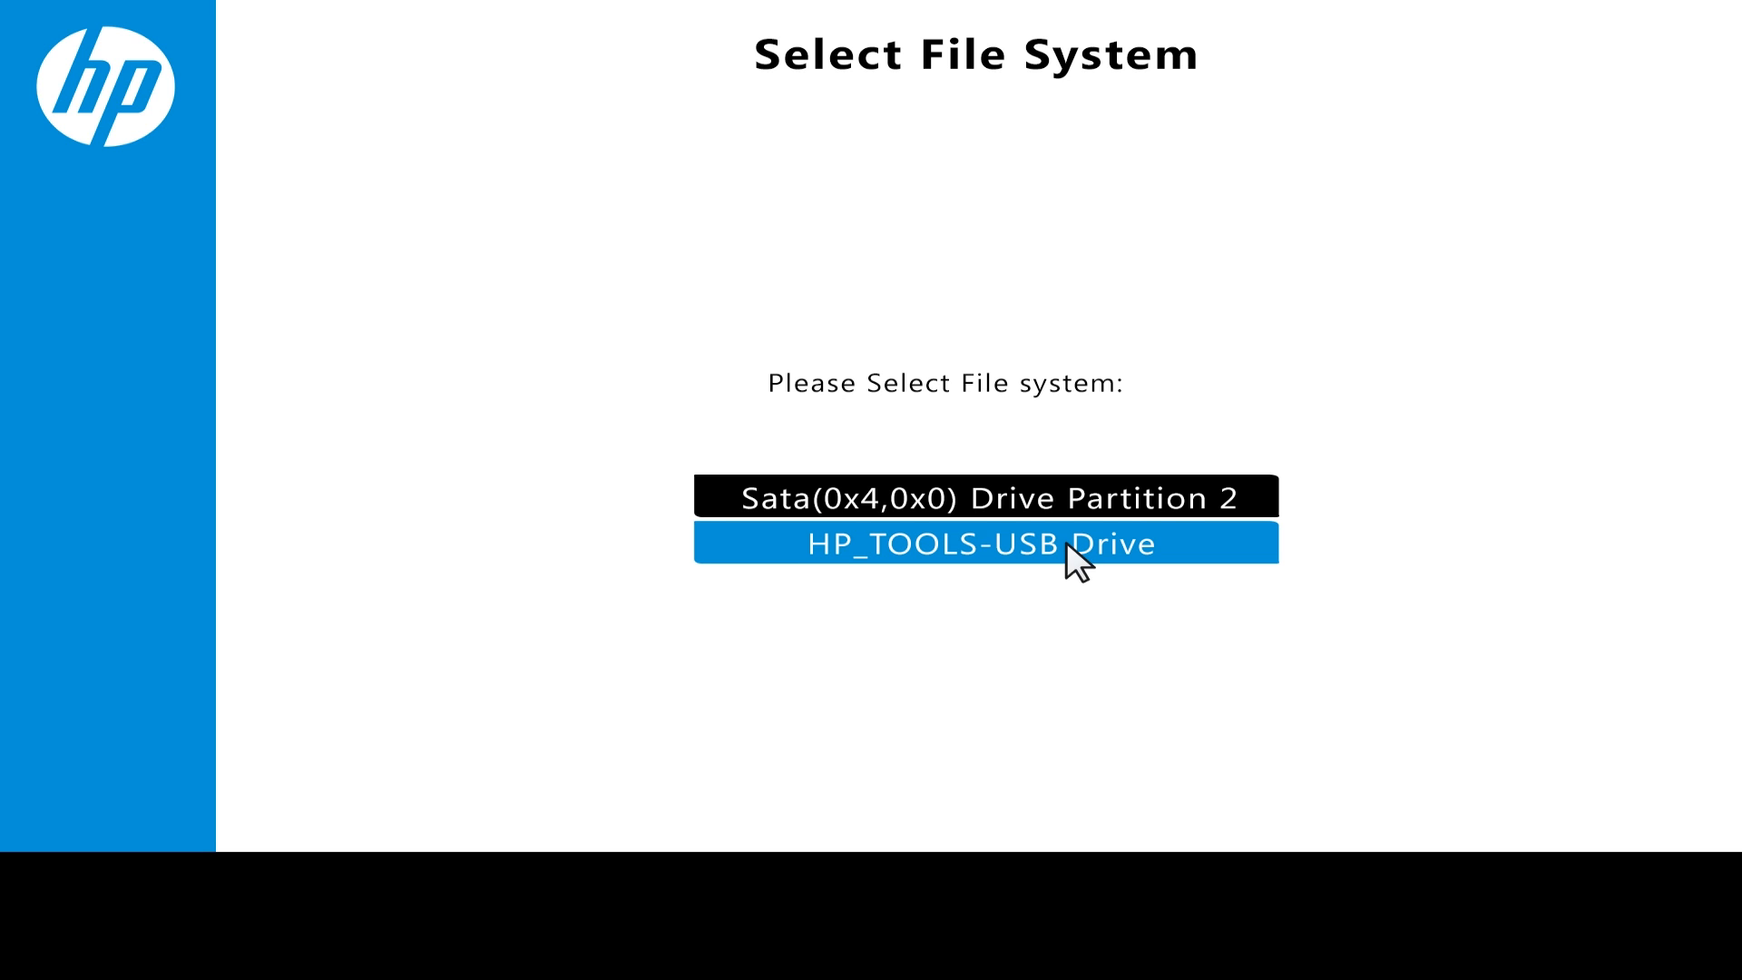
{"action": "left_click", "coordinate": [985, 544]}
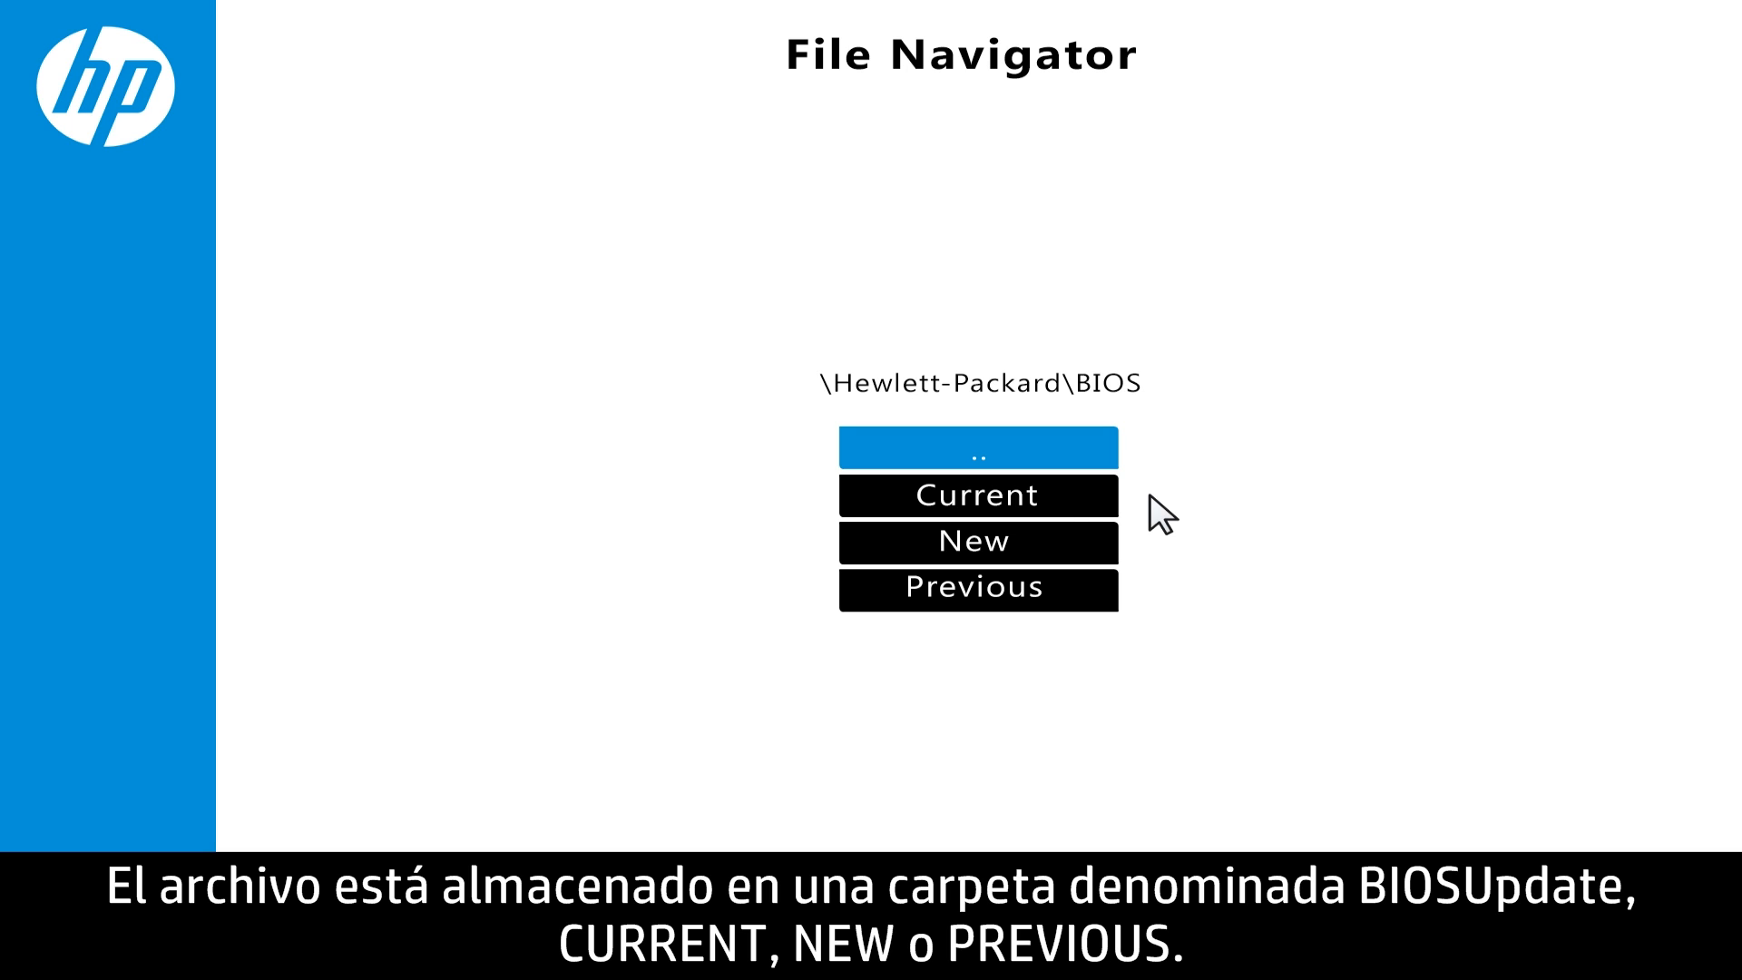
- Open the Current folder and apply 02332.bin, matching board ID 2332
{"action": "left_click", "coordinate": [977, 543]}
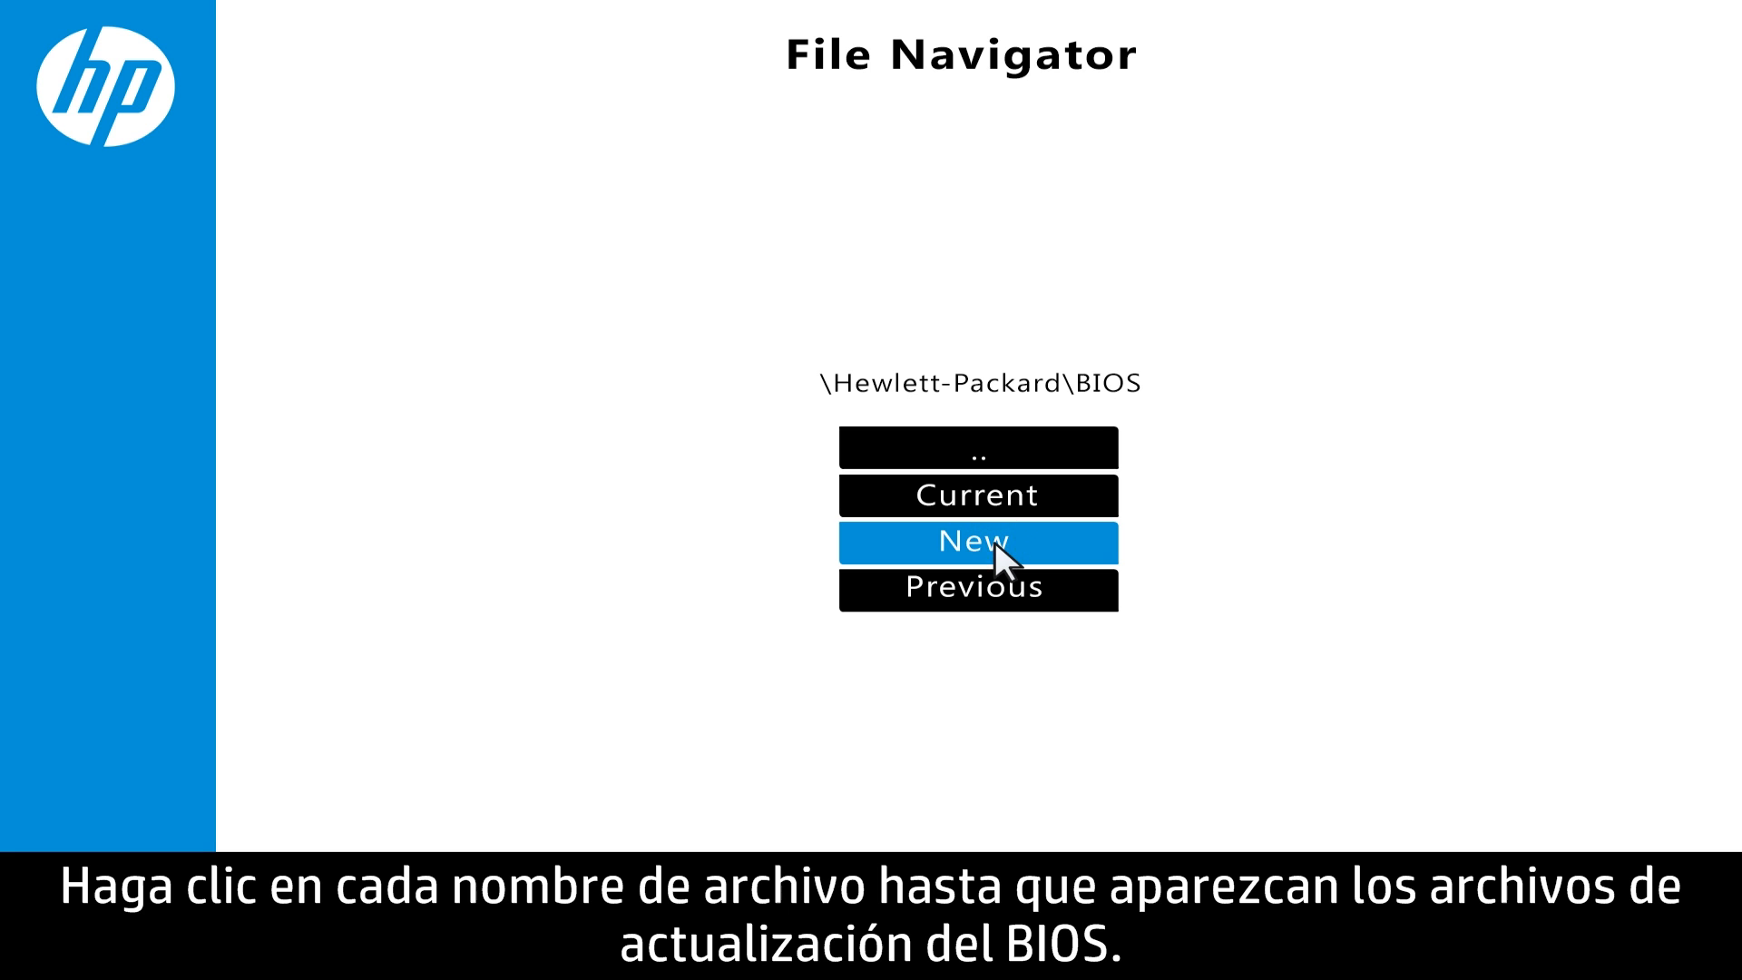
{"action": "left_click", "coordinate": [976, 542]}
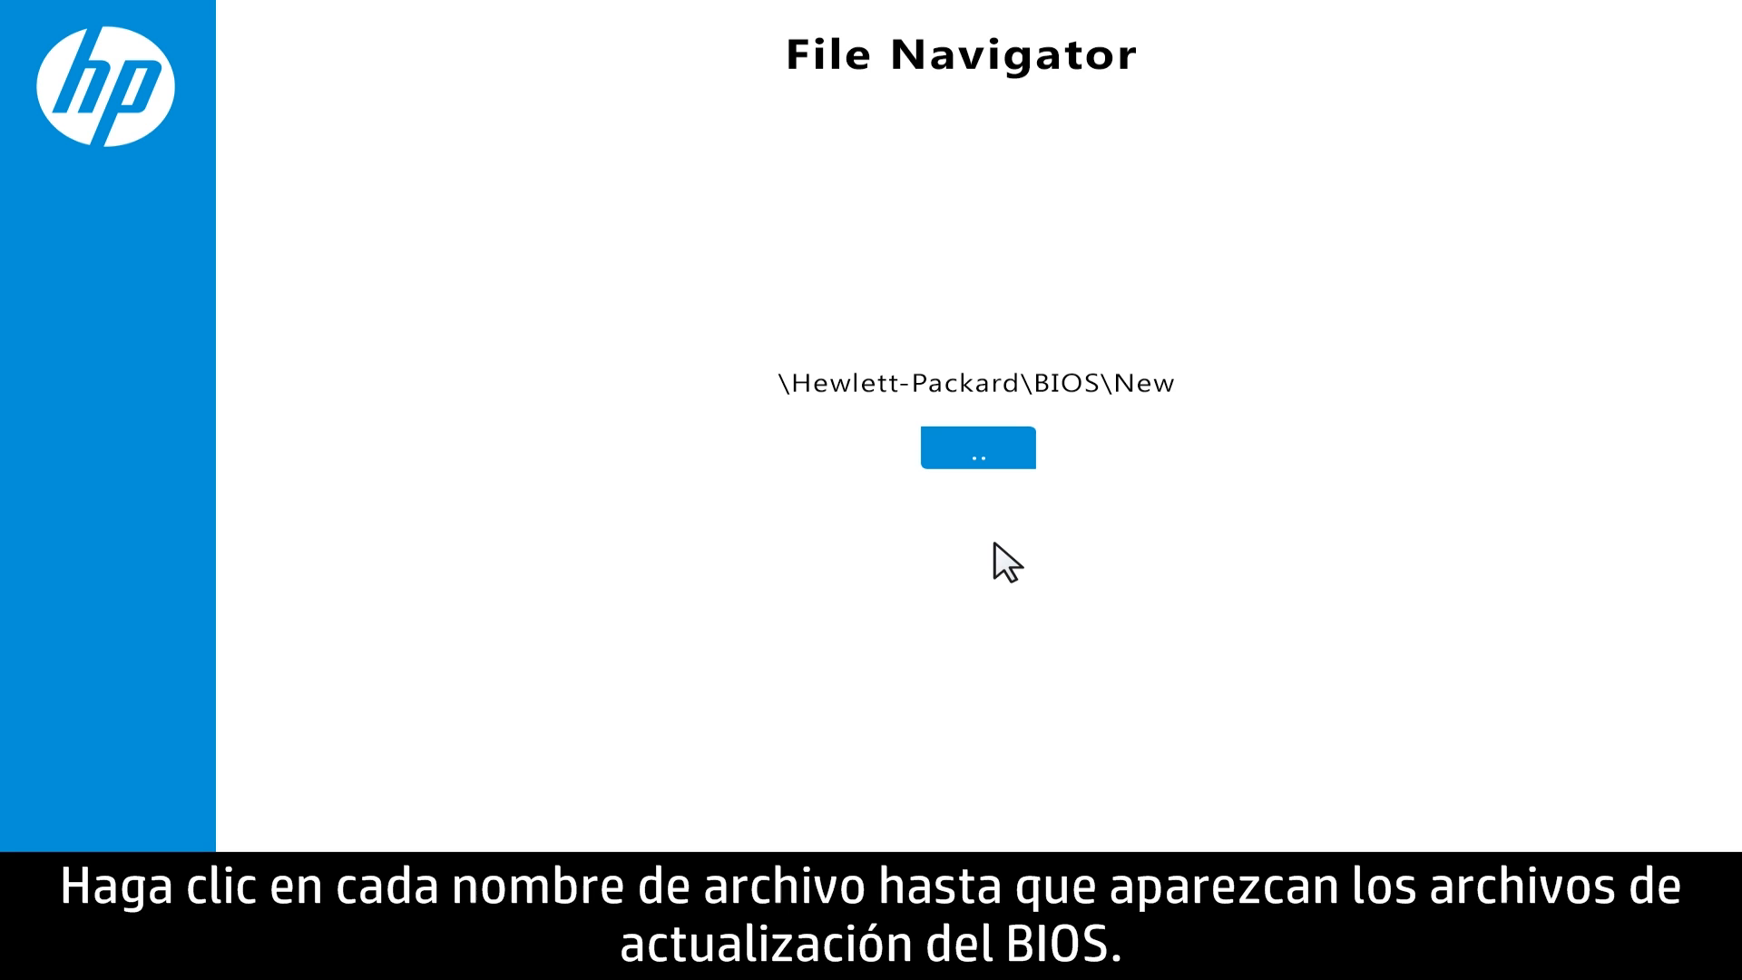
{"action": "left_click", "coordinate": [976, 447]}
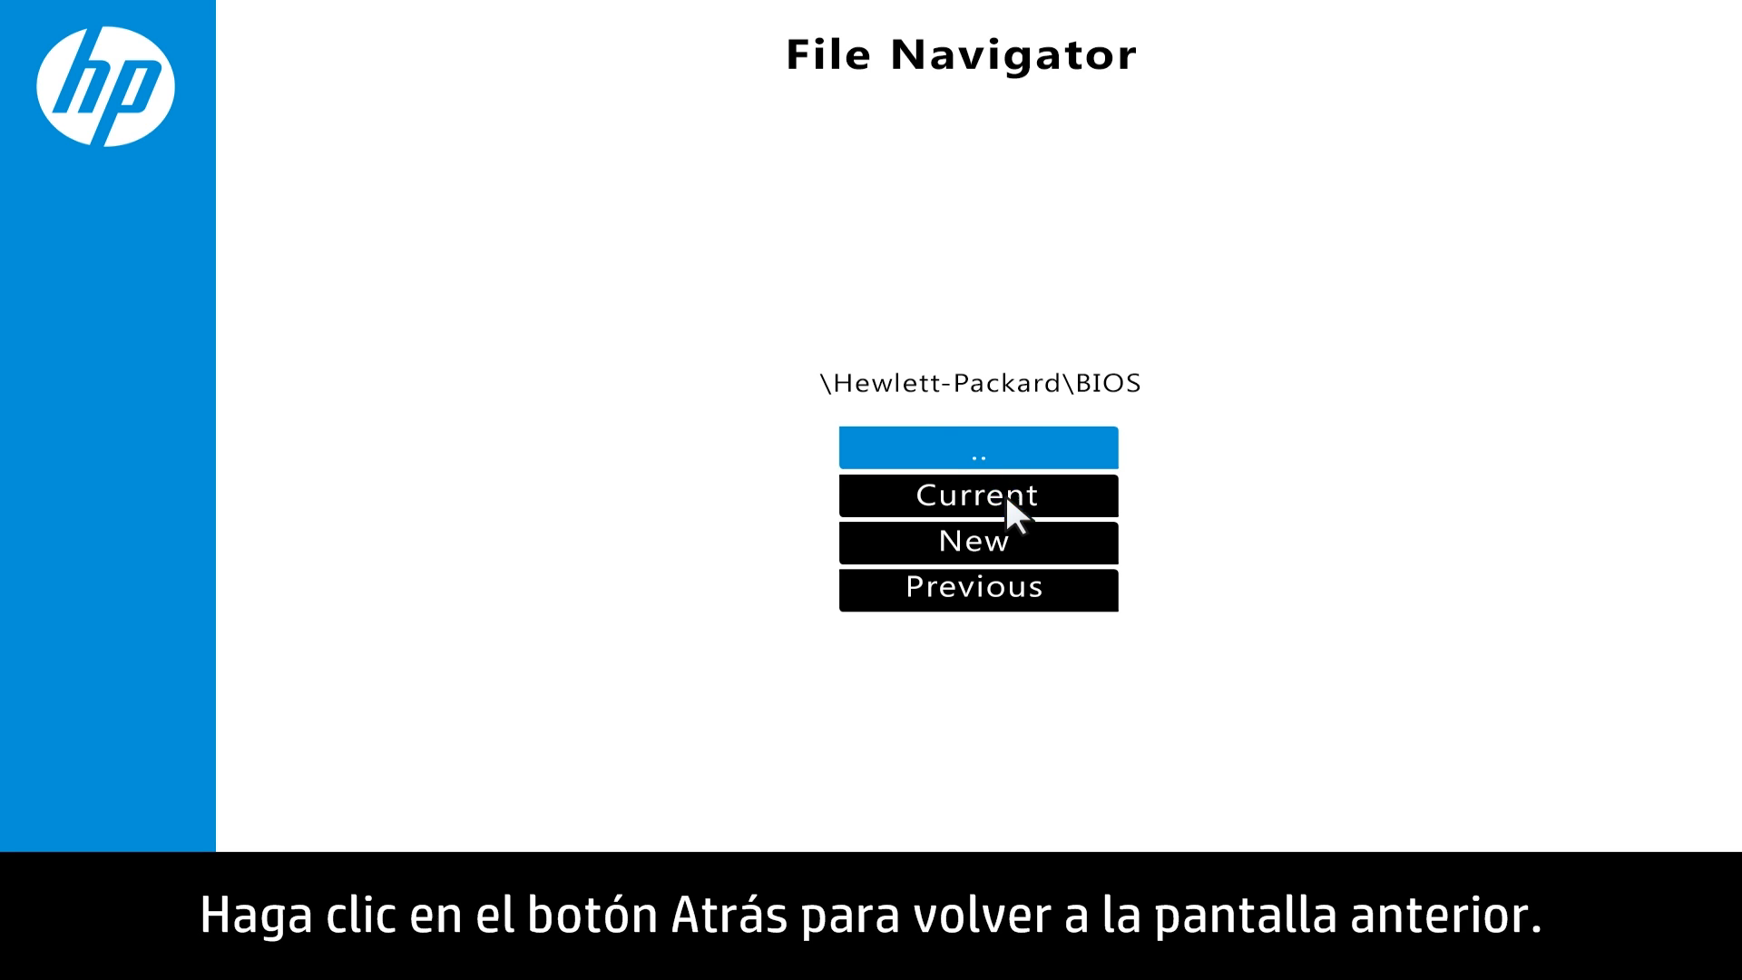
{"action": "left_click", "coordinate": [976, 495]}
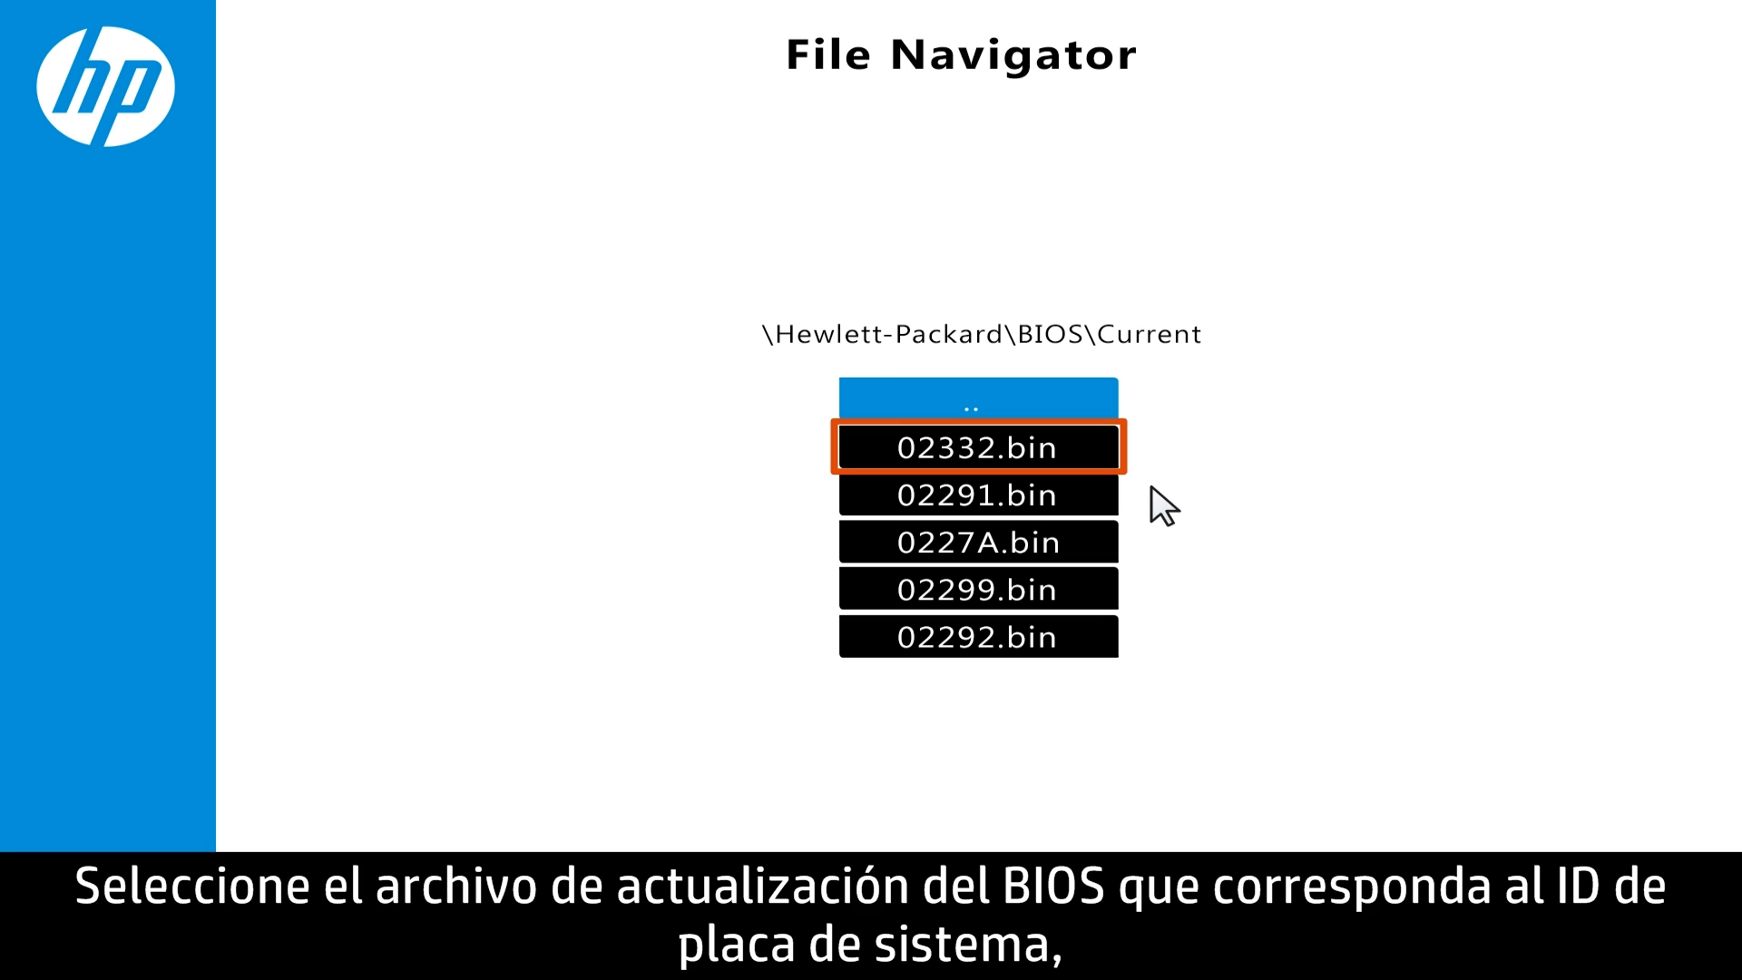
{"action": "left_click", "coordinate": [976, 447]}
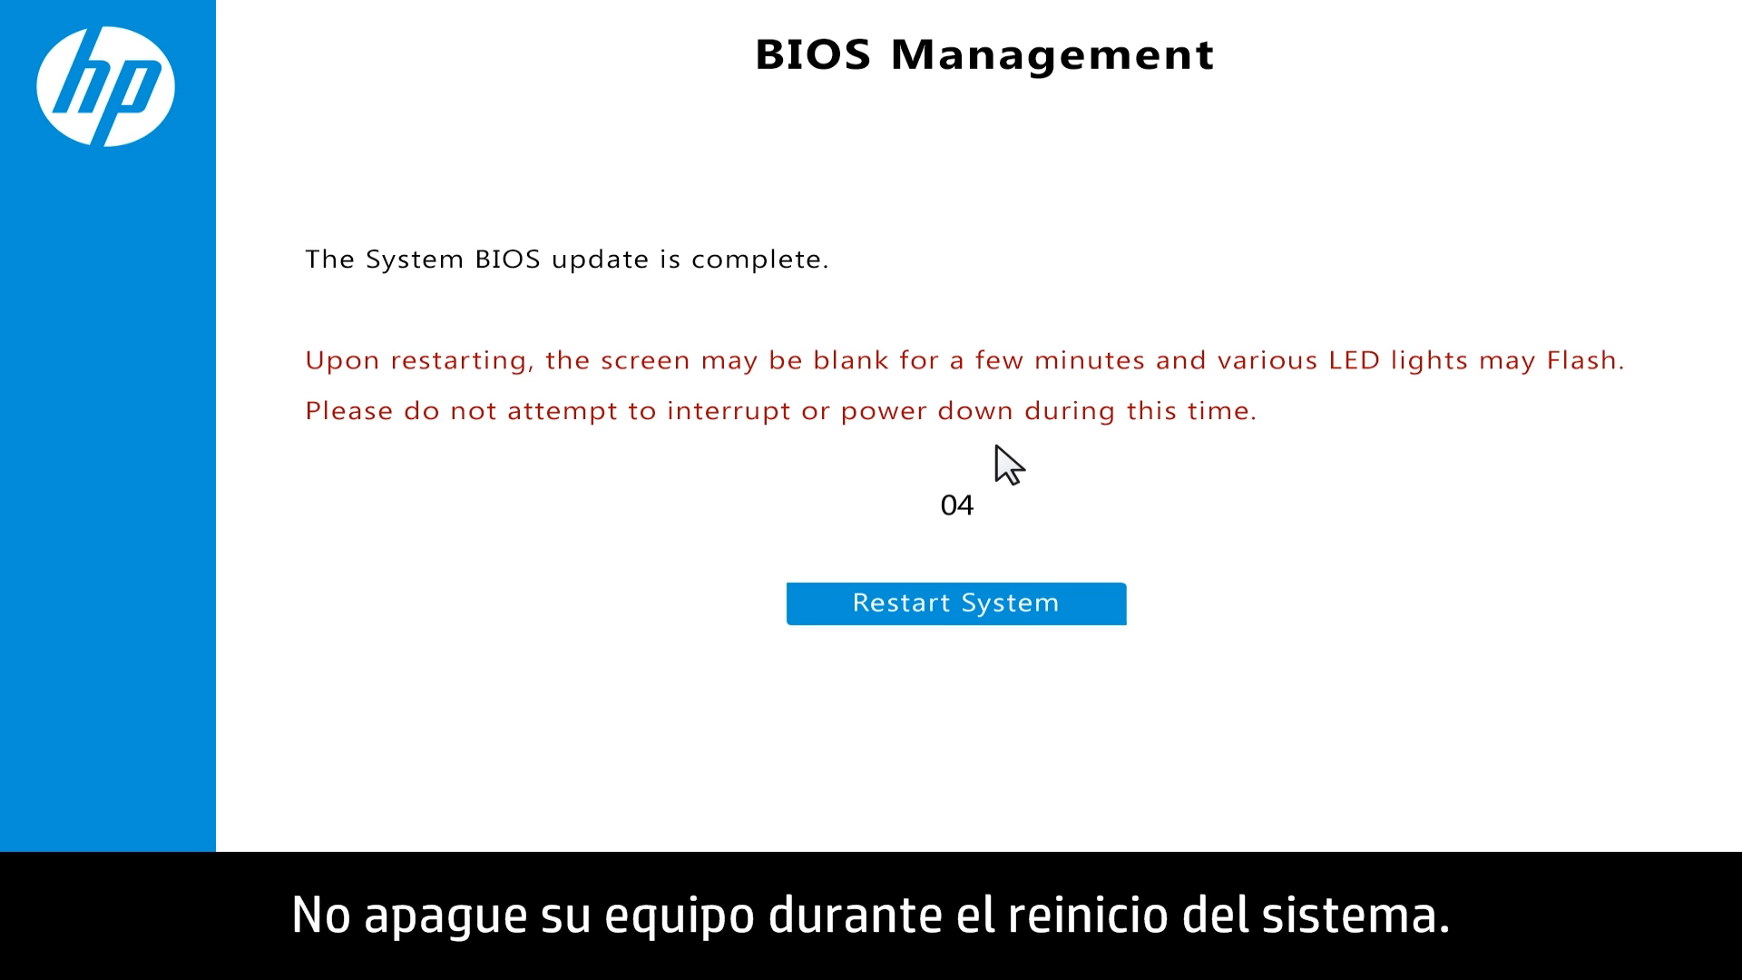
- Restart the system after the BIOS update, including after the failure message
{"action": "left_click", "coordinate": [954, 603]}
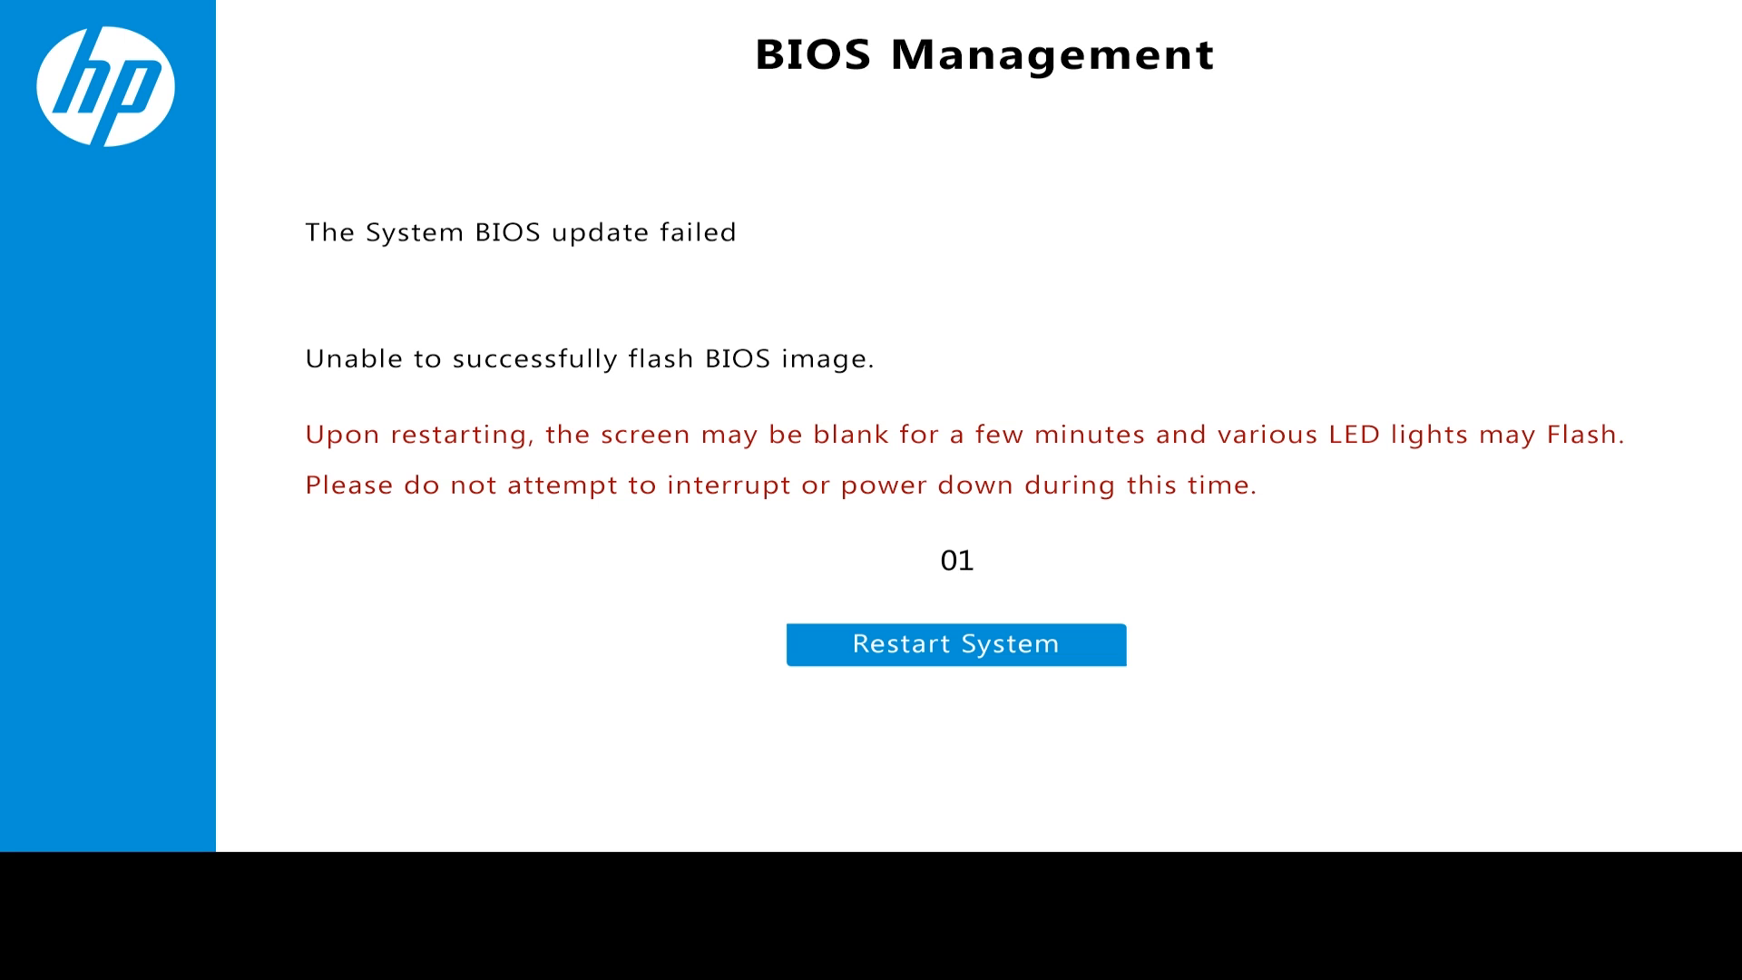
{"action": "left_click", "coordinate": [956, 644]}
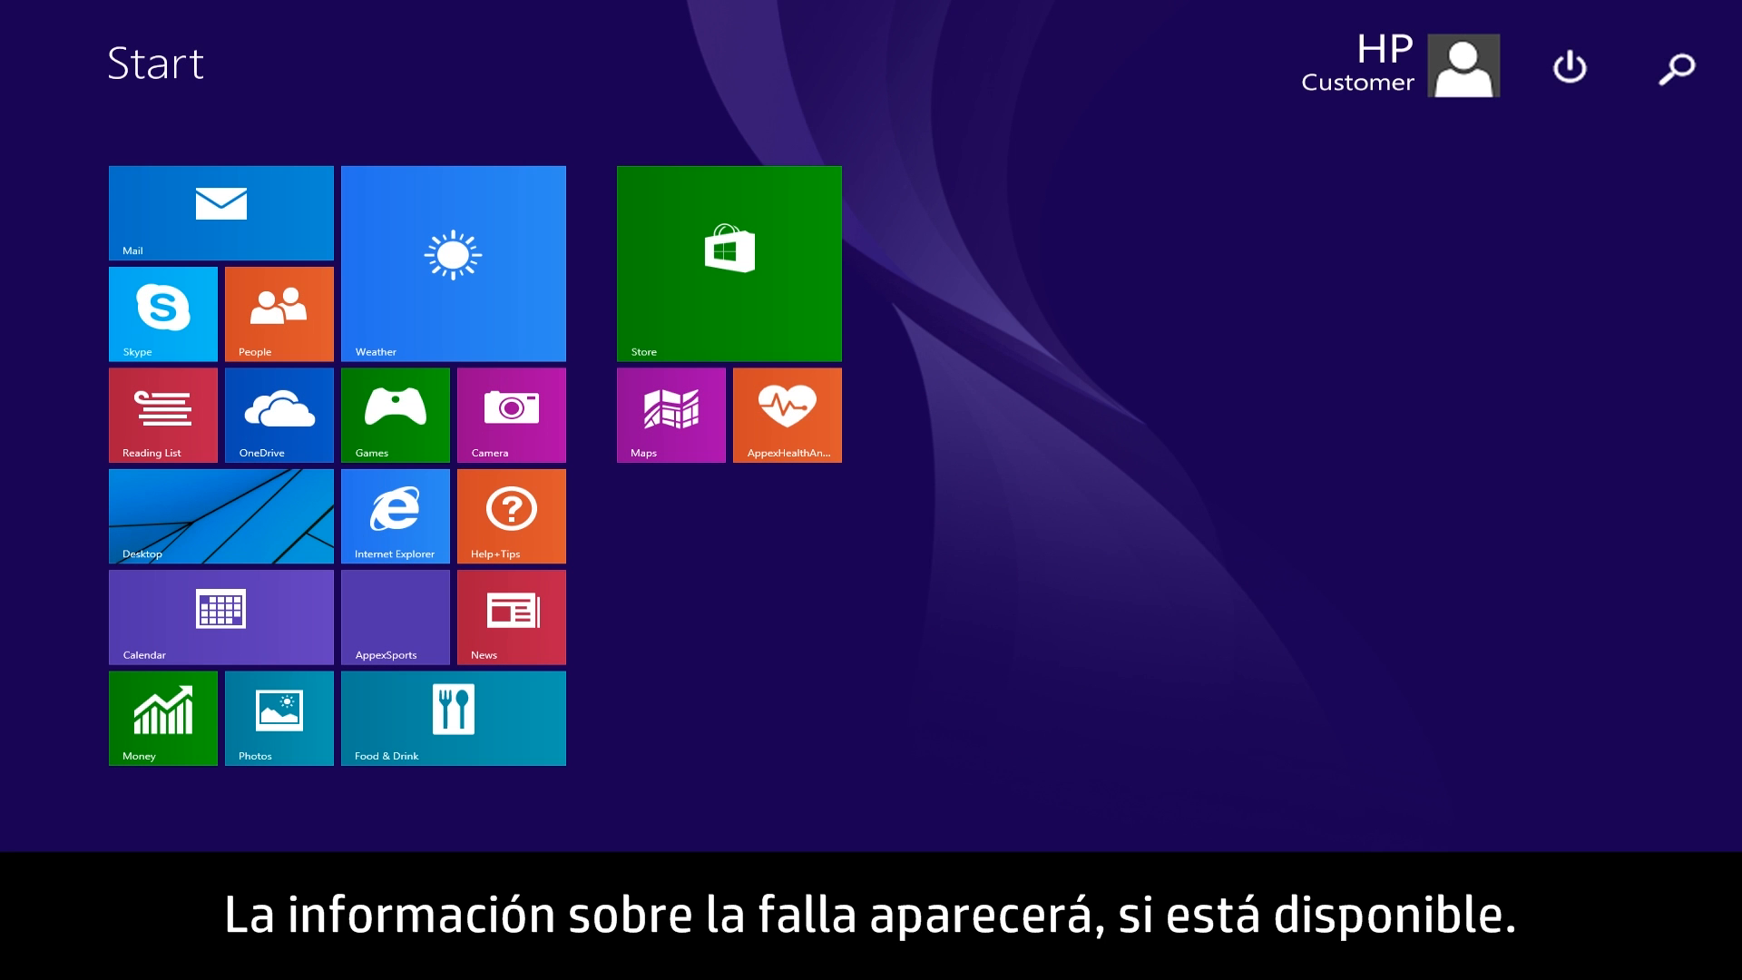